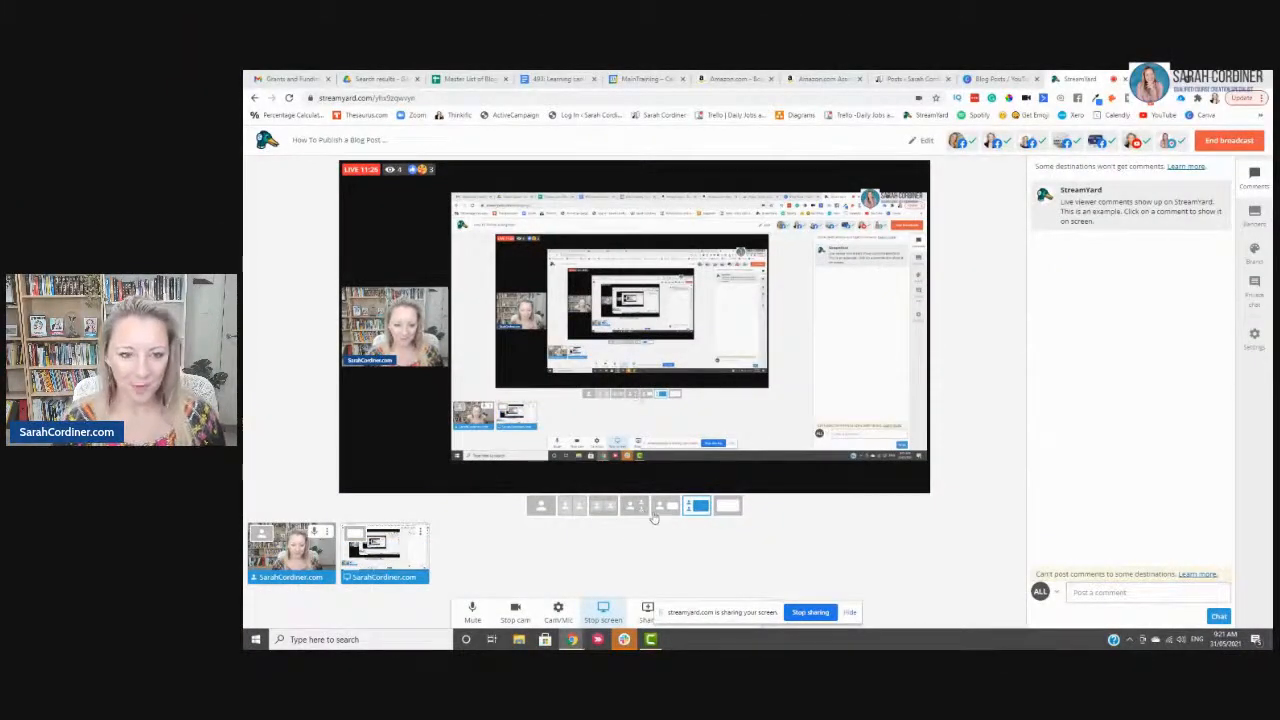
pyautogui.moveTo(464, 78)
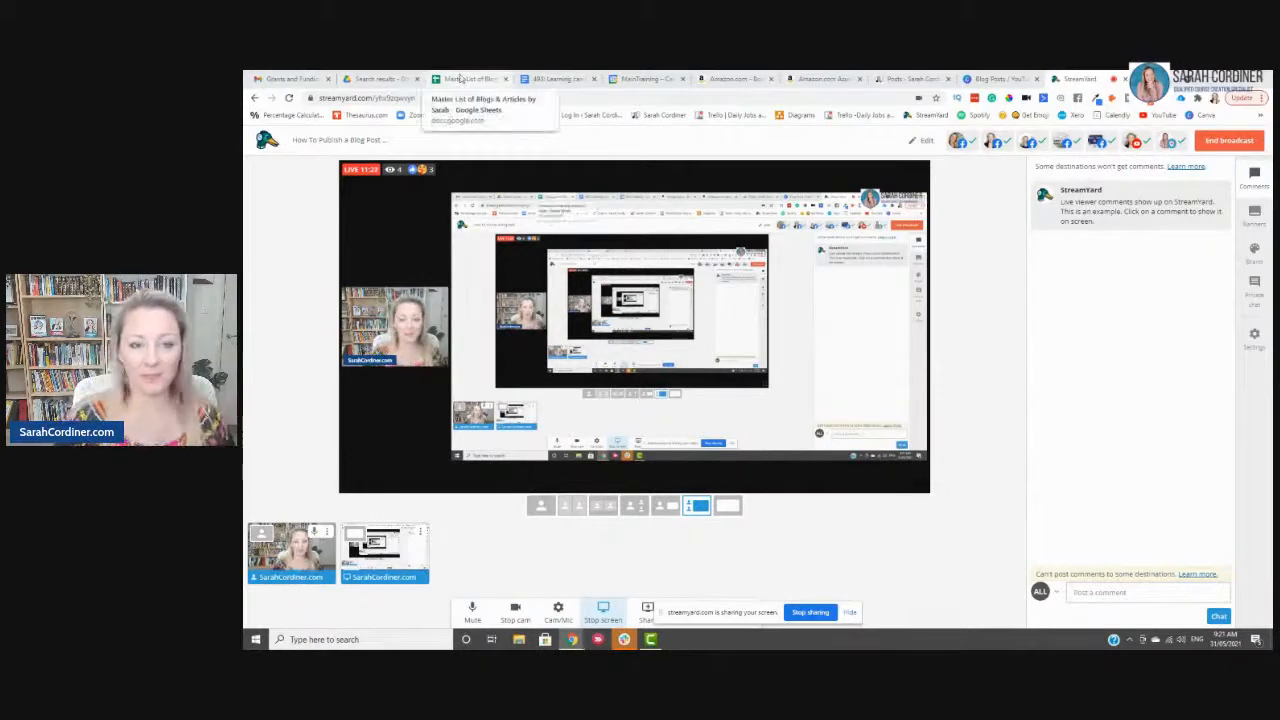
# Step: Show the master list of blogs, then the Google Doc draft of post 493
pyautogui.click(468, 78)
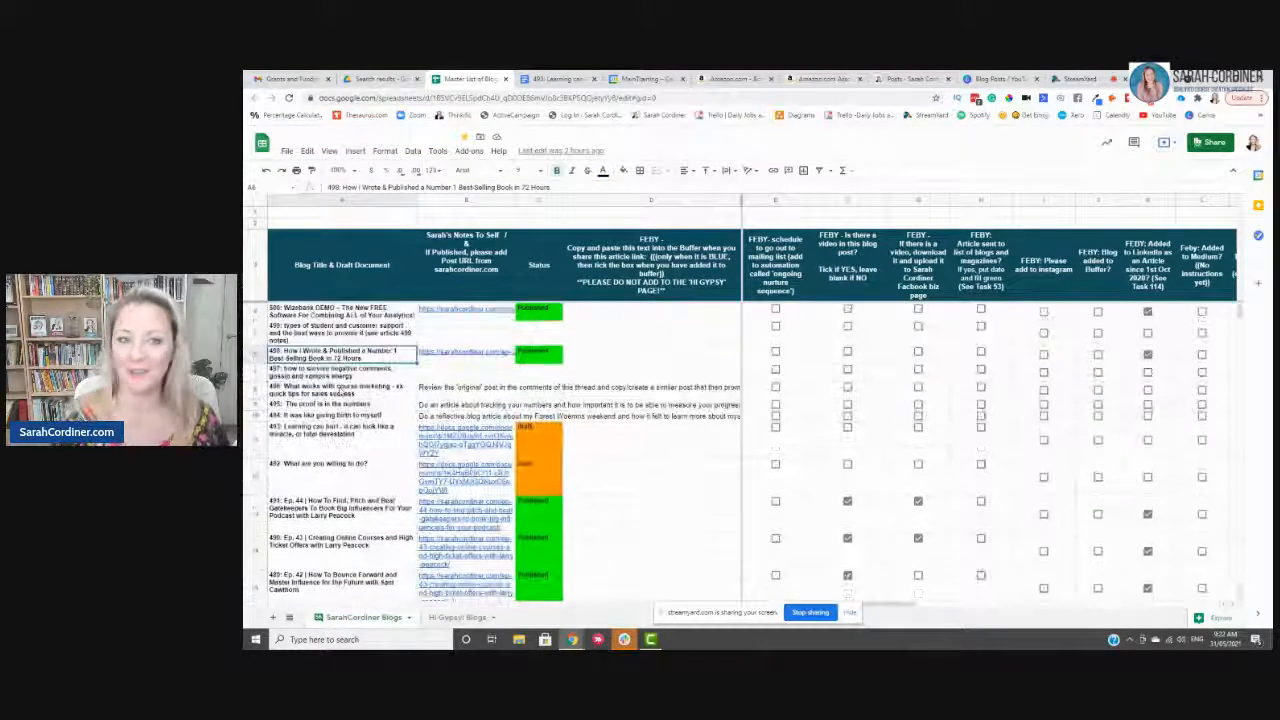
pyautogui.click(572, 78)
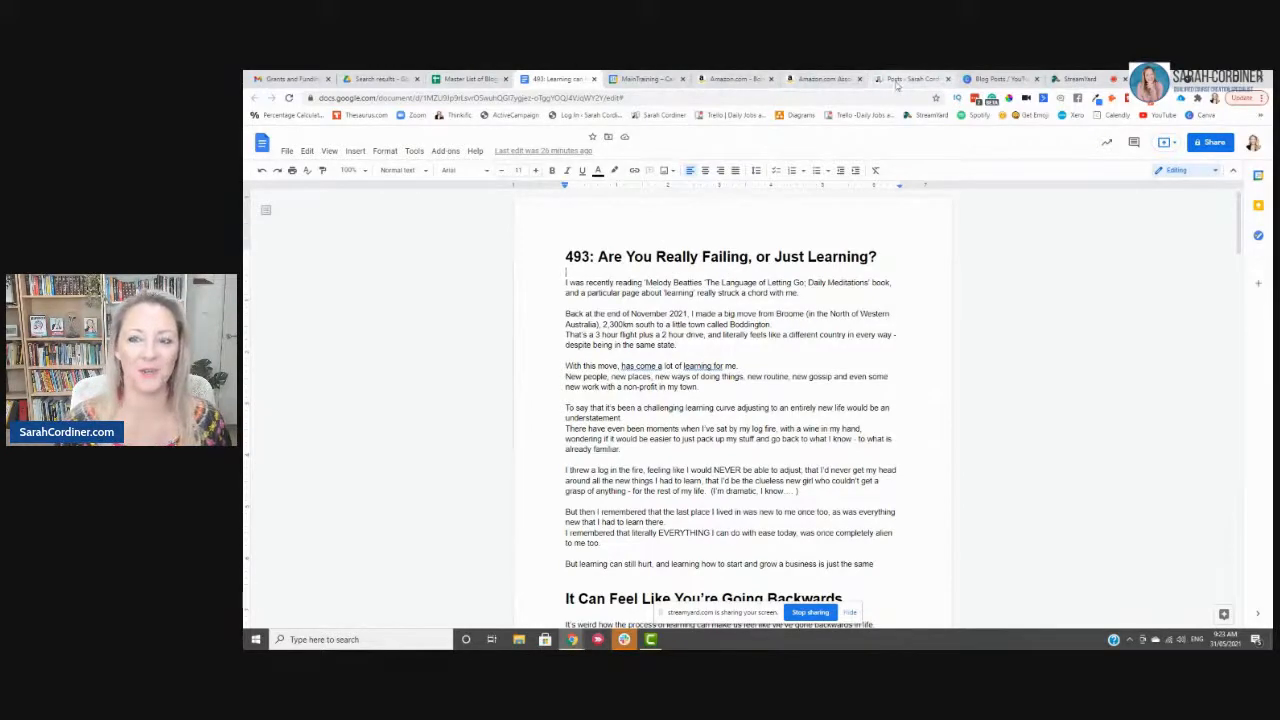
# Step: Switch to the WordPress admin tab listing all the site's posts
pyautogui.click(924, 76)
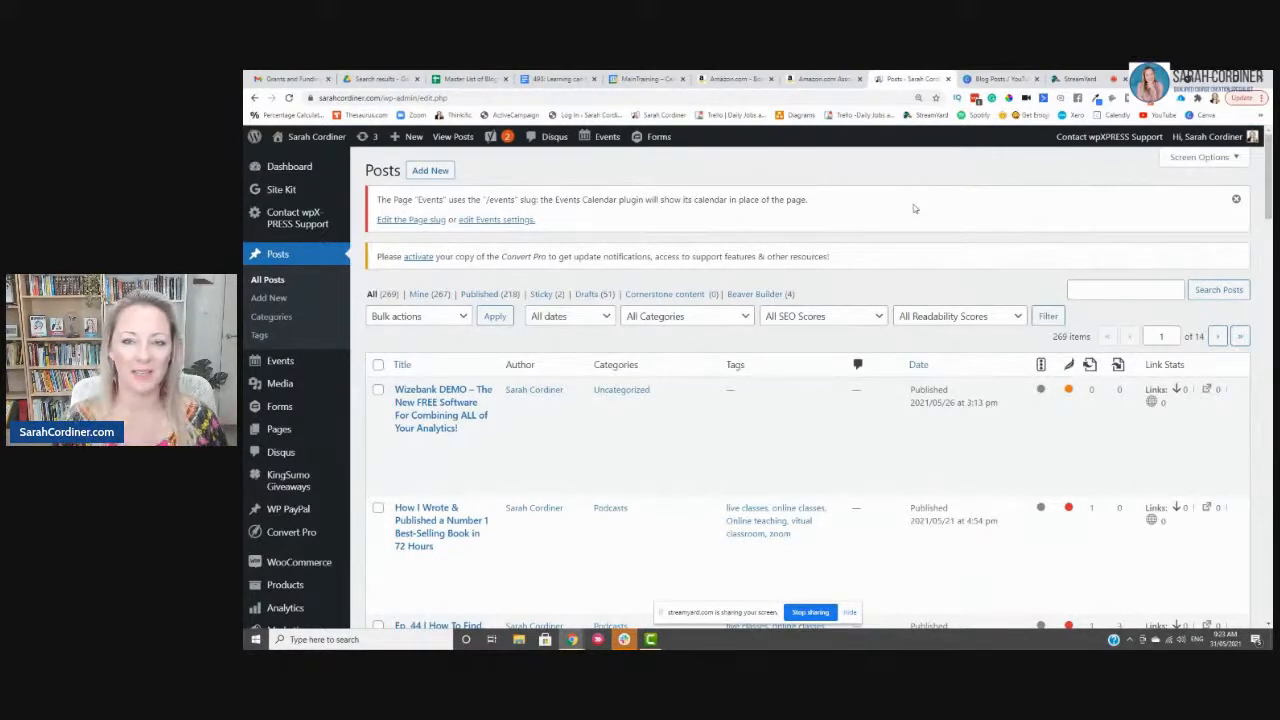
pyautogui.moveTo(680, 166)
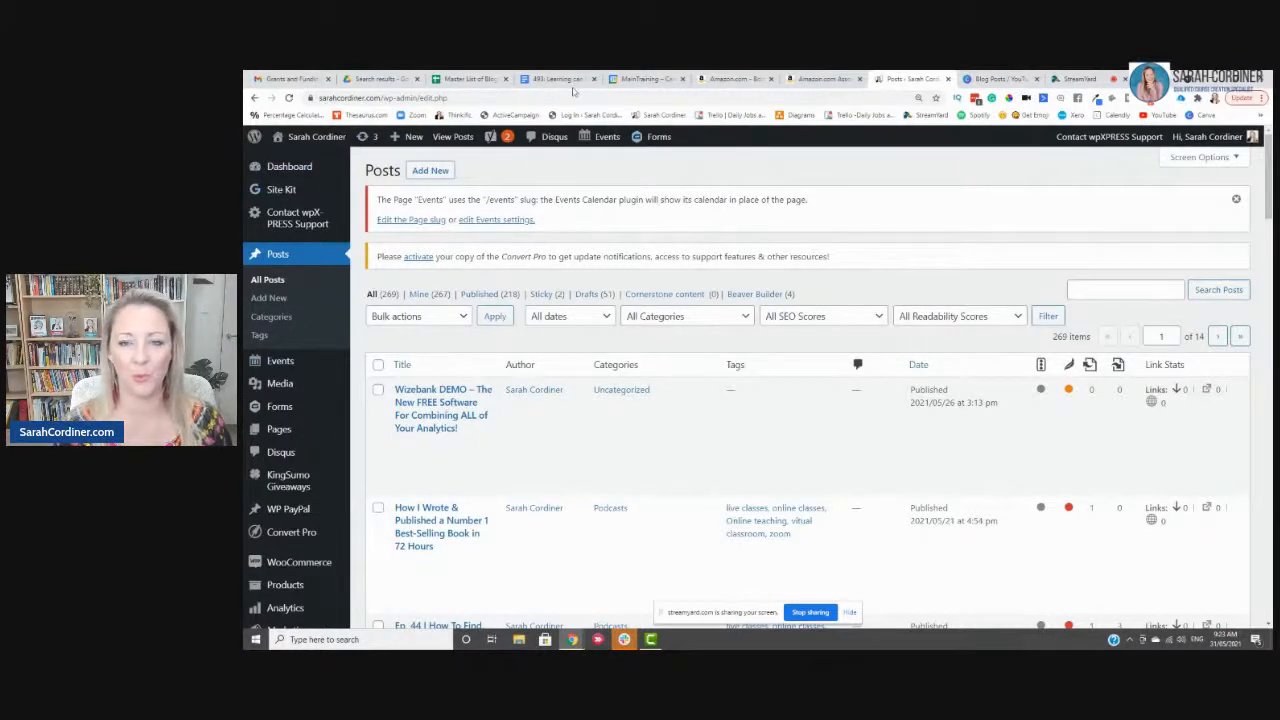
pyautogui.moveTo(430, 170)
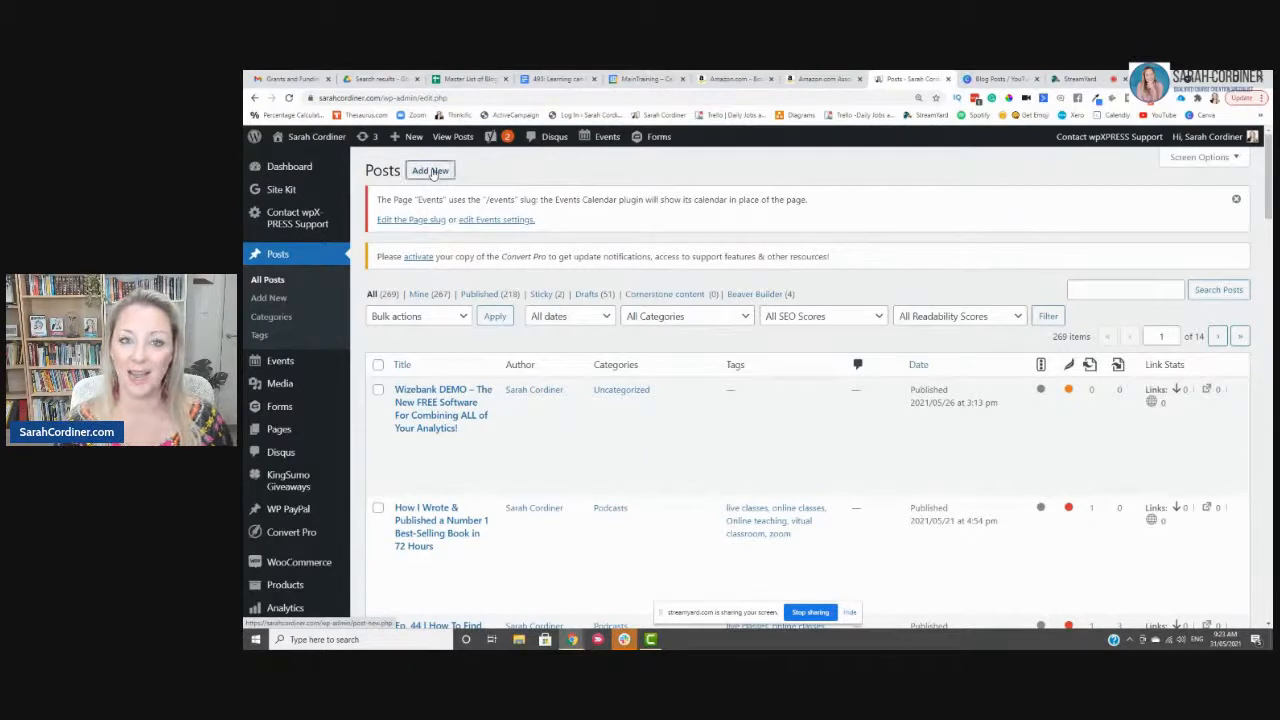
# Step: Start a new WordPress post, briefly checking the live broadcast tab
pyautogui.click(430, 170)
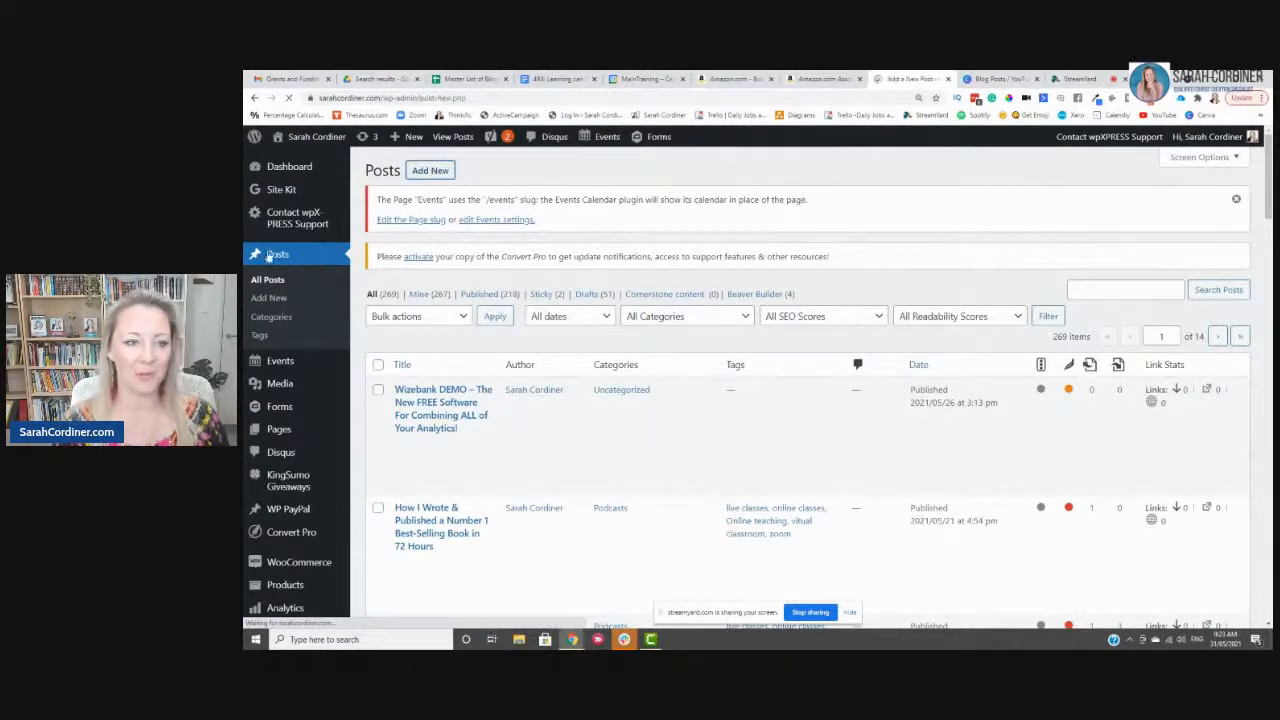
pyautogui.click(430, 170)
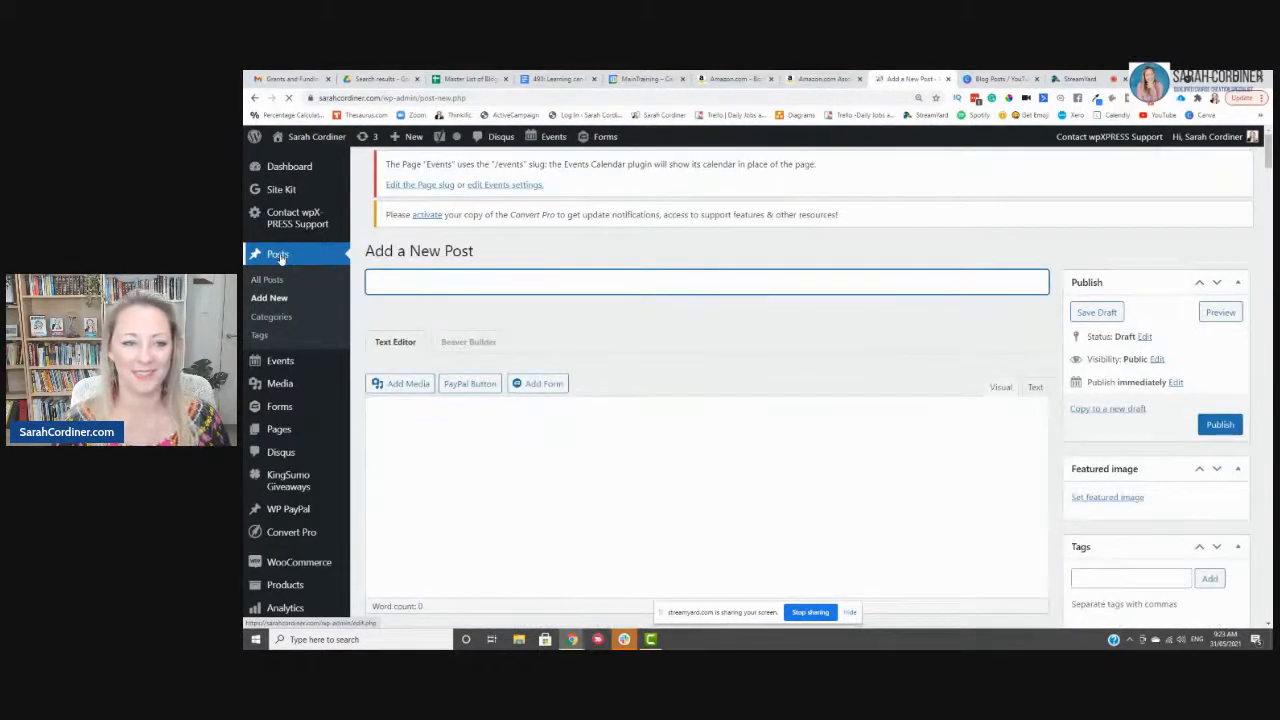
pyautogui.click(1082, 78)
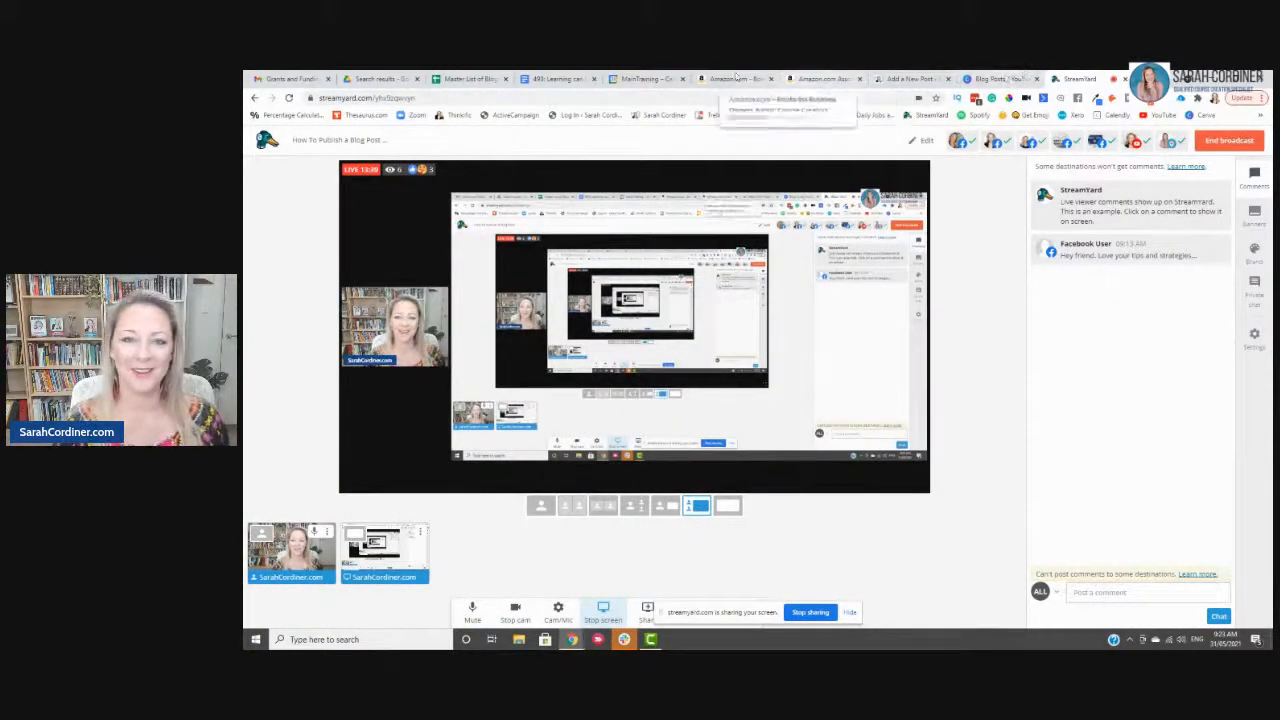
pyautogui.click(916, 78)
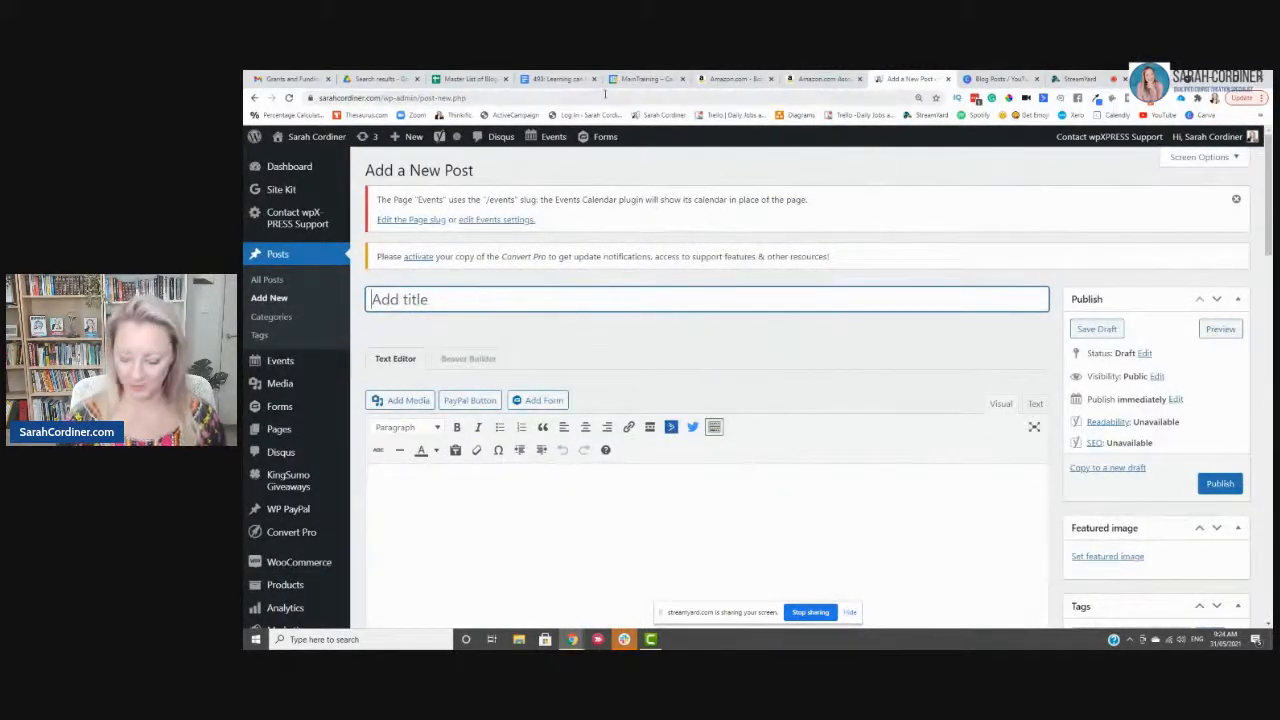
# Step: Copy the draft's title and enter 'Are You Really Failing, or Just Learning?' as the post title
pyautogui.click(570, 78)
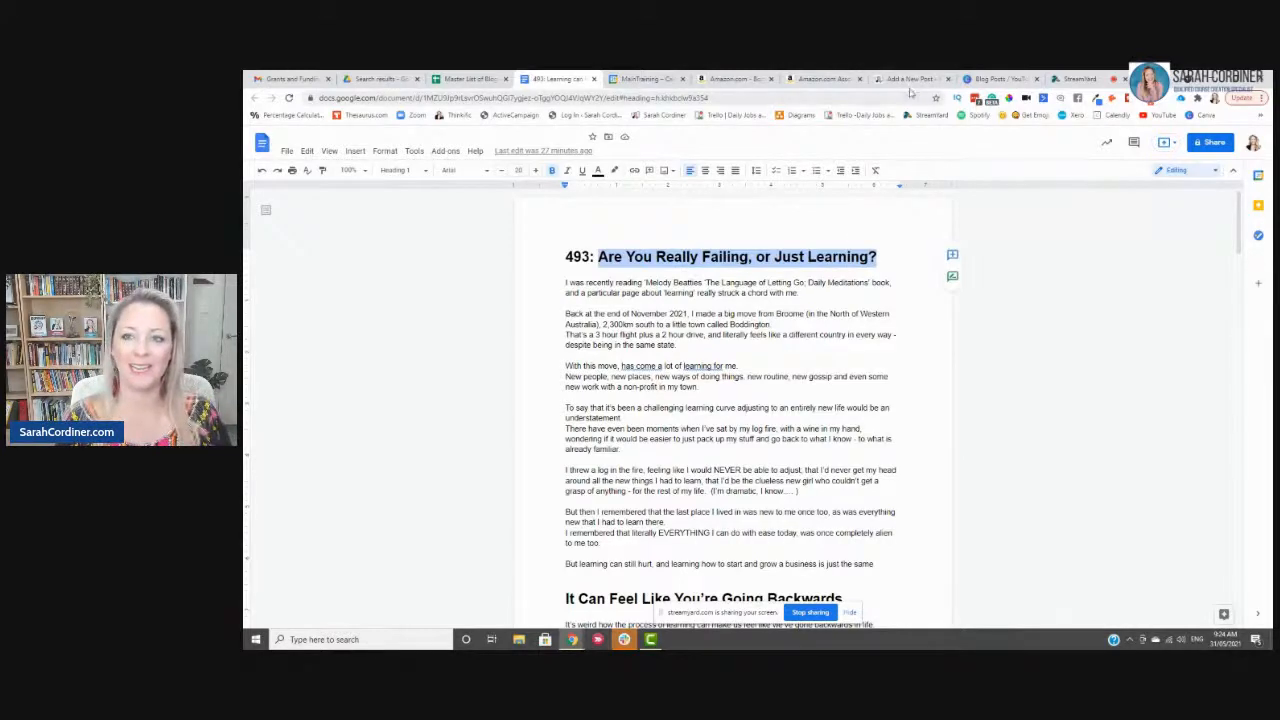
pyautogui.click(910, 78)
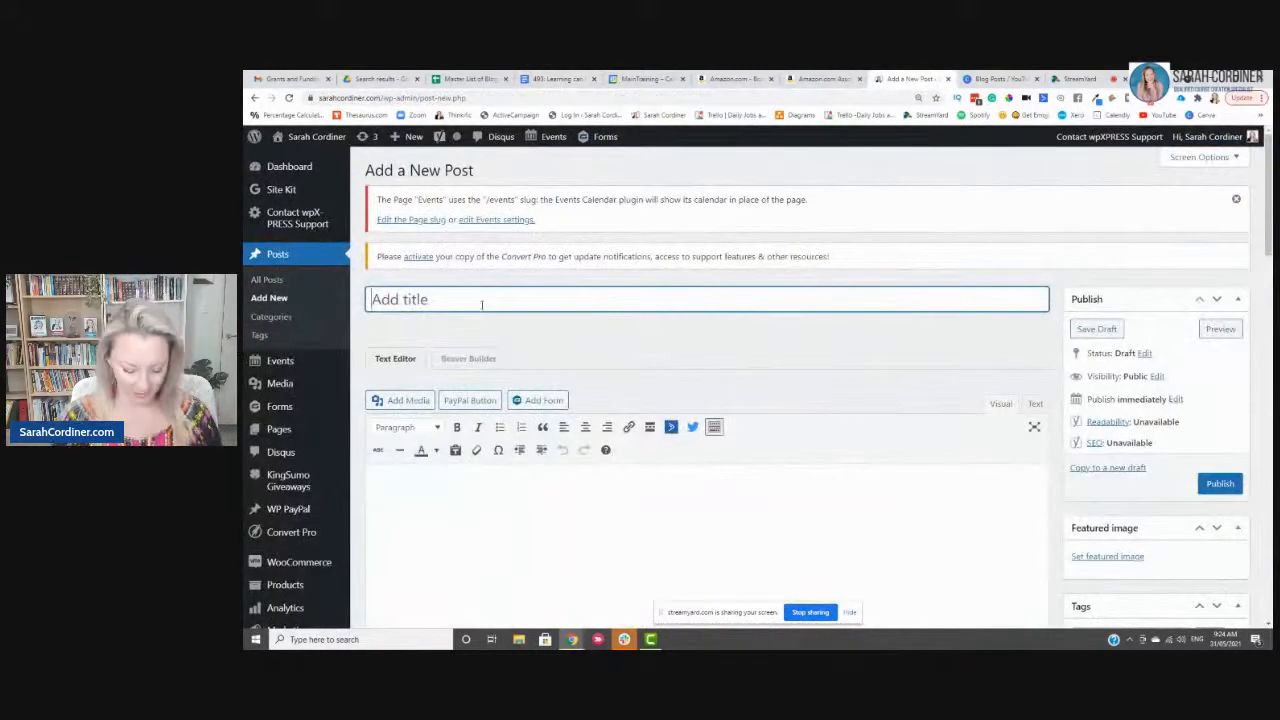
pyautogui.write('Are You Really Failing, or Just Learning?')
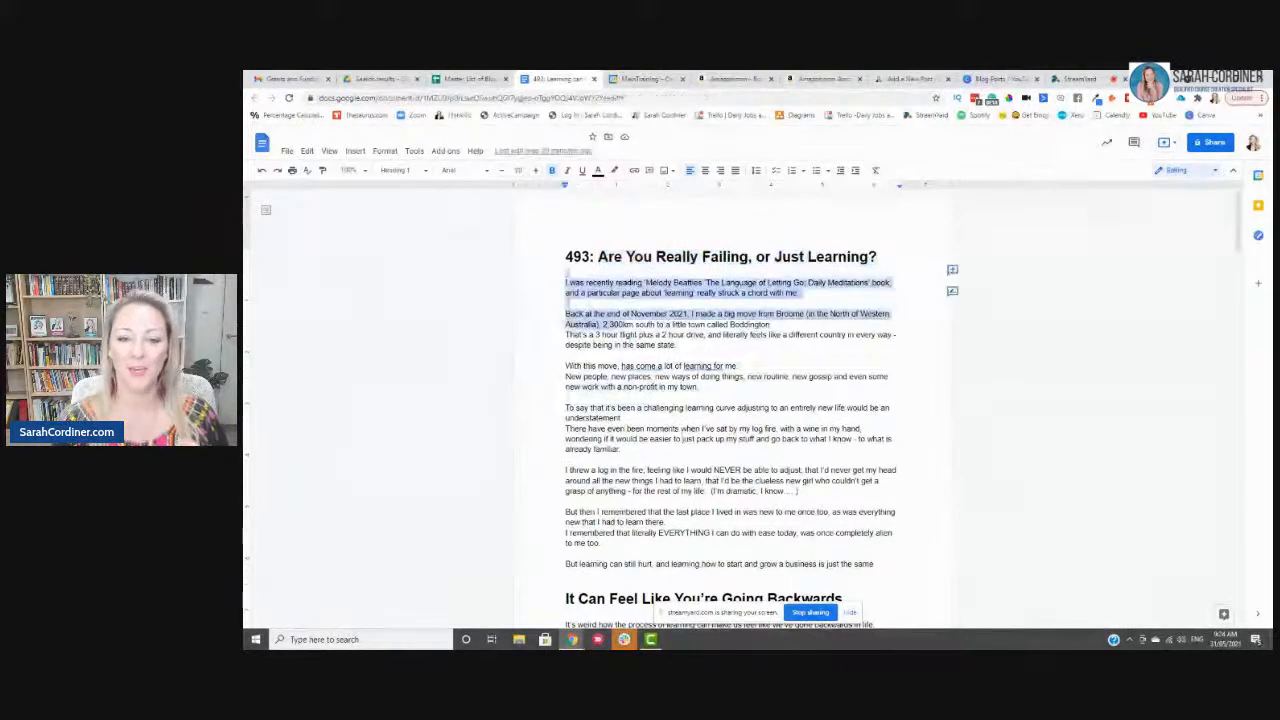
# Step: Paste the article body through the Cynthia Occelli quote into the WordPress editor
pyautogui.scroll(-3)
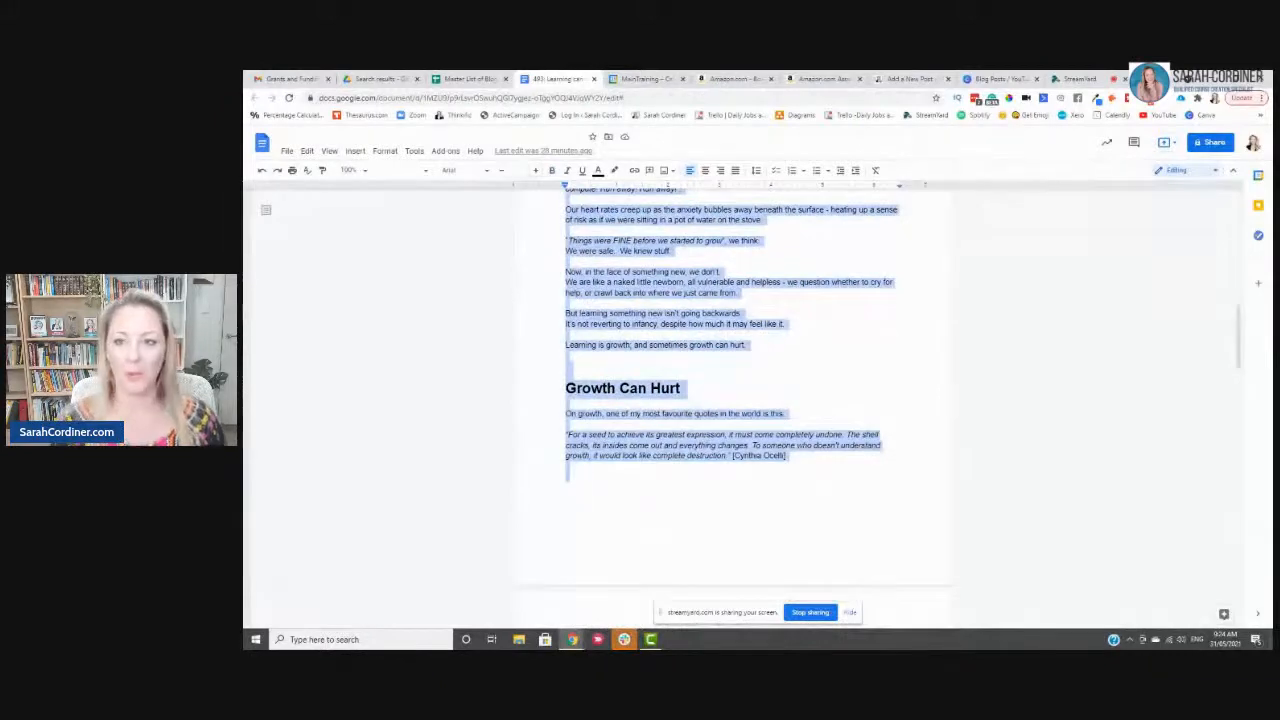
pyautogui.click(912, 78)
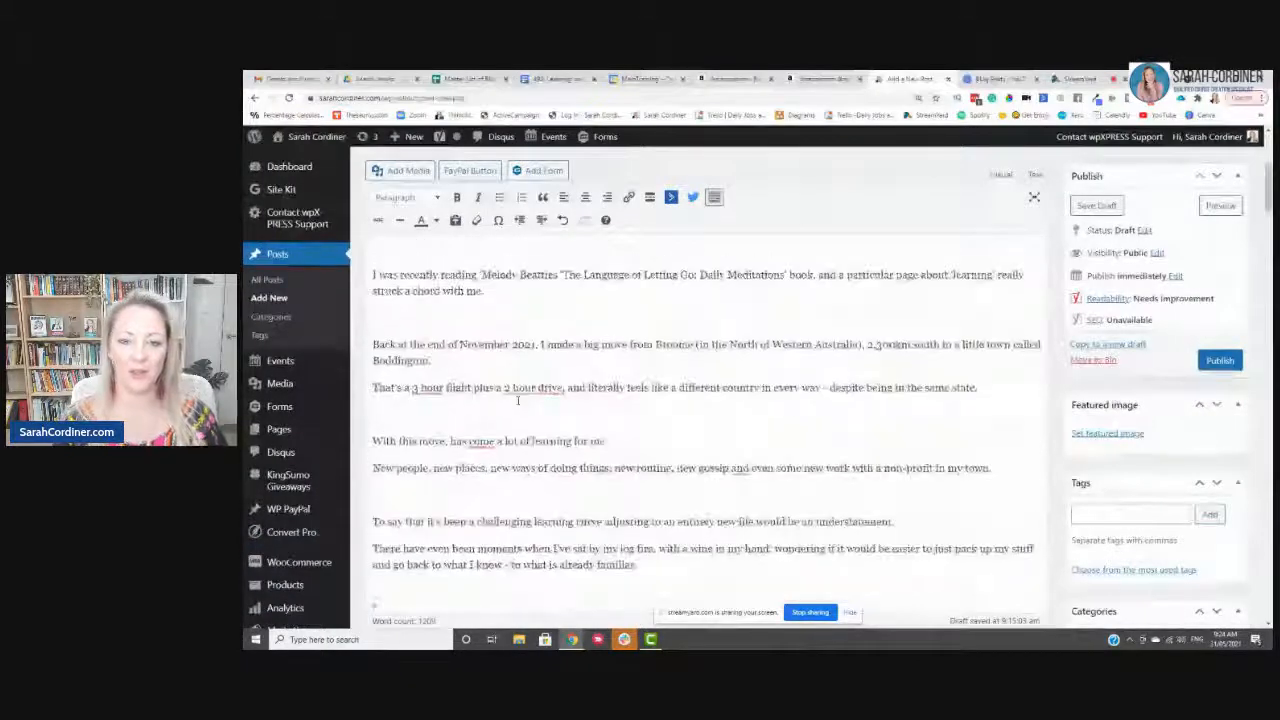
pyautogui.scroll(-3)
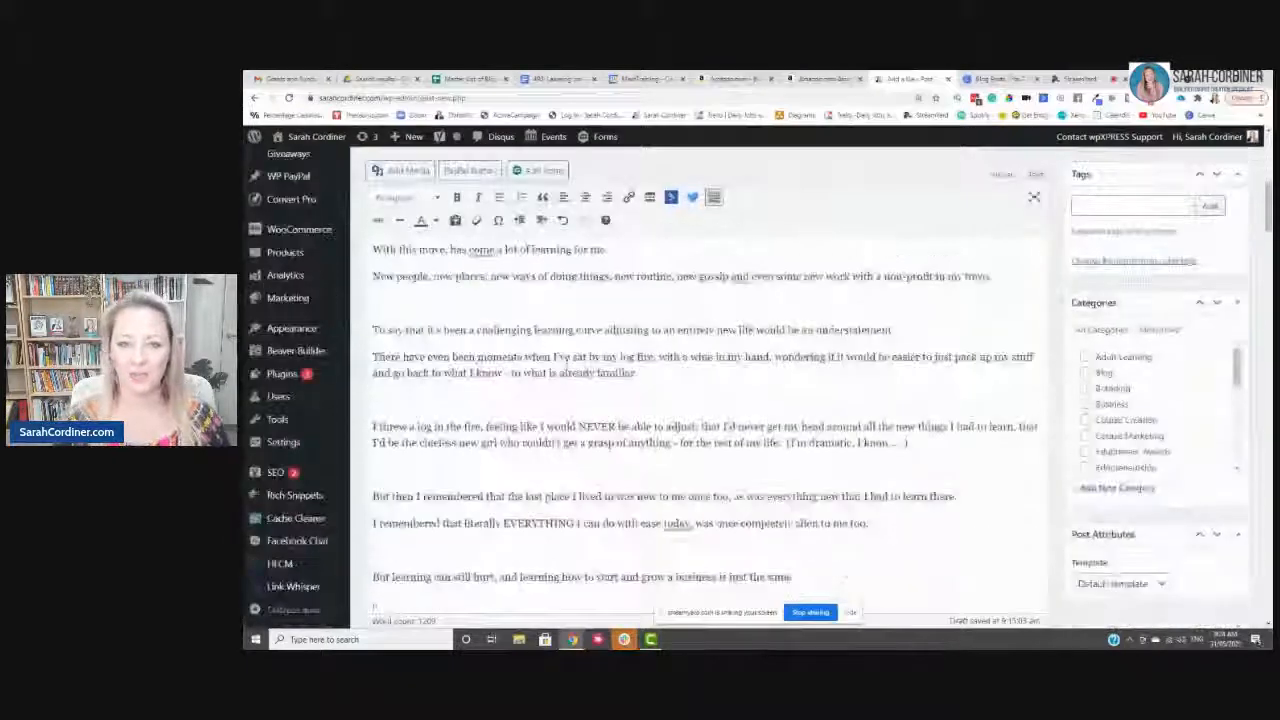
pyautogui.scroll(-3)
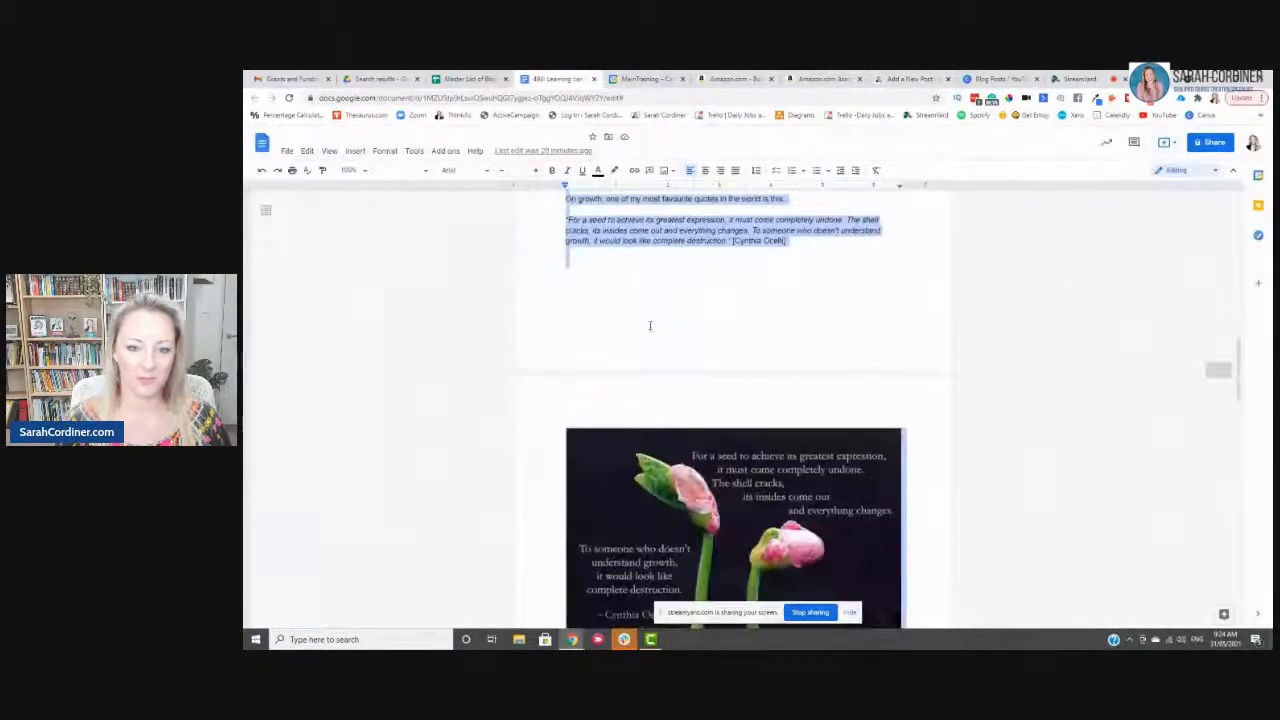
# Step: Save the Cynthia Occelli quote image to Downloads as 'blog cynthia'
pyautogui.scroll(-3)
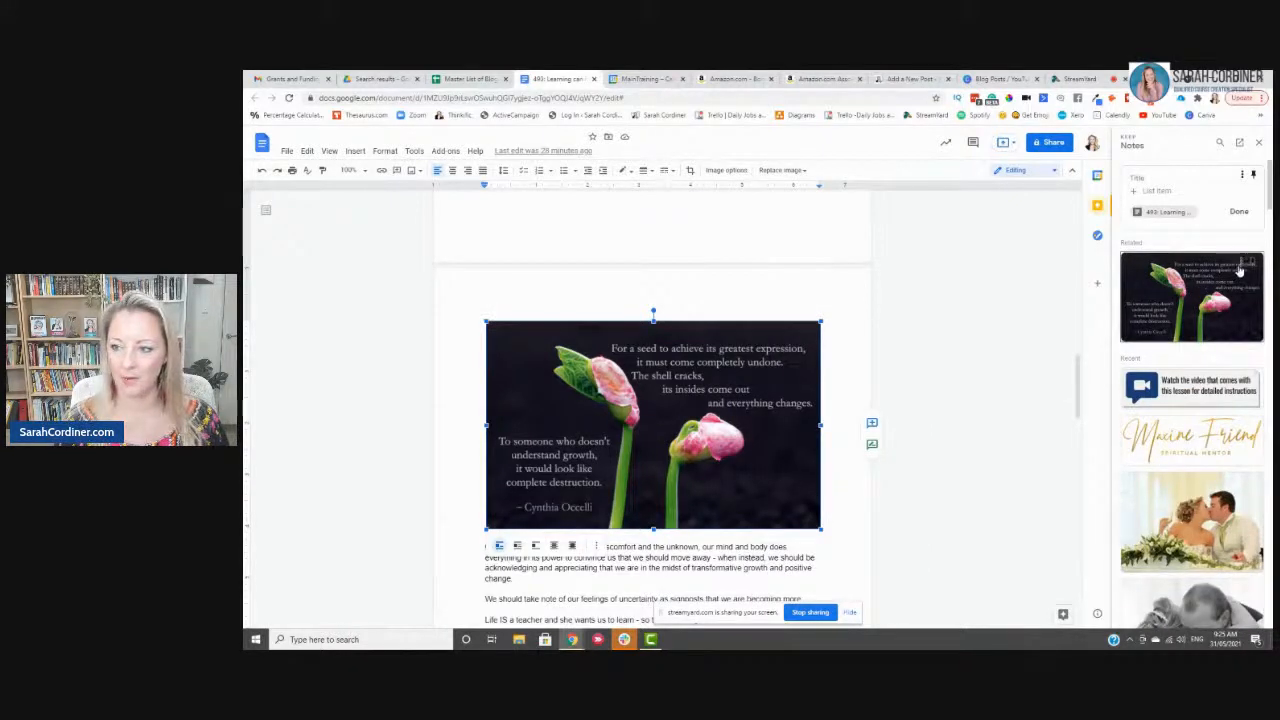
pyautogui.rightClick(1188, 270)
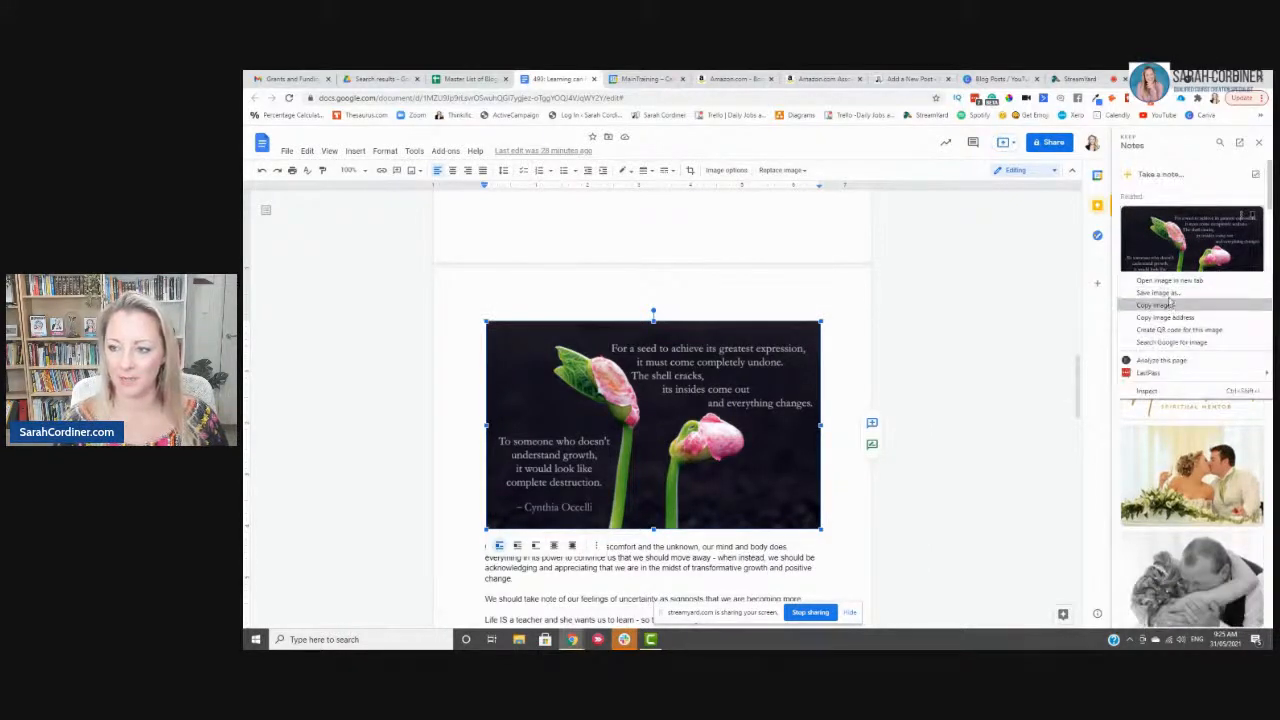
pyautogui.click(1156, 292)
pyautogui.write('blog cynthi')
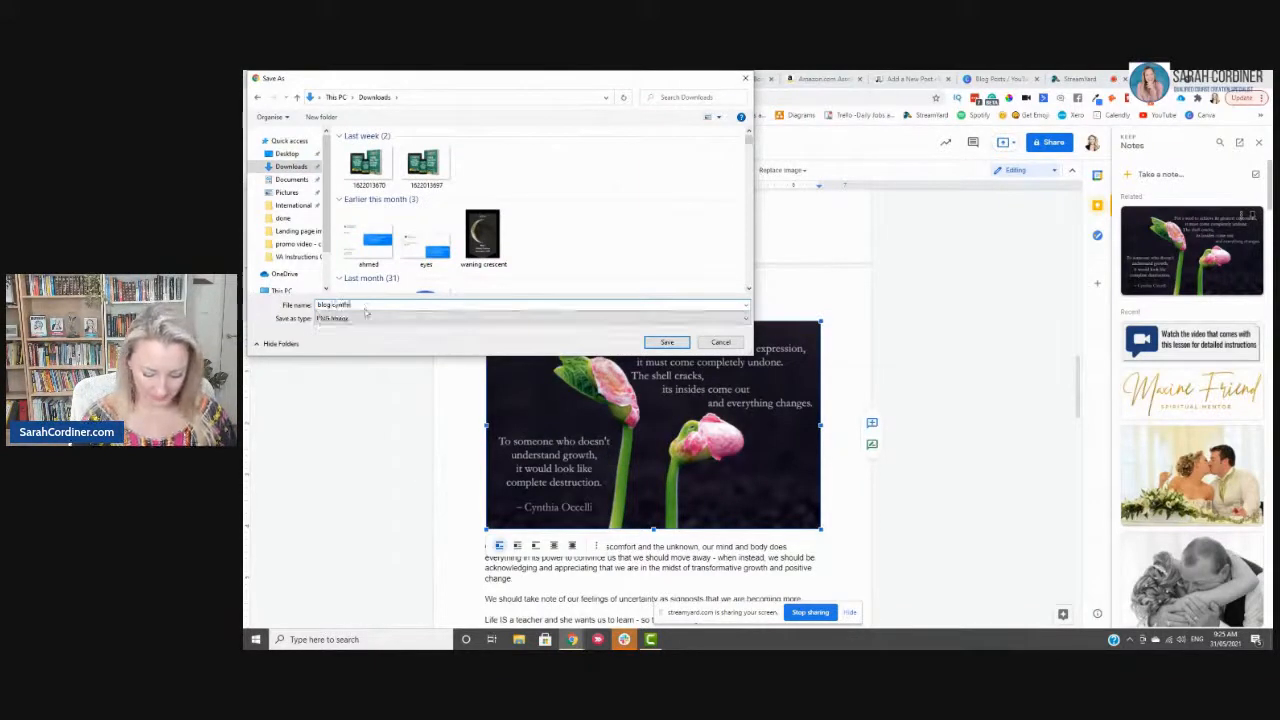
pyautogui.click(666, 342)
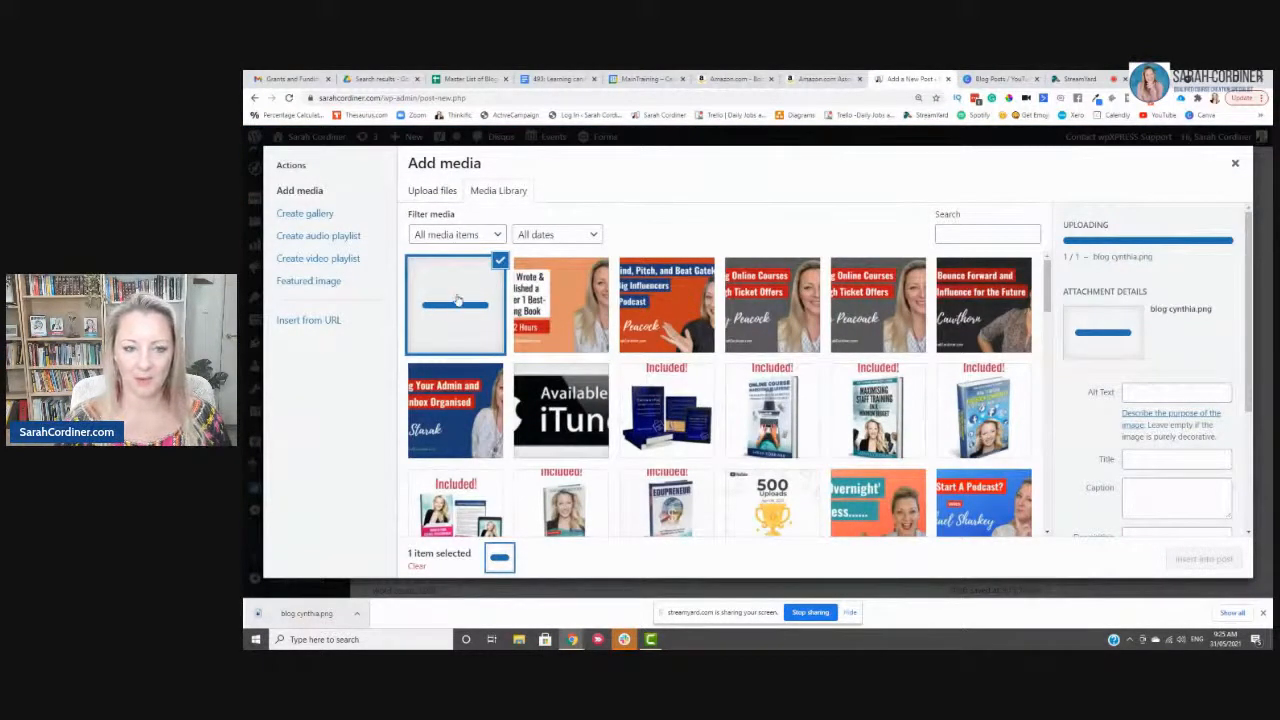
pyautogui.moveTo(448, 306)
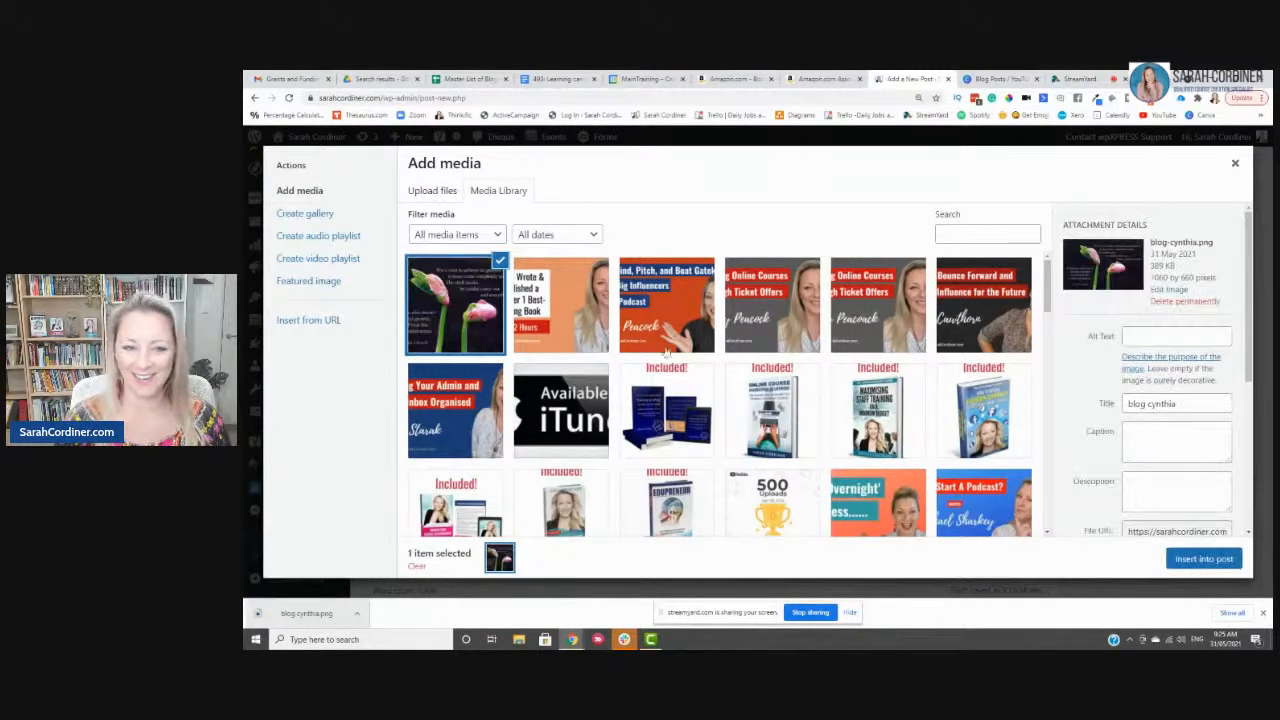
pyautogui.click(1204, 558)
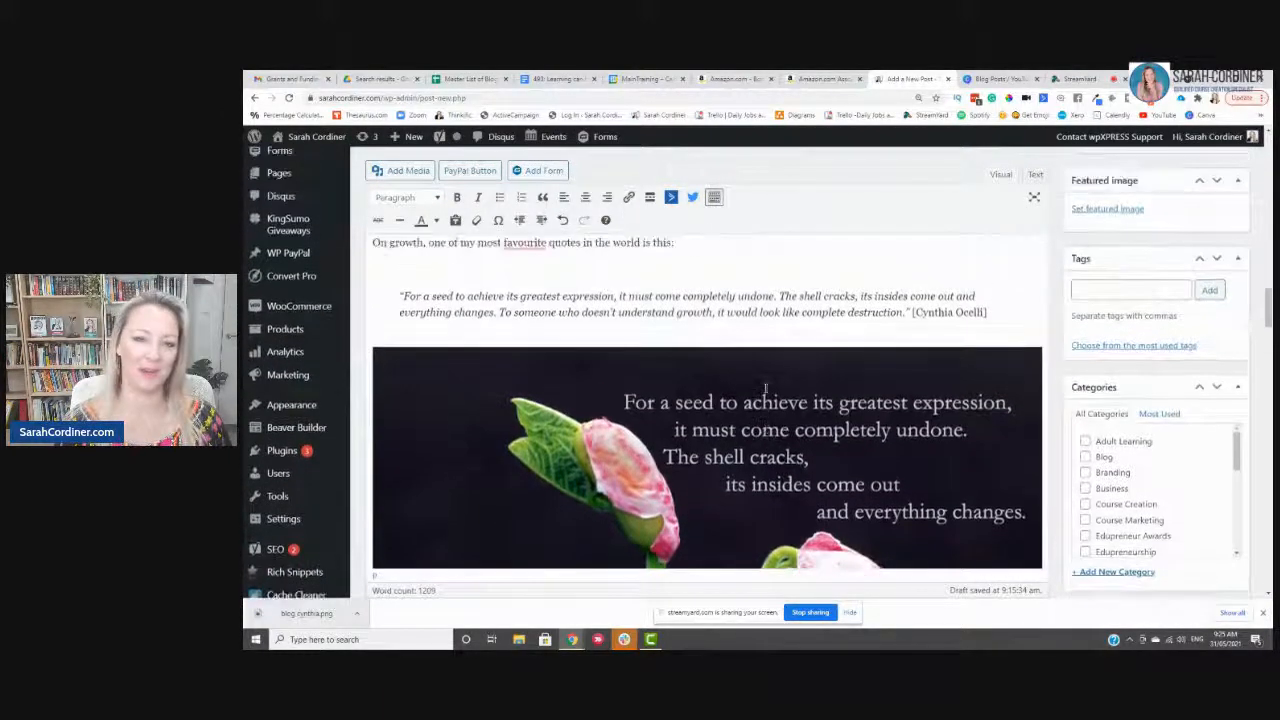
pyautogui.moveTo(760, 376)
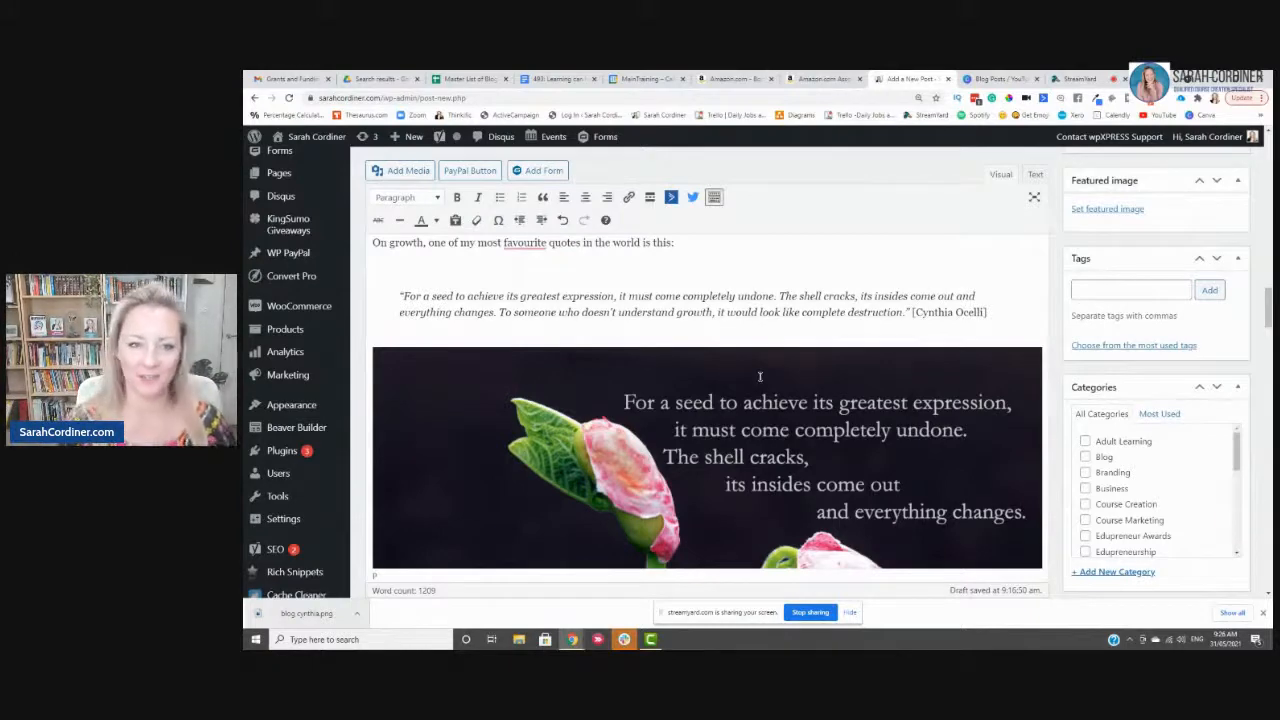
pyautogui.scroll(-3)
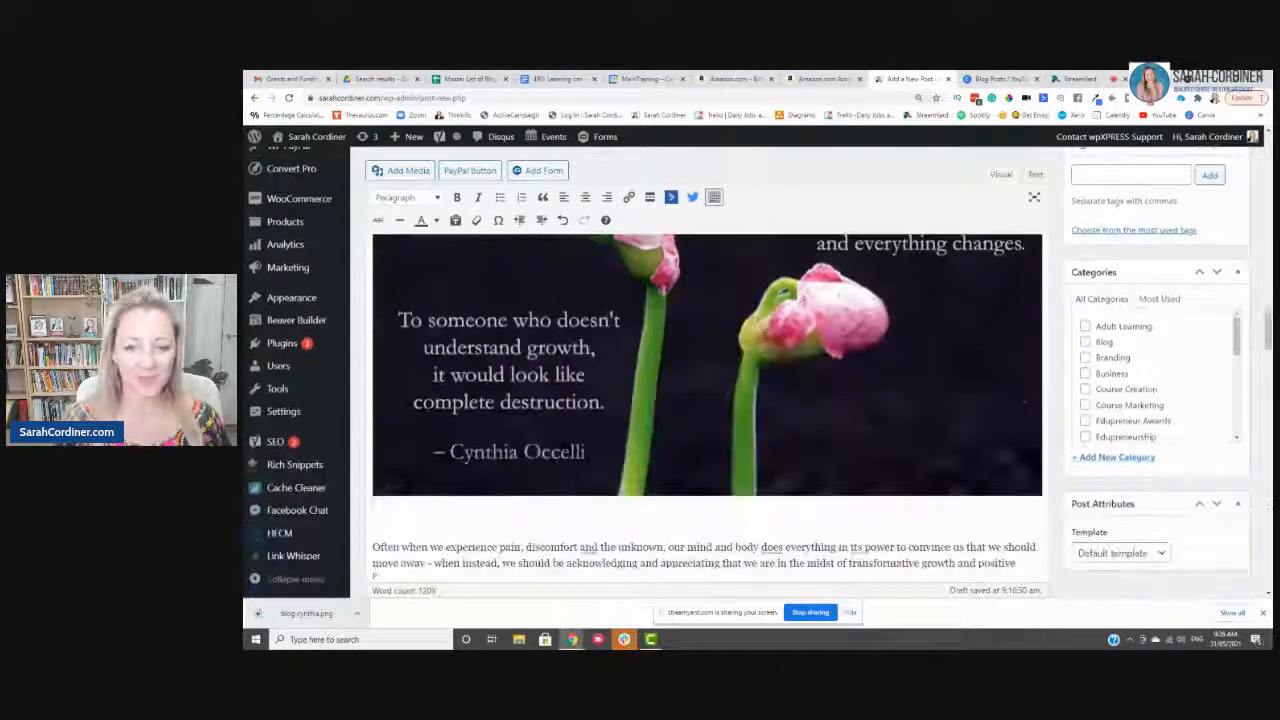
pyautogui.scroll(-3)
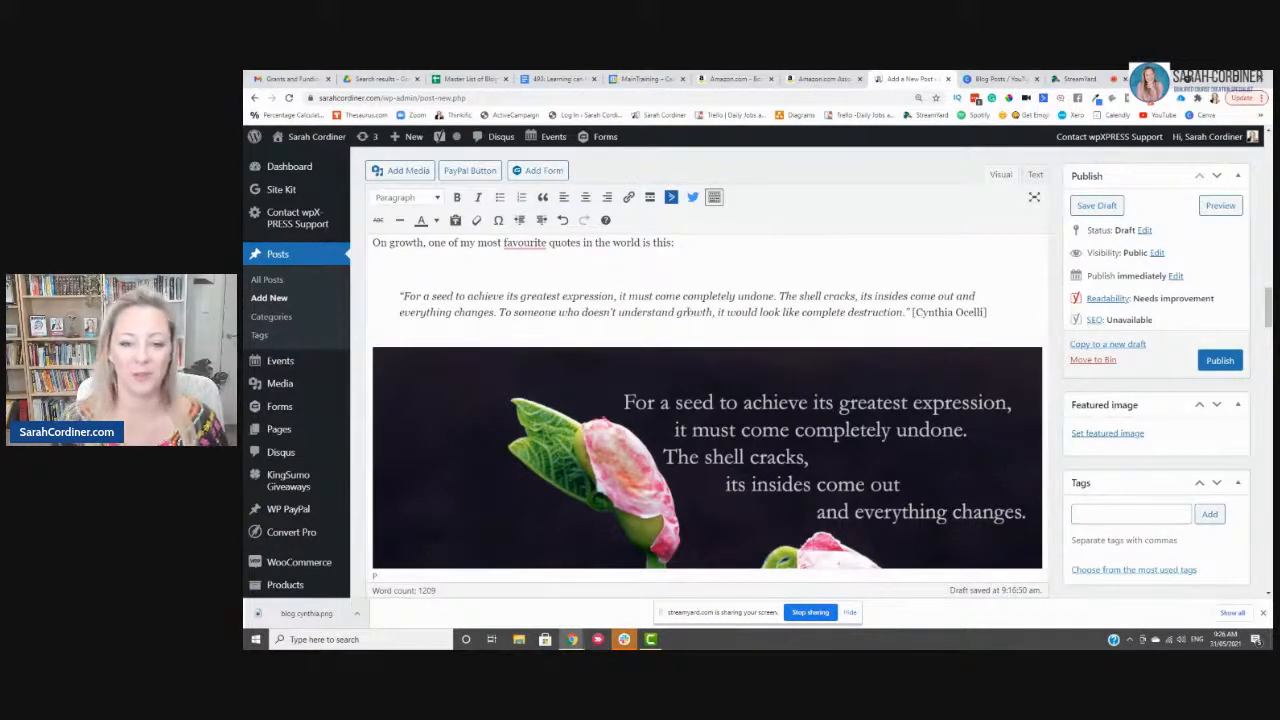
pyautogui.scroll(-3)
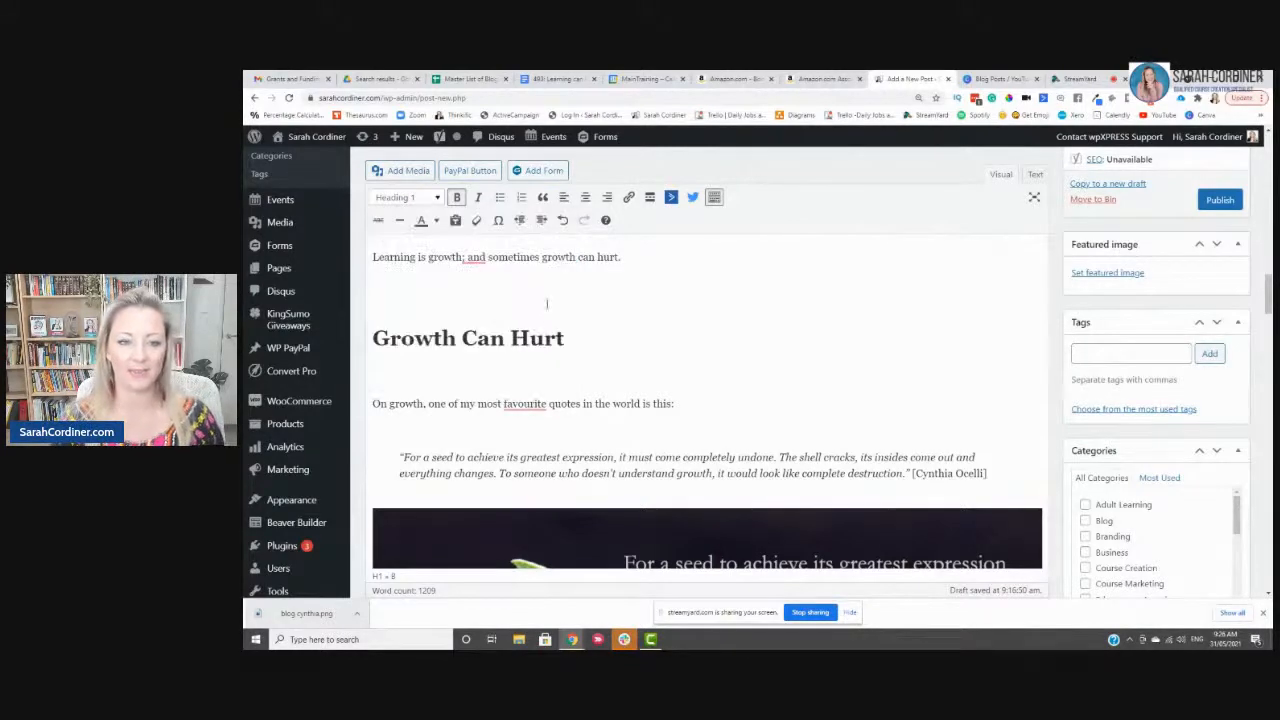
pyautogui.scroll(-3)
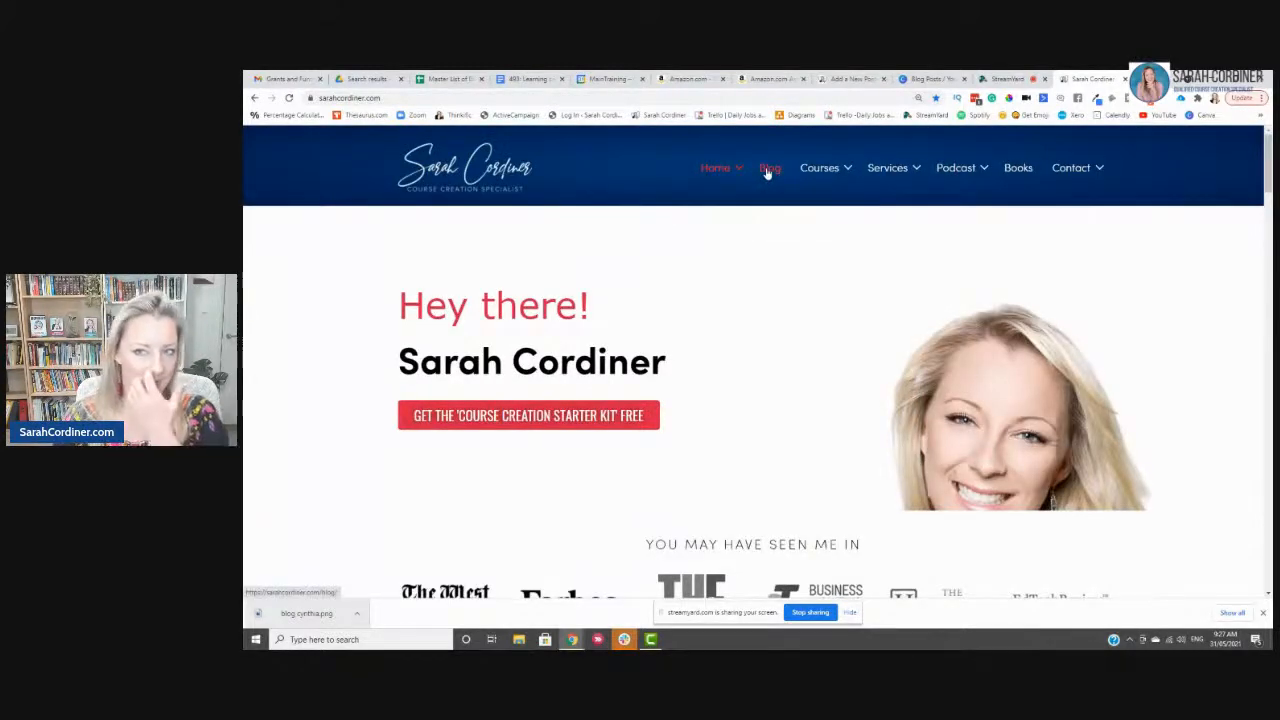
# Step: Open the site's Blog page and scroll to the Latest Articles cards
pyautogui.click(770, 168)
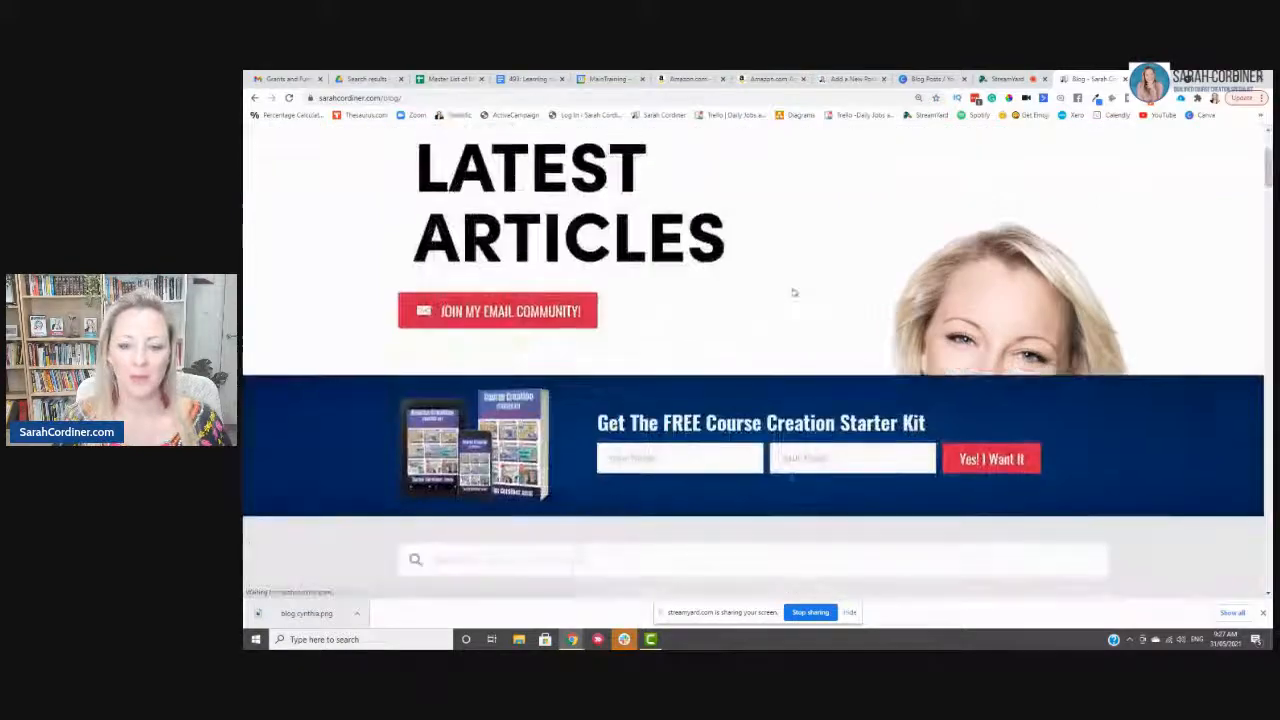
pyautogui.scroll(-3)
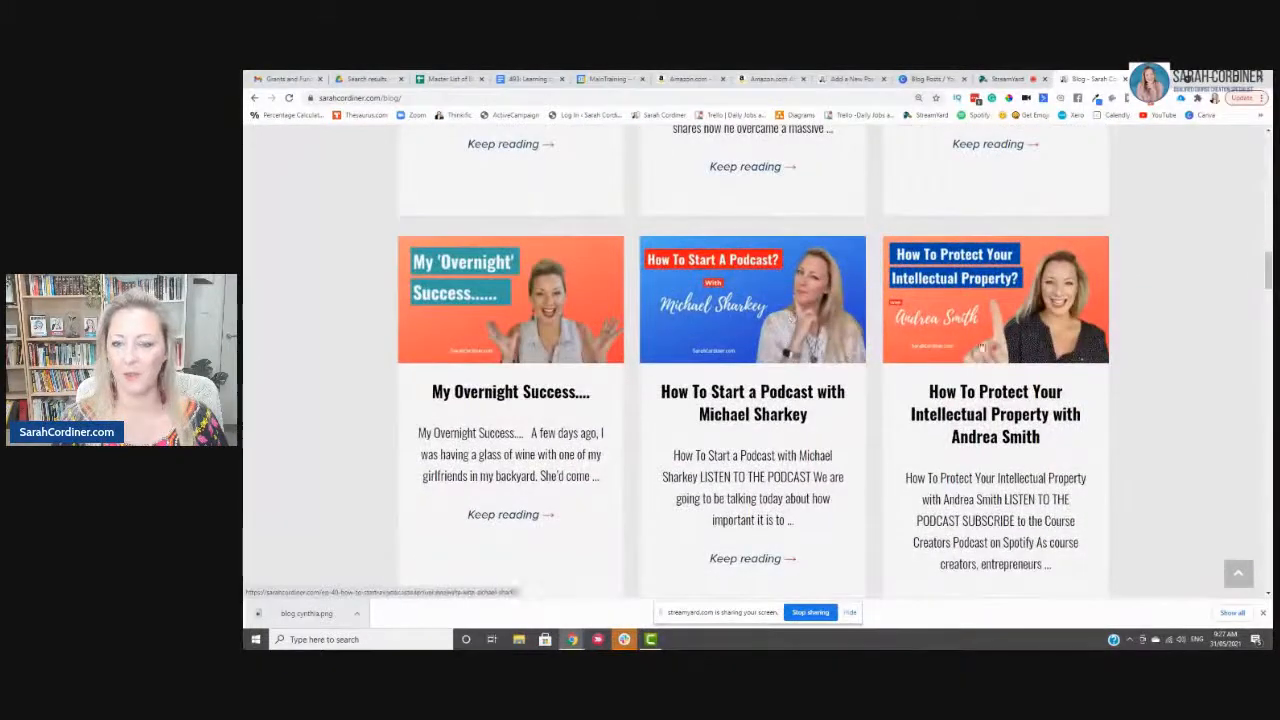
pyautogui.moveTo(936, 302)
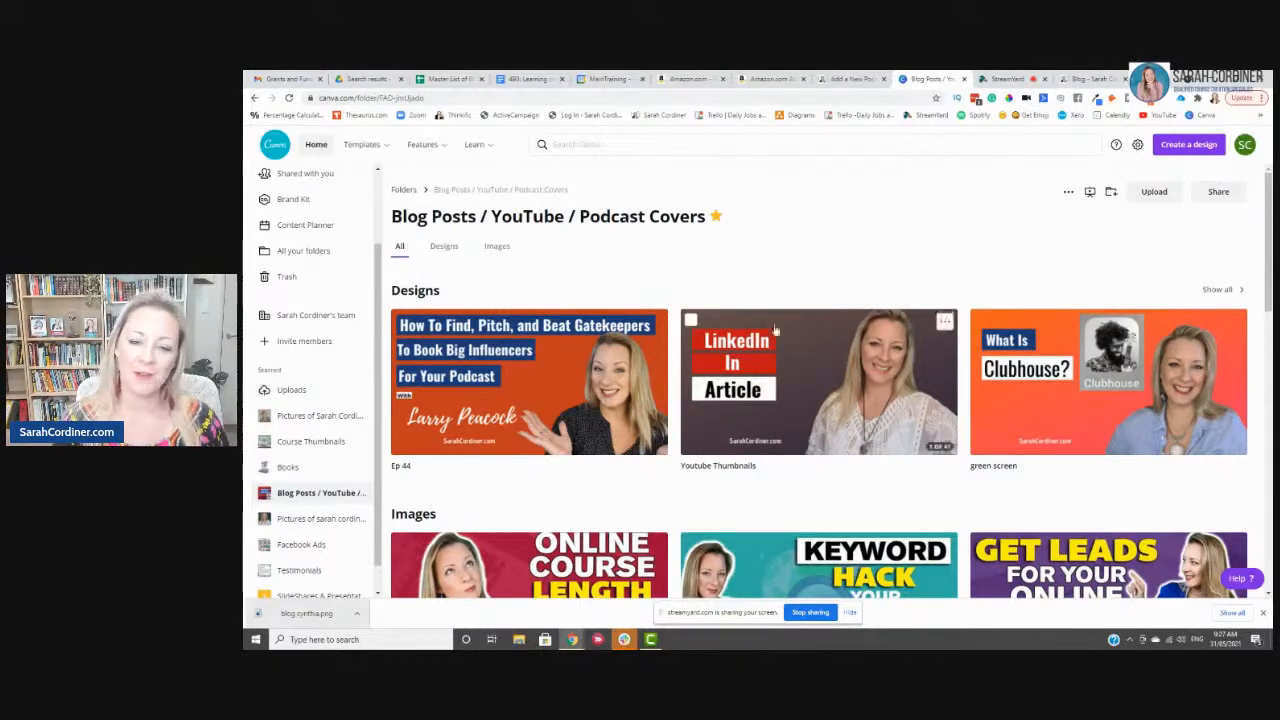
# Step: Browse the podcast cover designs and open the How To Start A Podcast cover for editing
pyautogui.click(528, 380)
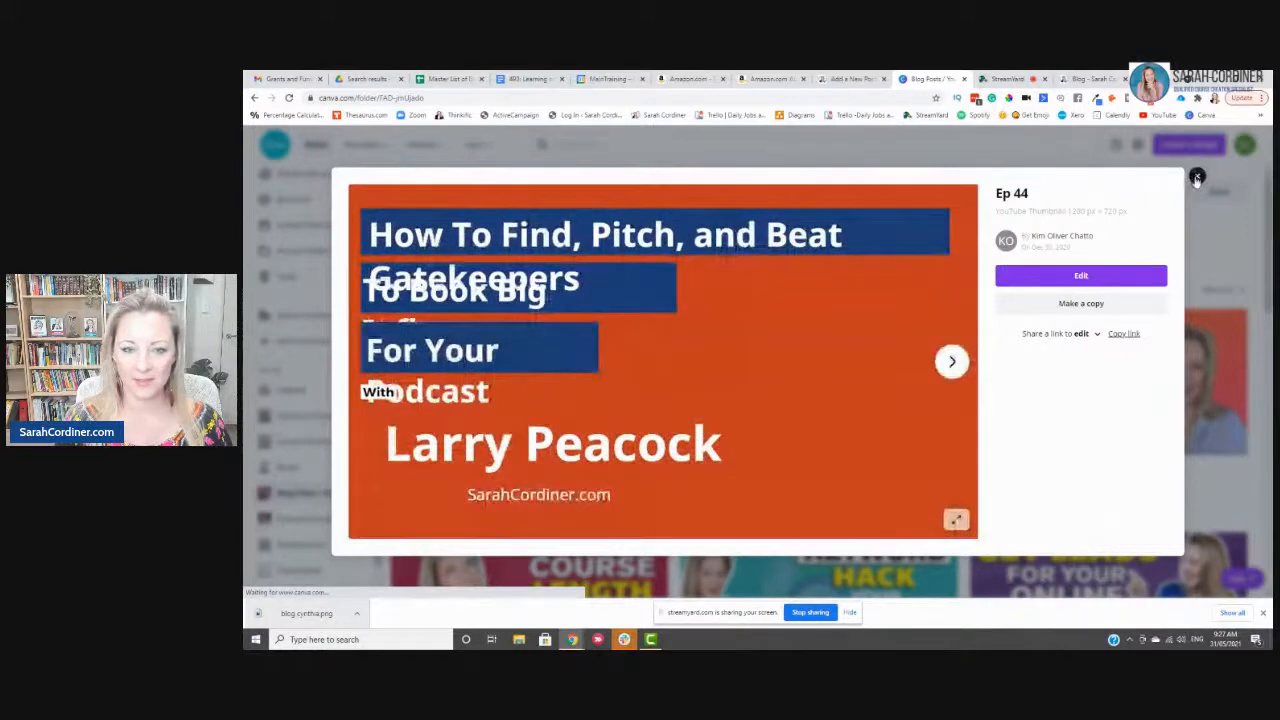
pyautogui.click(952, 362)
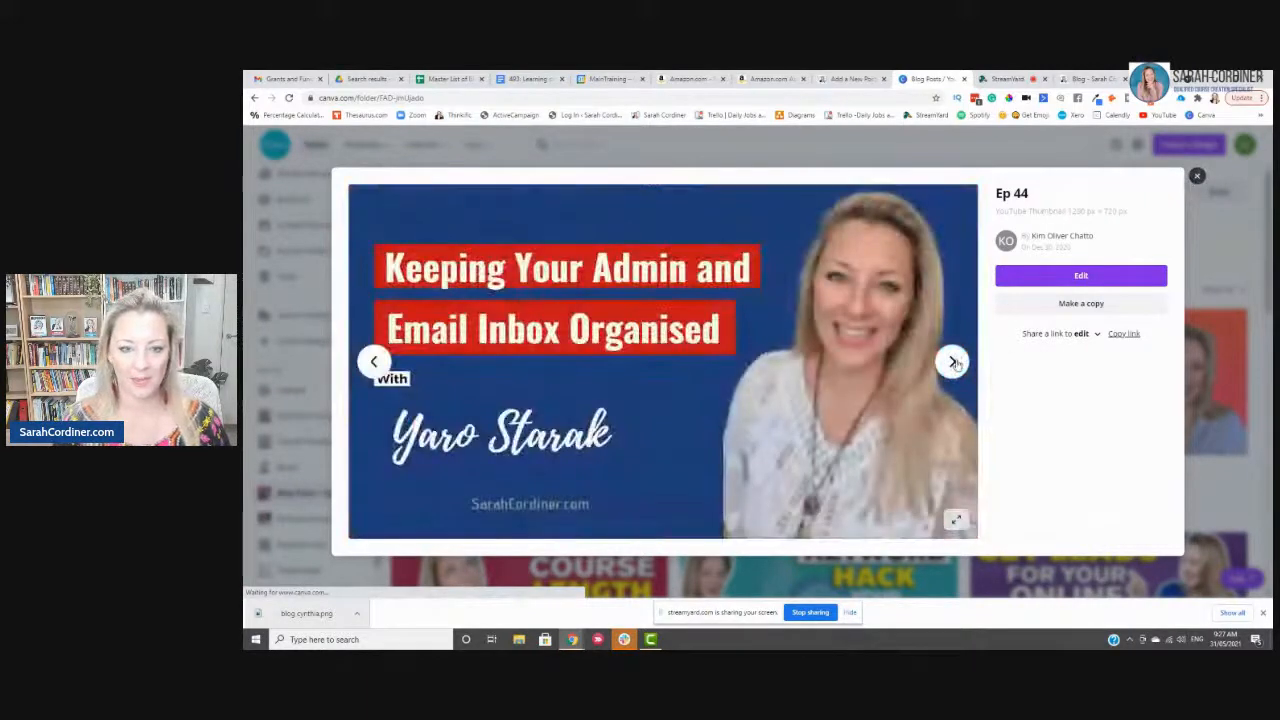
pyautogui.click(952, 362)
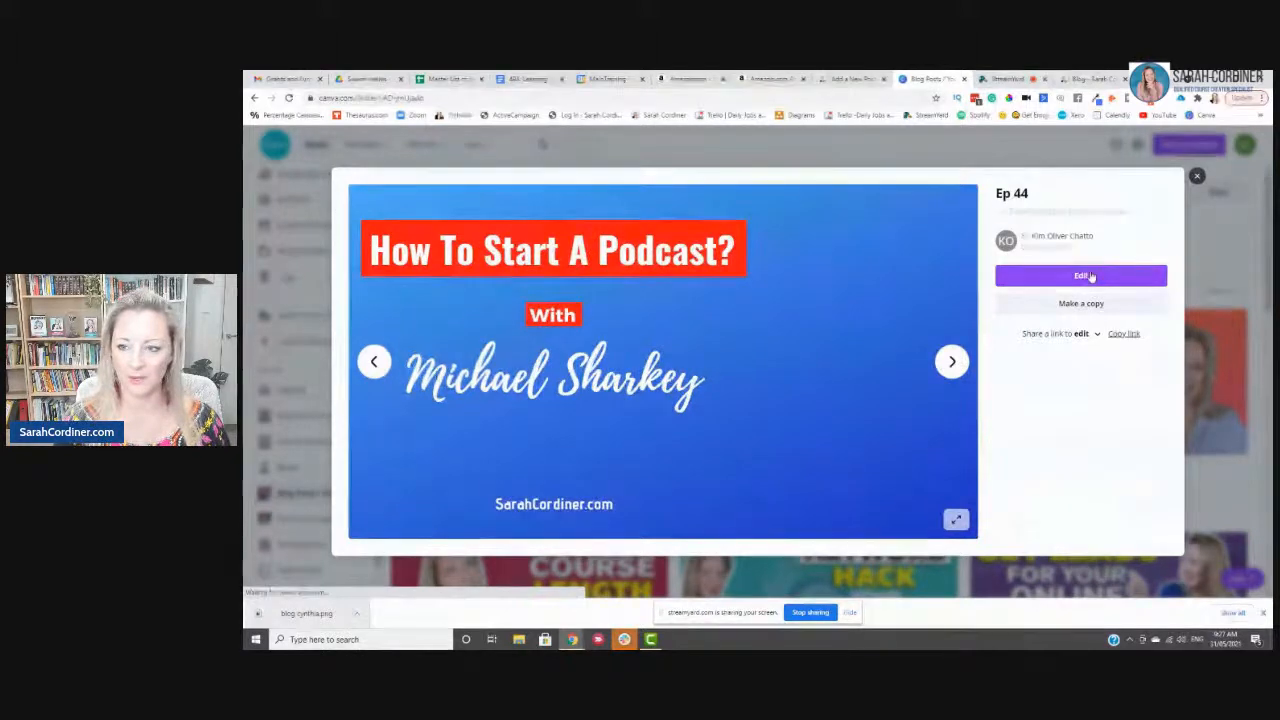
pyautogui.click(1080, 276)
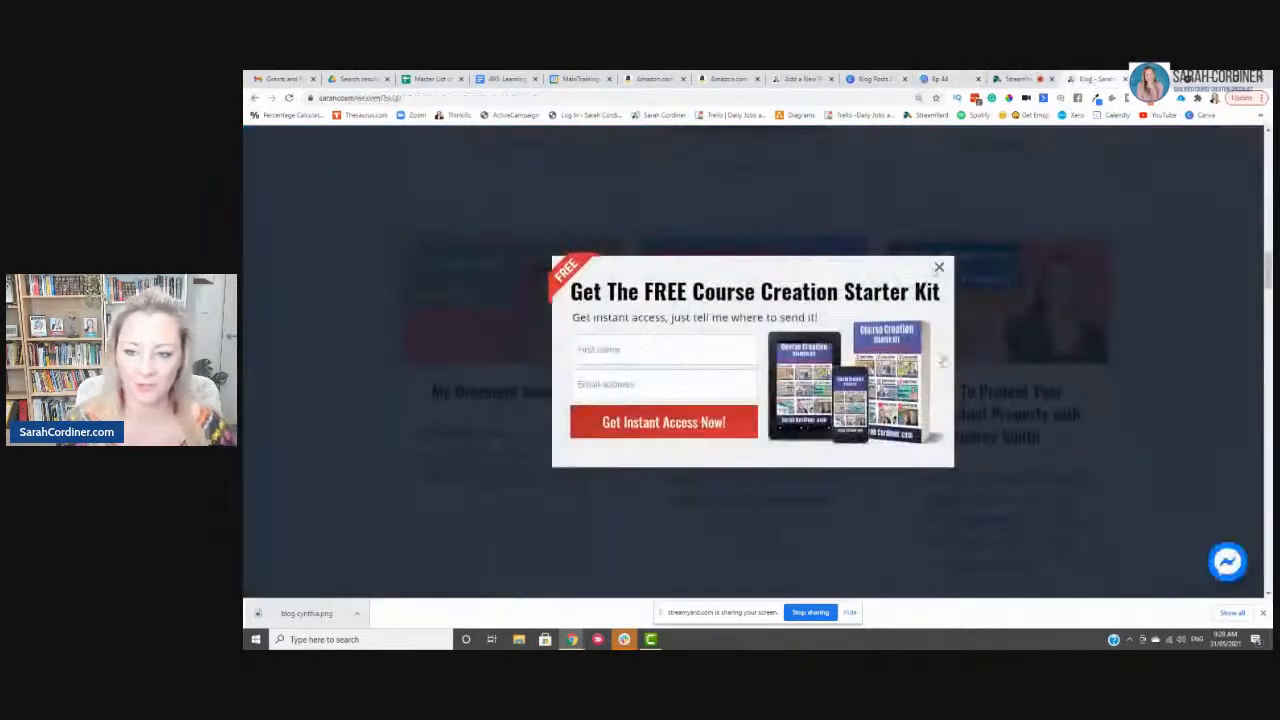
# Step: Dismiss the Starter Kit pop-up, review the blog thumbnails, and return to Canva
pyautogui.click(938, 268)
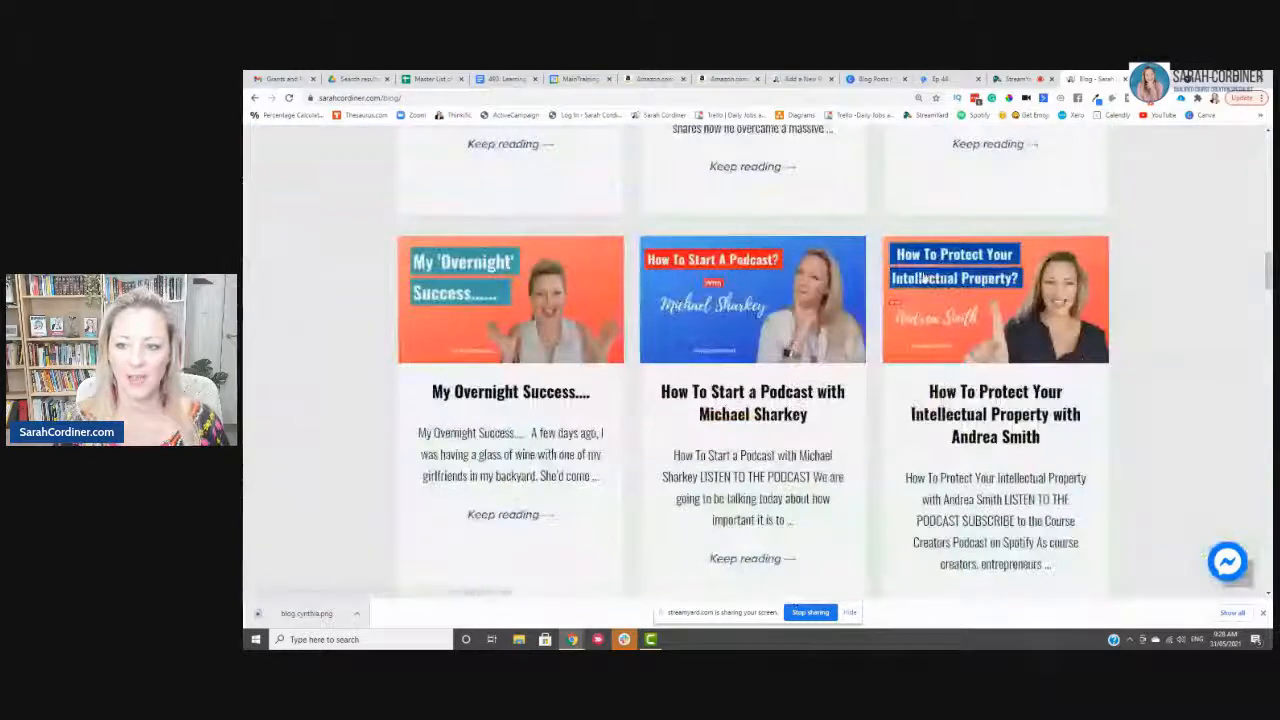
pyautogui.scroll(3)
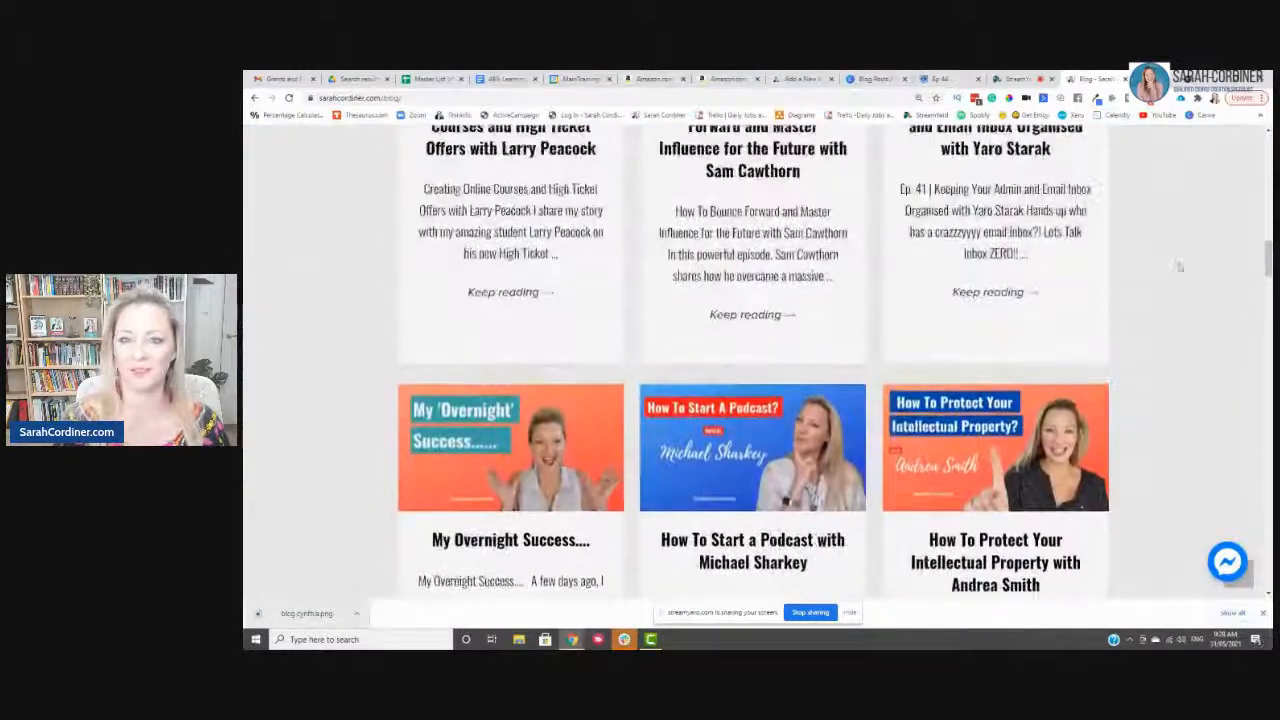
pyautogui.scroll(-3)
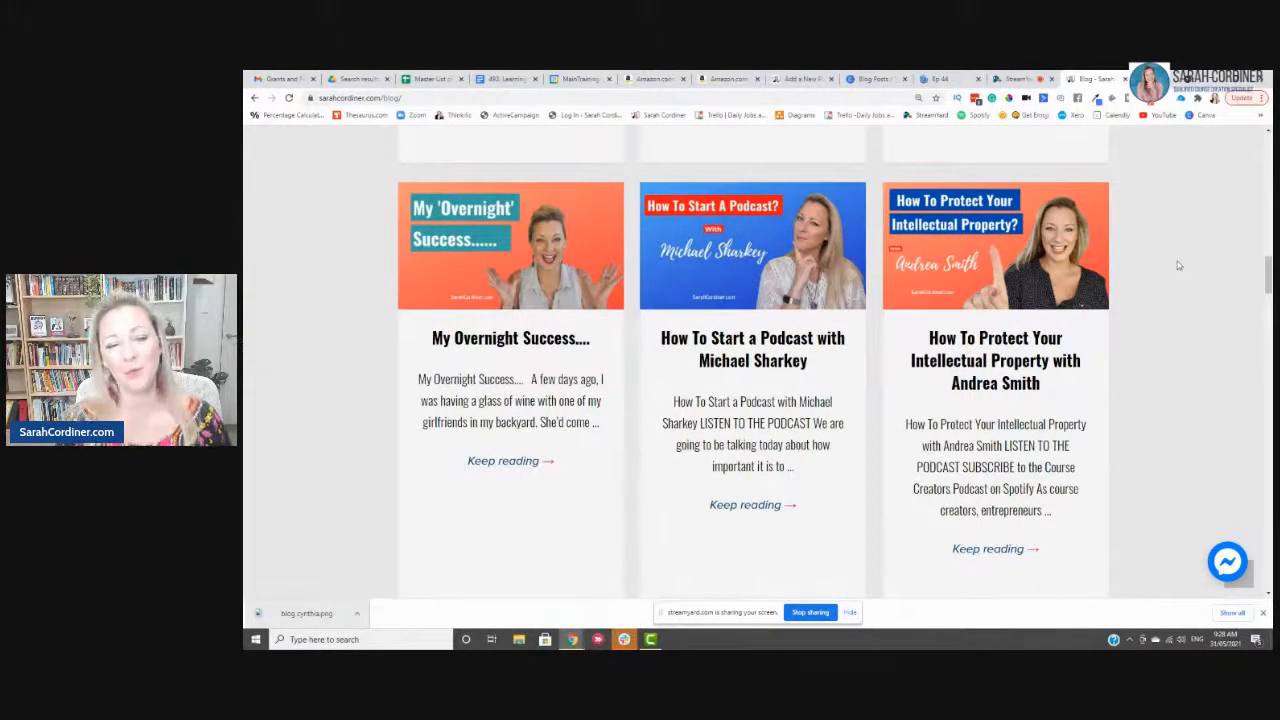
pyautogui.click(1012, 78)
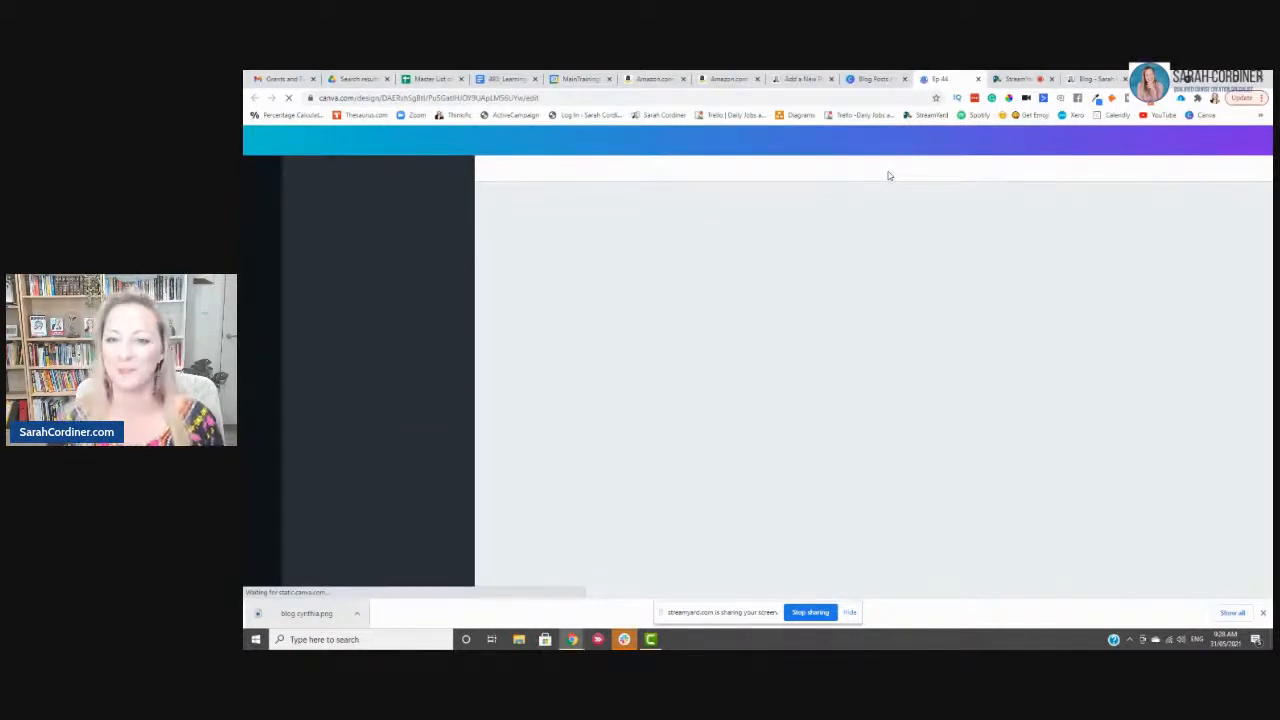
pyautogui.moveTo(708, 216)
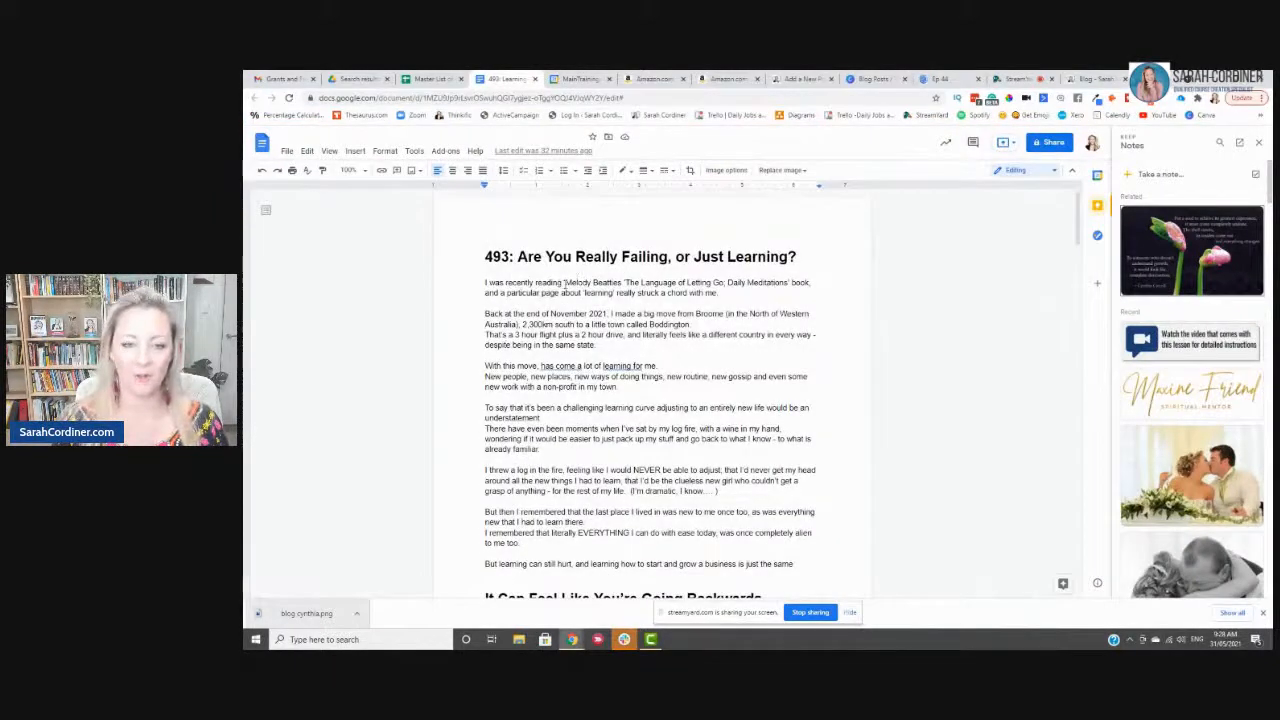
# Step: Highlight the Melody Beattie book title in the Google Docs draft
pyautogui.moveTo(564, 282); pyautogui.dragTo(790, 282)
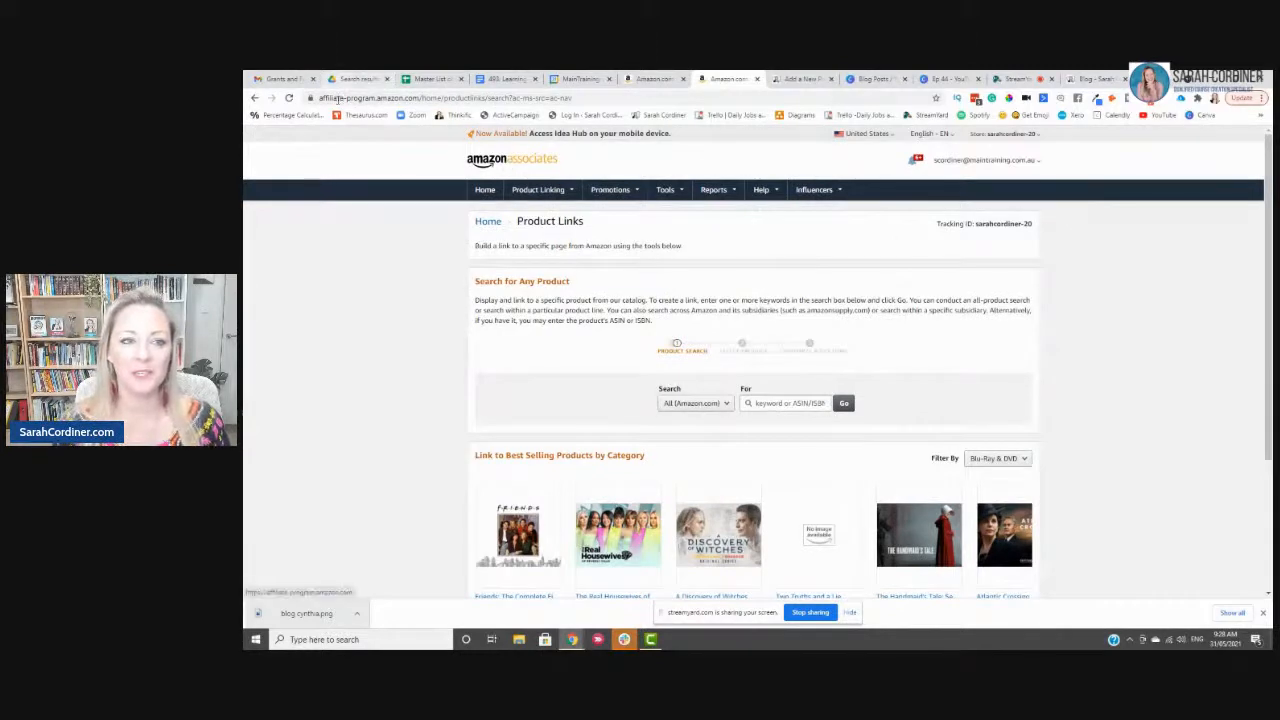
# Step: Go to Amazon Associates Product Links and search for the book starting with 'melody'
pyautogui.click(540, 188)
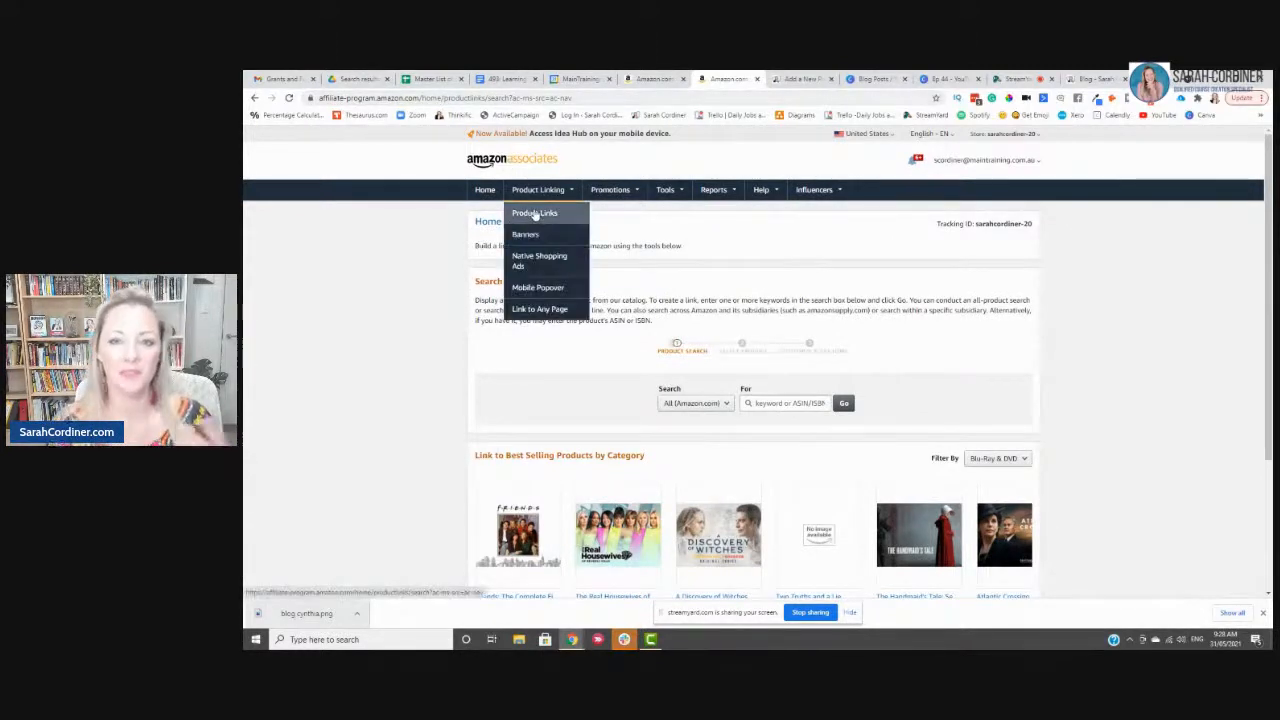
pyautogui.click(534, 212)
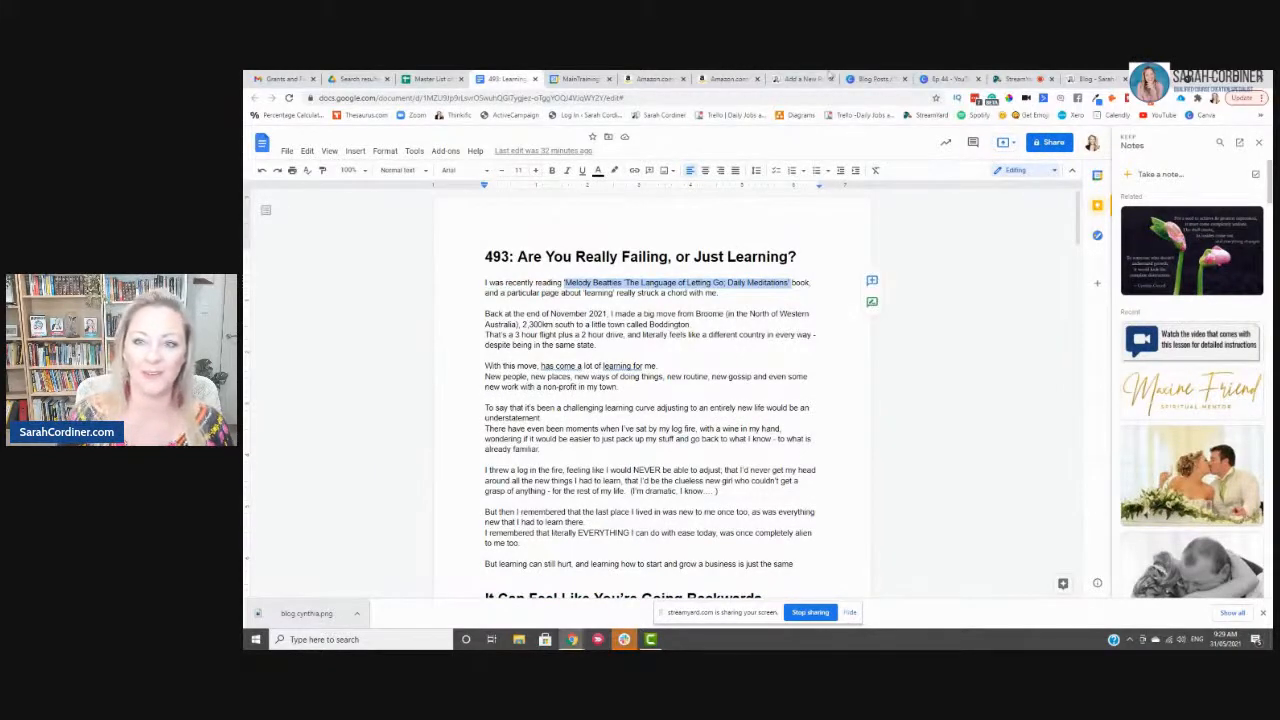
pyautogui.click(728, 80)
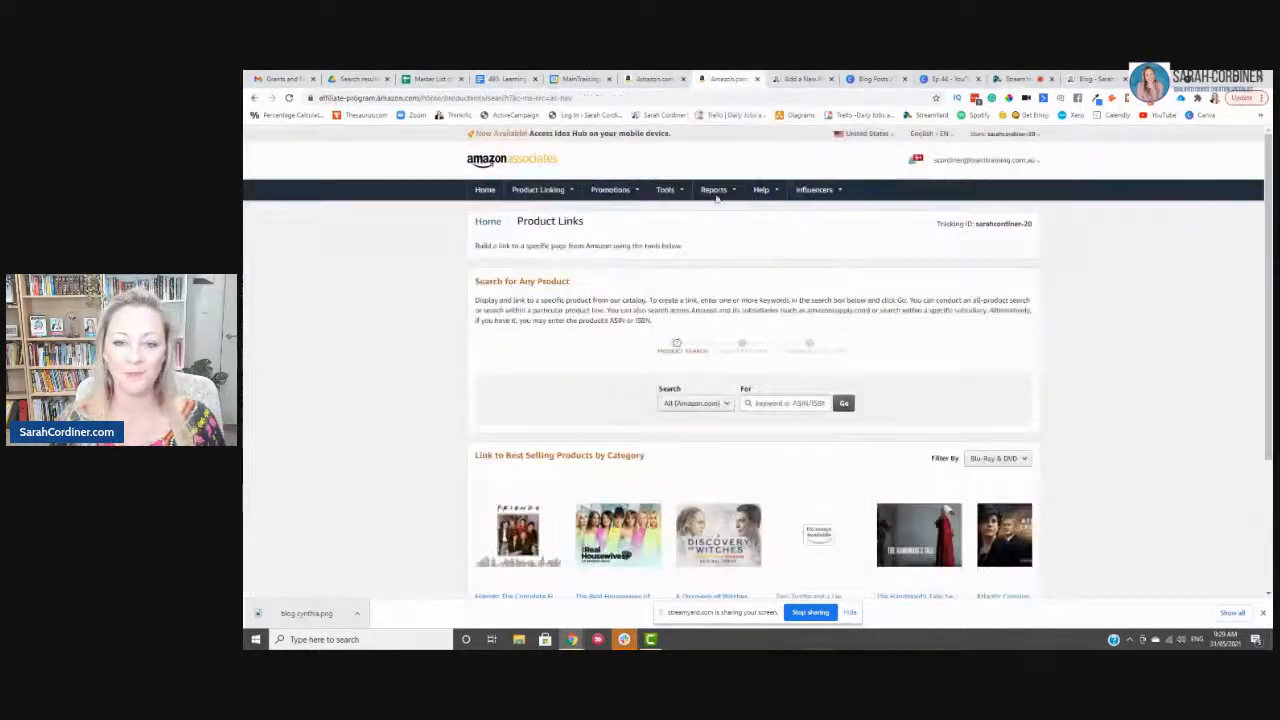
pyautogui.click(784, 404)
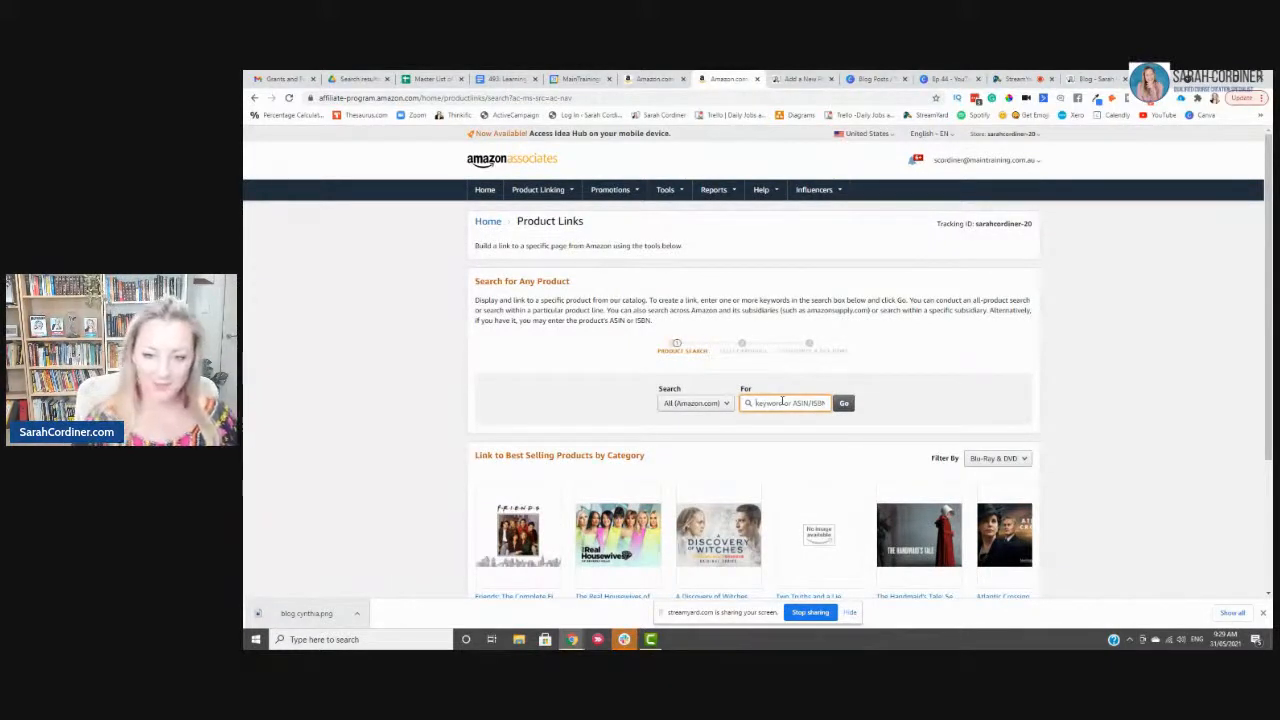
pyautogui.write('melody')
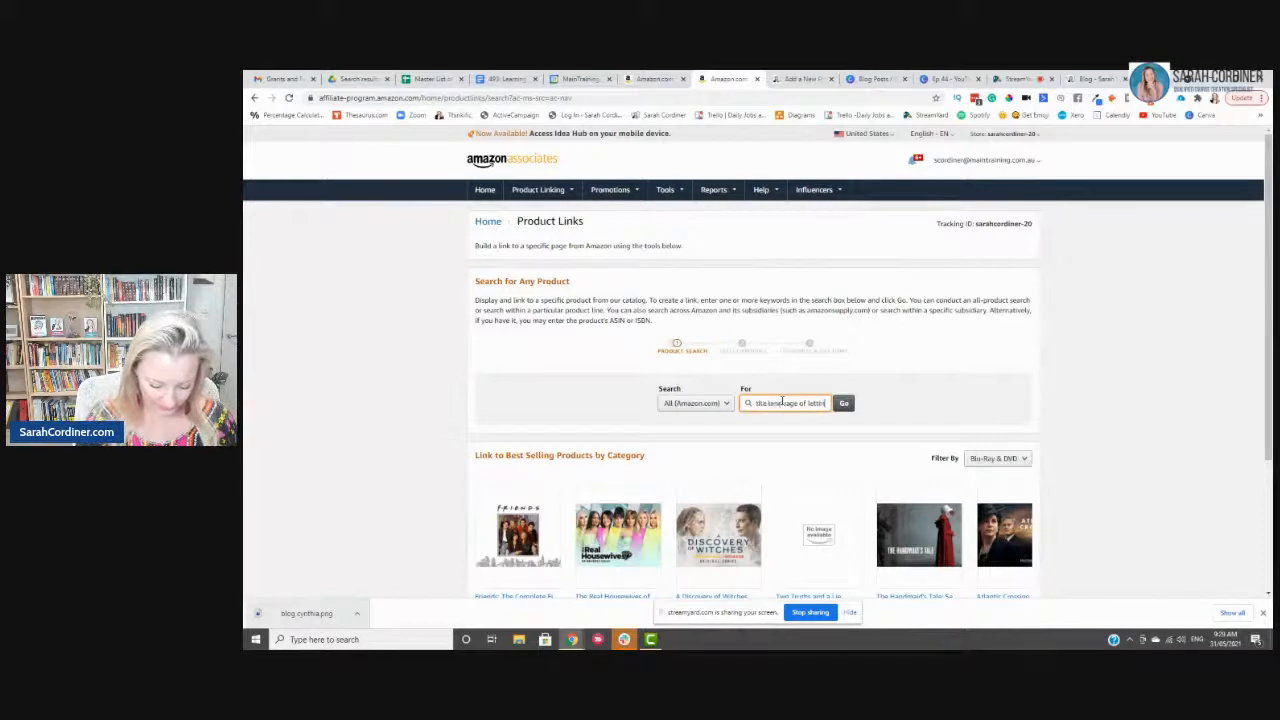
# Step: Run the book product search, then re-enter the Amazon password until sign-in succeeds after two errors
pyautogui.click(844, 402)
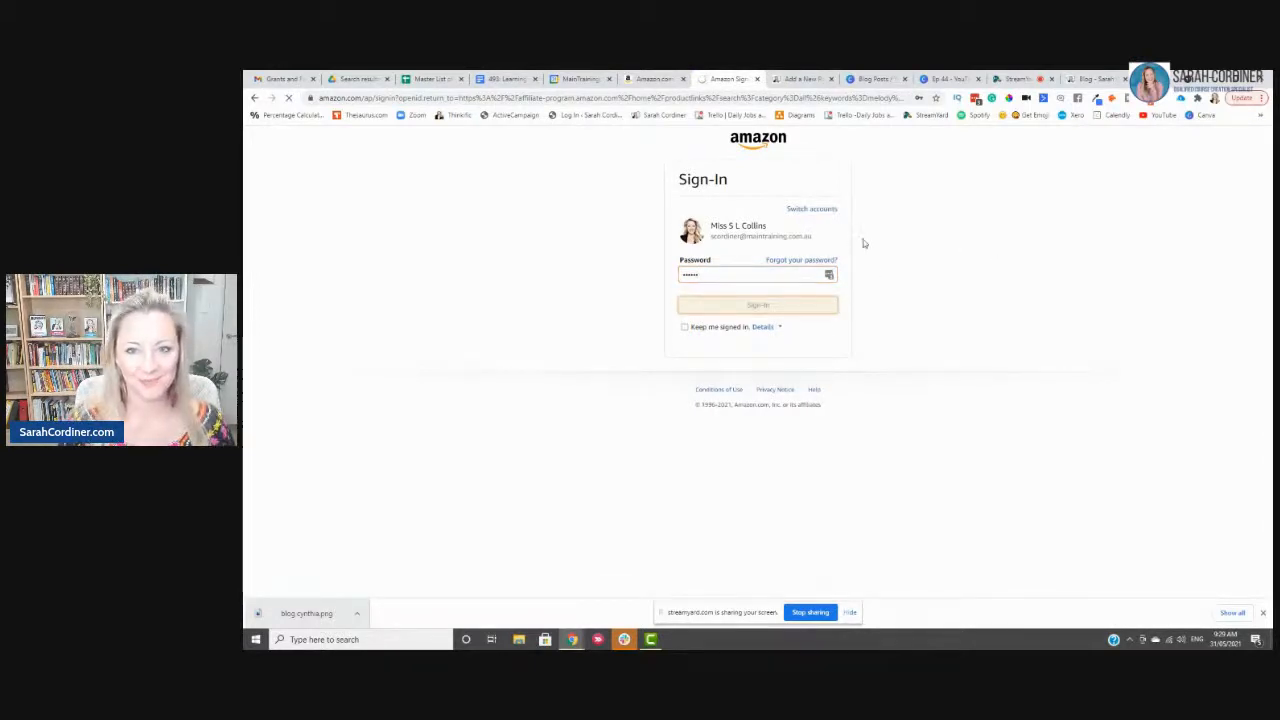
pyautogui.click(756, 304)
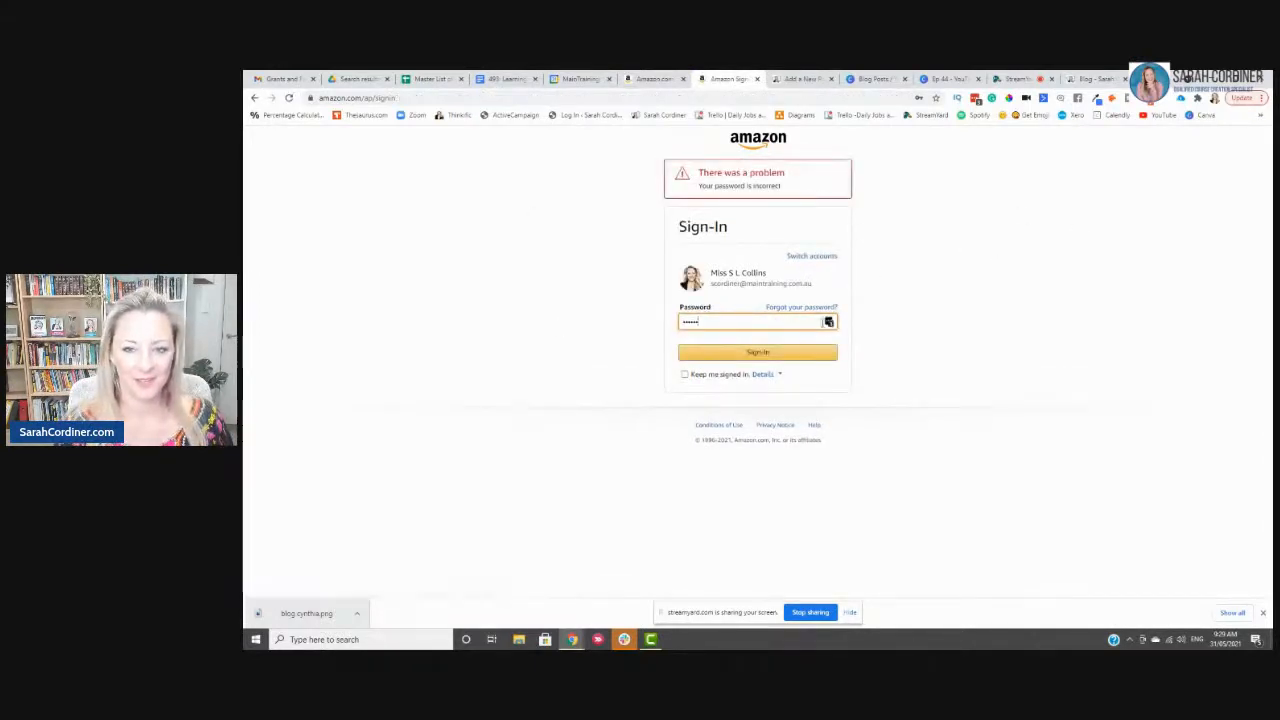
pyautogui.click(828, 320)
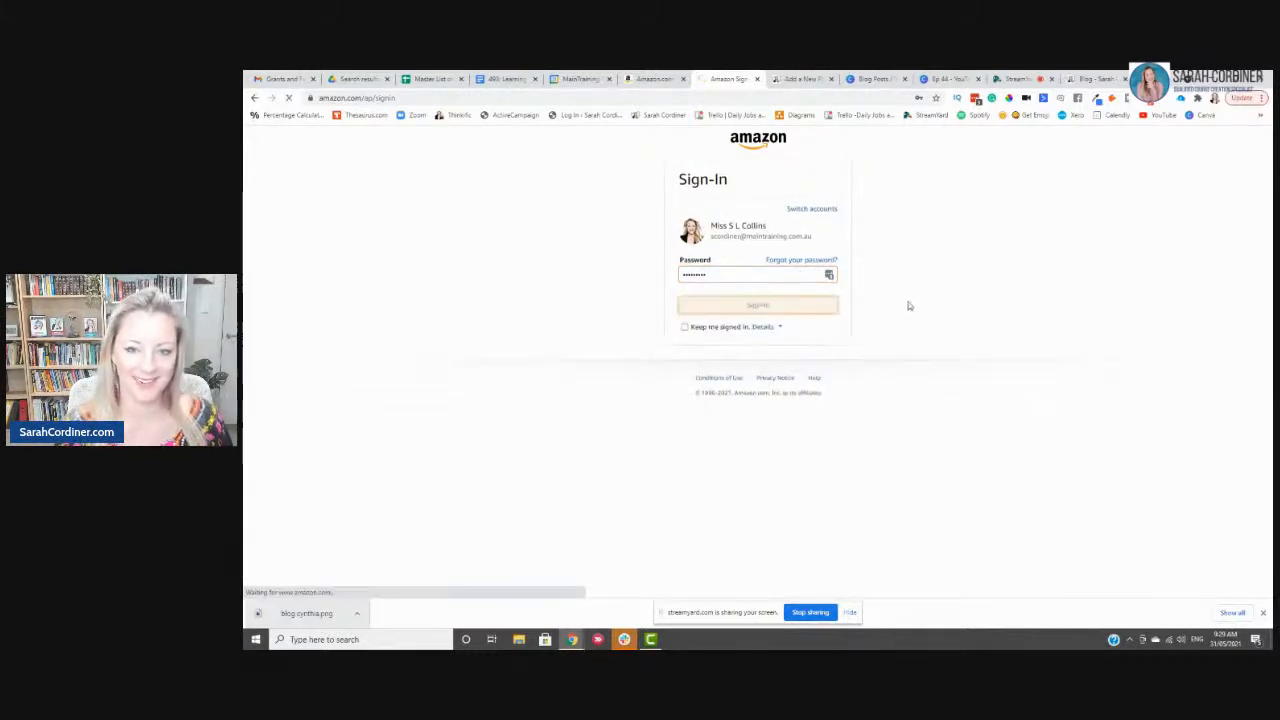
pyautogui.click(756, 304)
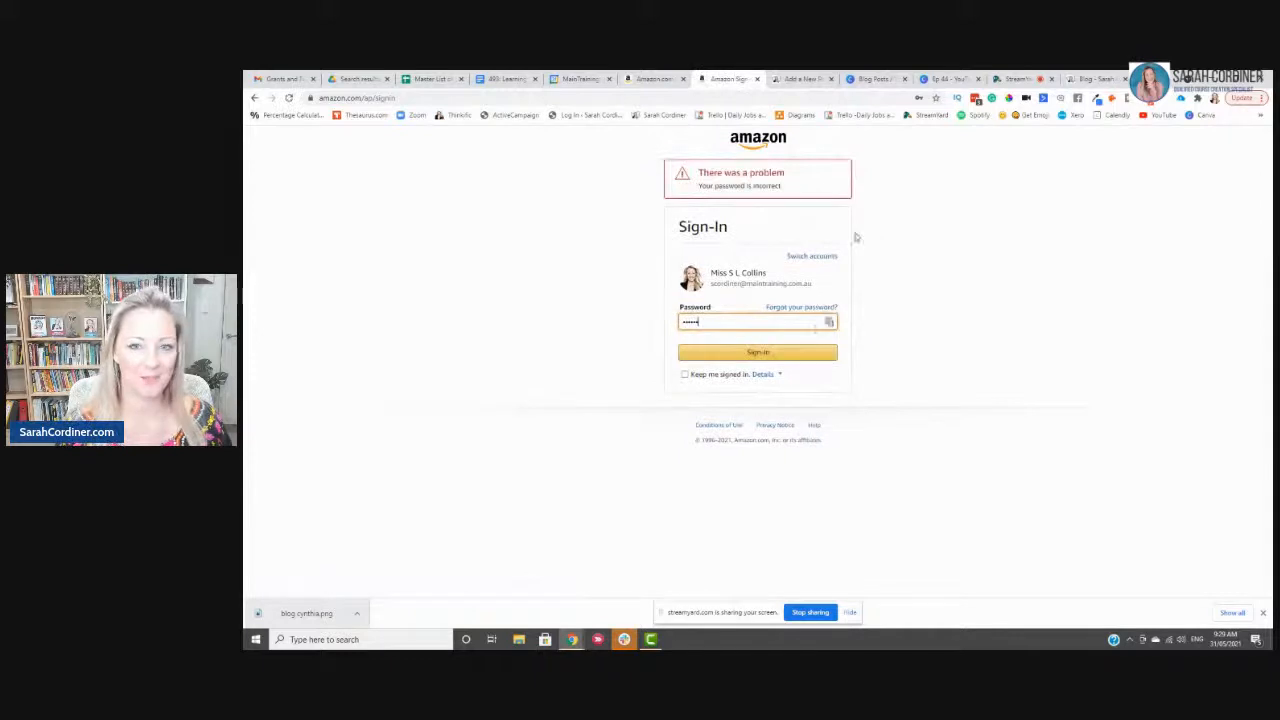
pyautogui.click(828, 320)
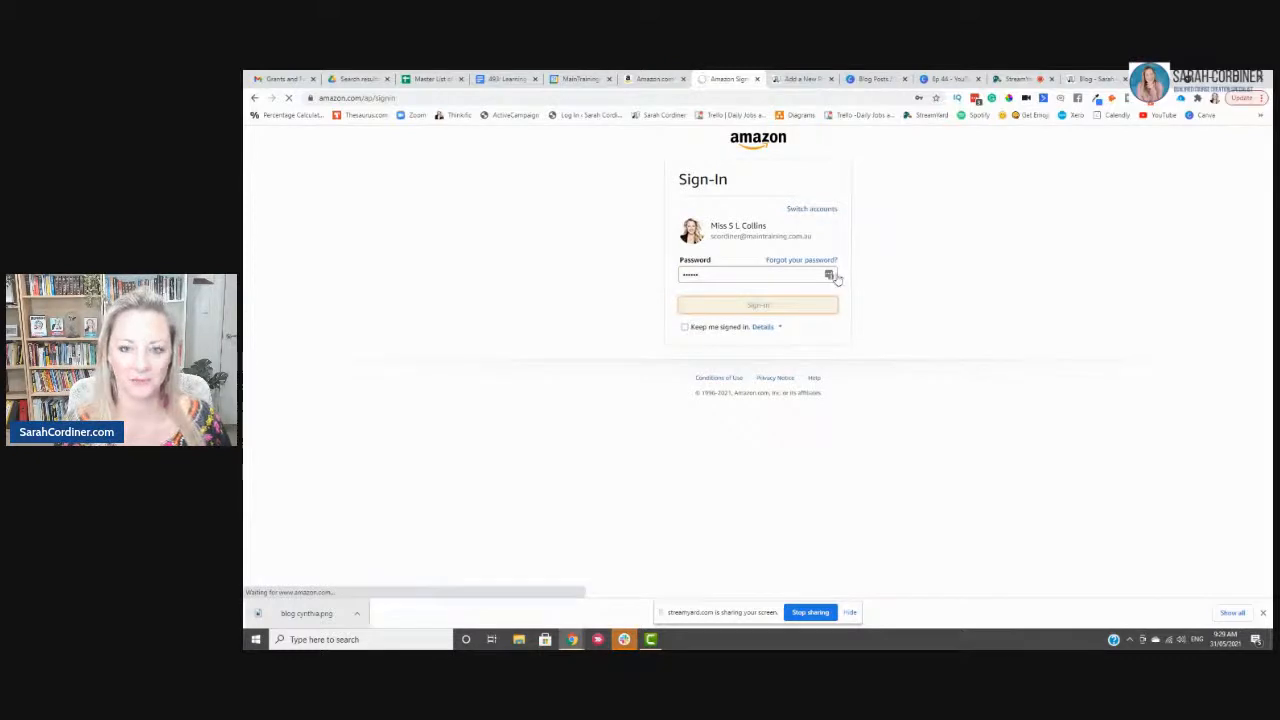
pyautogui.click(756, 304)
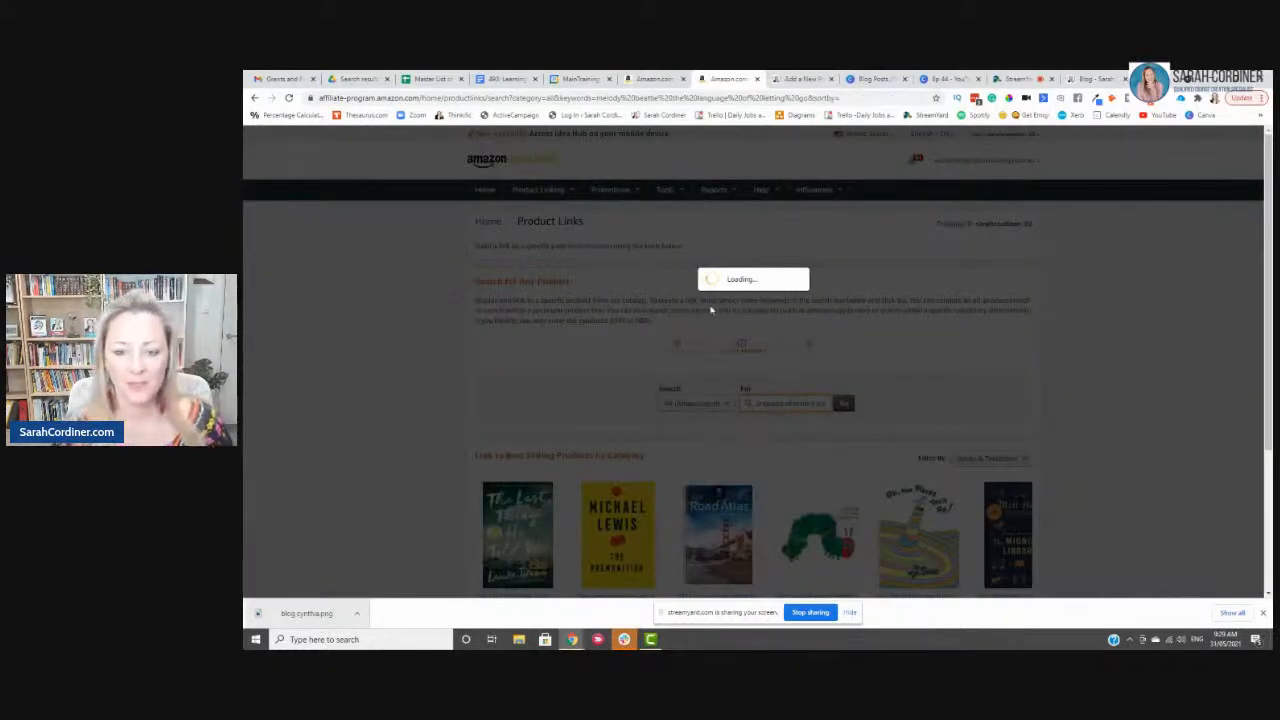
# Step: Search 'melody beattie the language of letting go' and get the affiliate link for the first listing
pyautogui.click(844, 404)
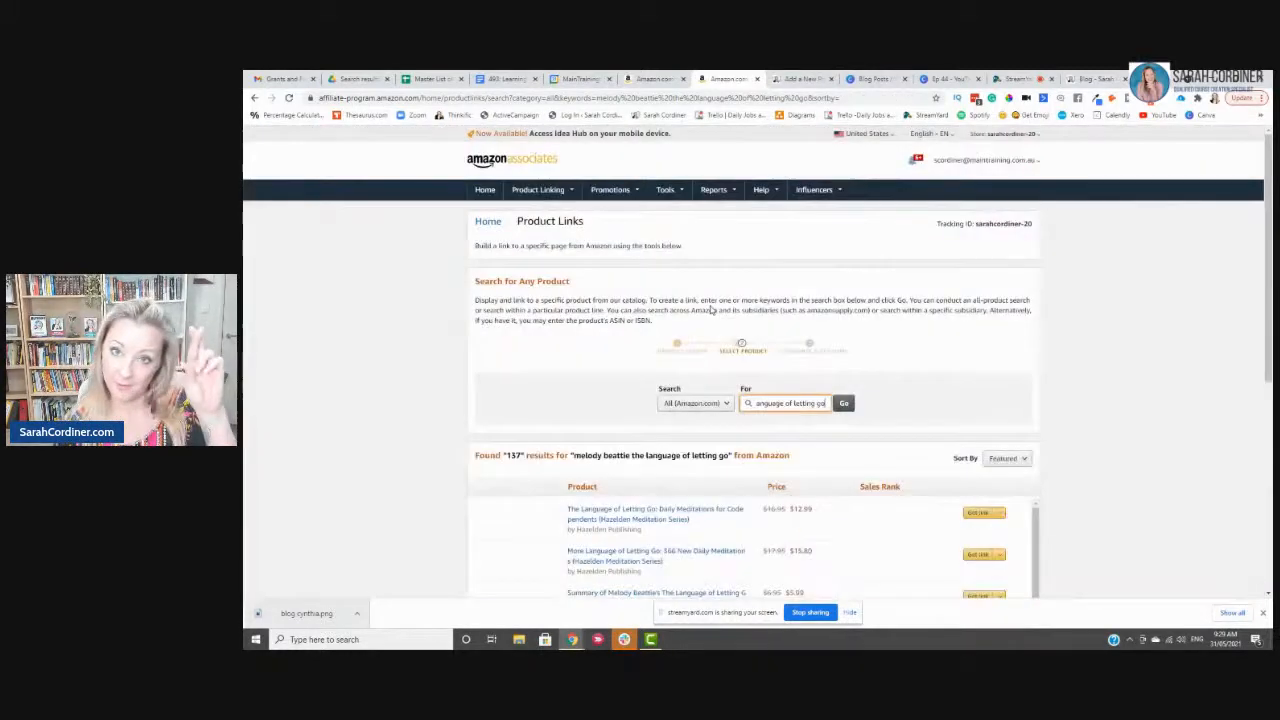
pyautogui.scroll(-3)
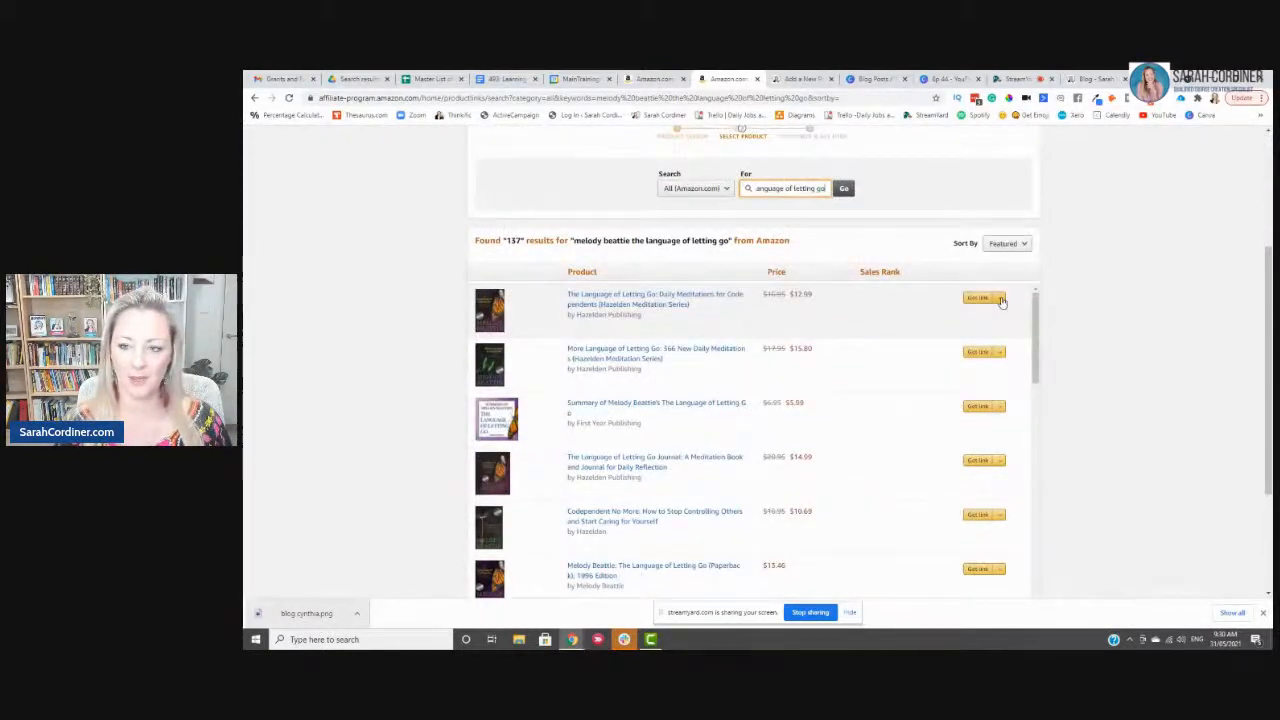
pyautogui.click(982, 298)
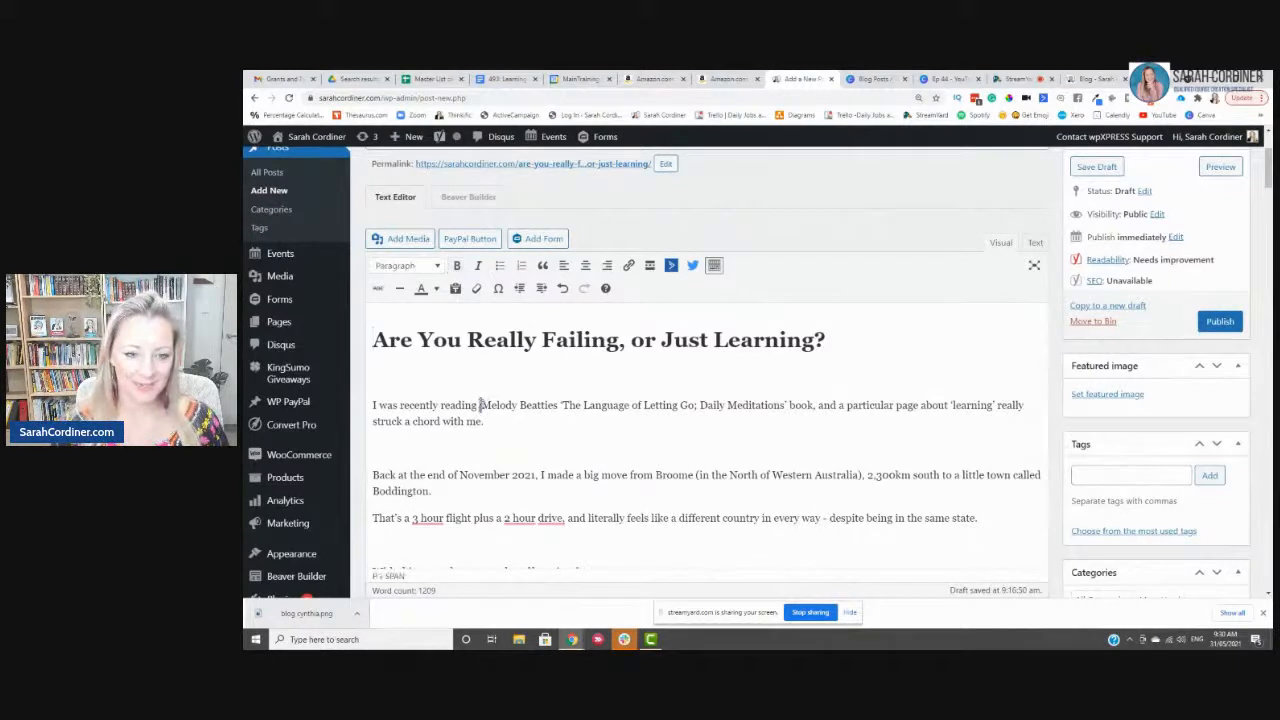
# Step: Turn the Melody Beattie book title in the first sentence into a link to the Amazon affiliate URL
pyautogui.moveTo(480, 404); pyautogui.dragTo(792, 404)
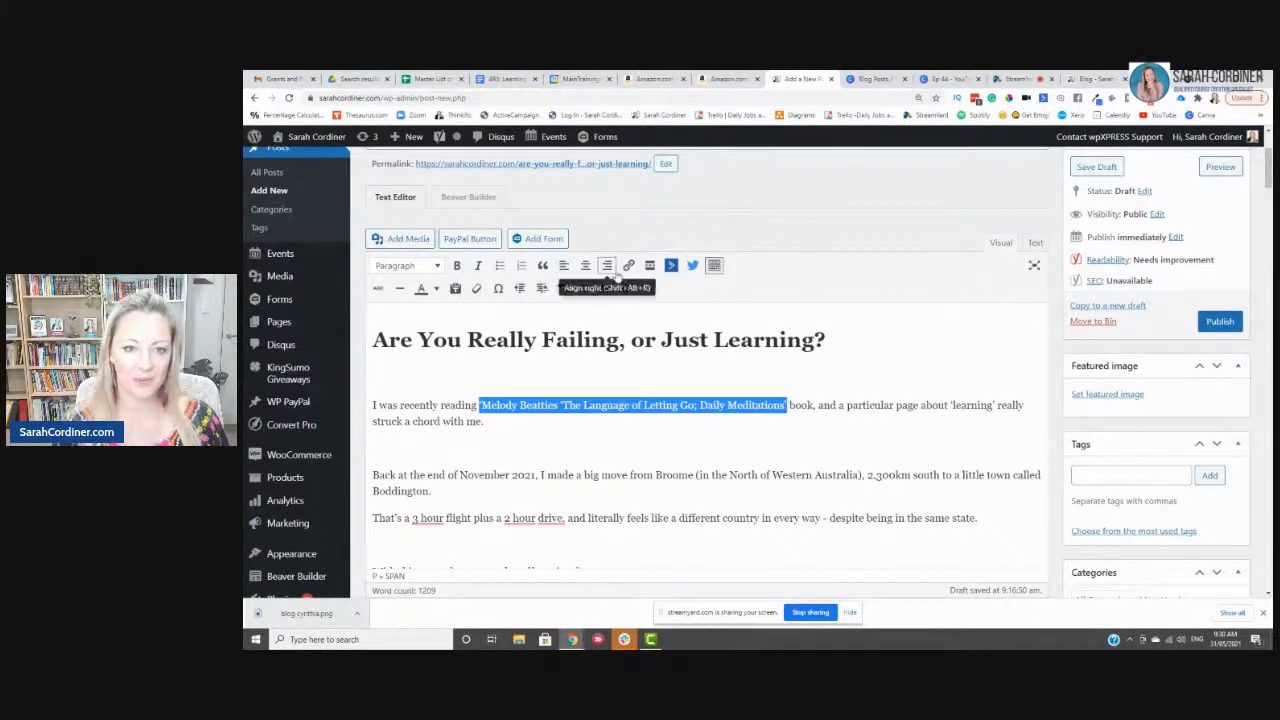
pyautogui.click(628, 264)
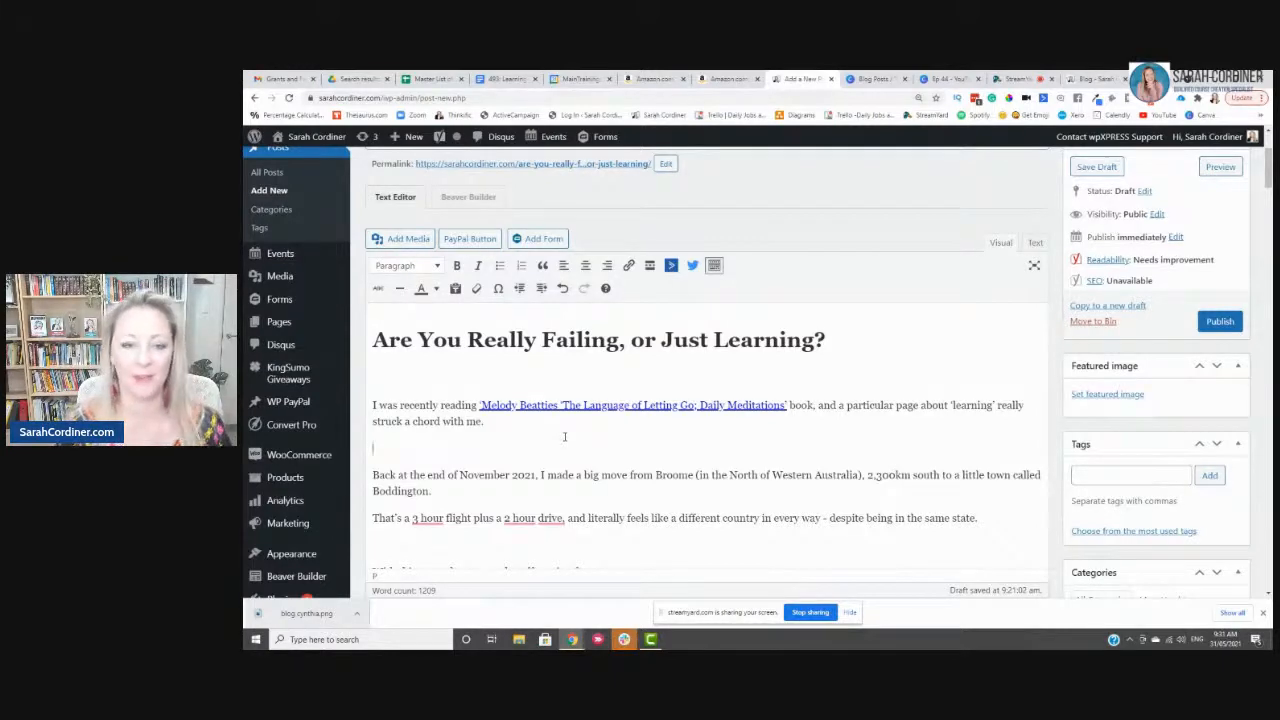
pyautogui.scroll(-3)
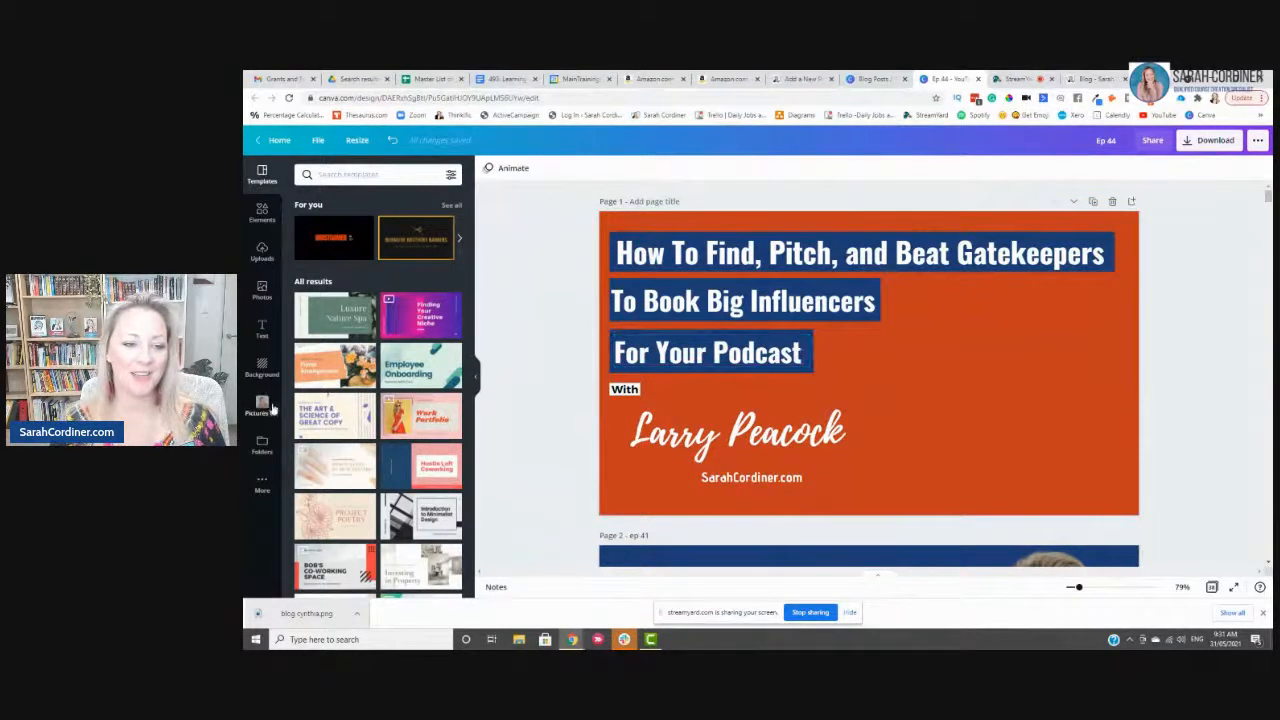
# Step: Pick a photo of Sarah Cordiner from the personal photos folder and place it on the podcast cover
pyautogui.click(260, 402)
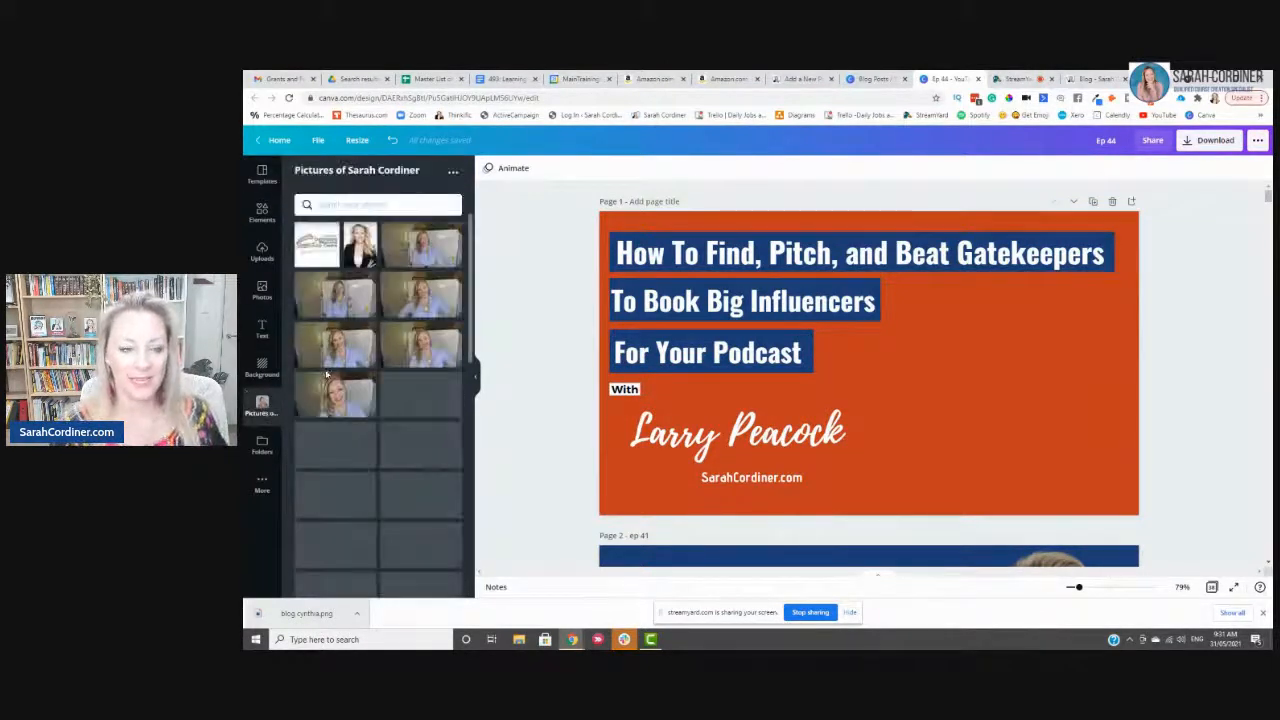
pyautogui.scroll(-3)
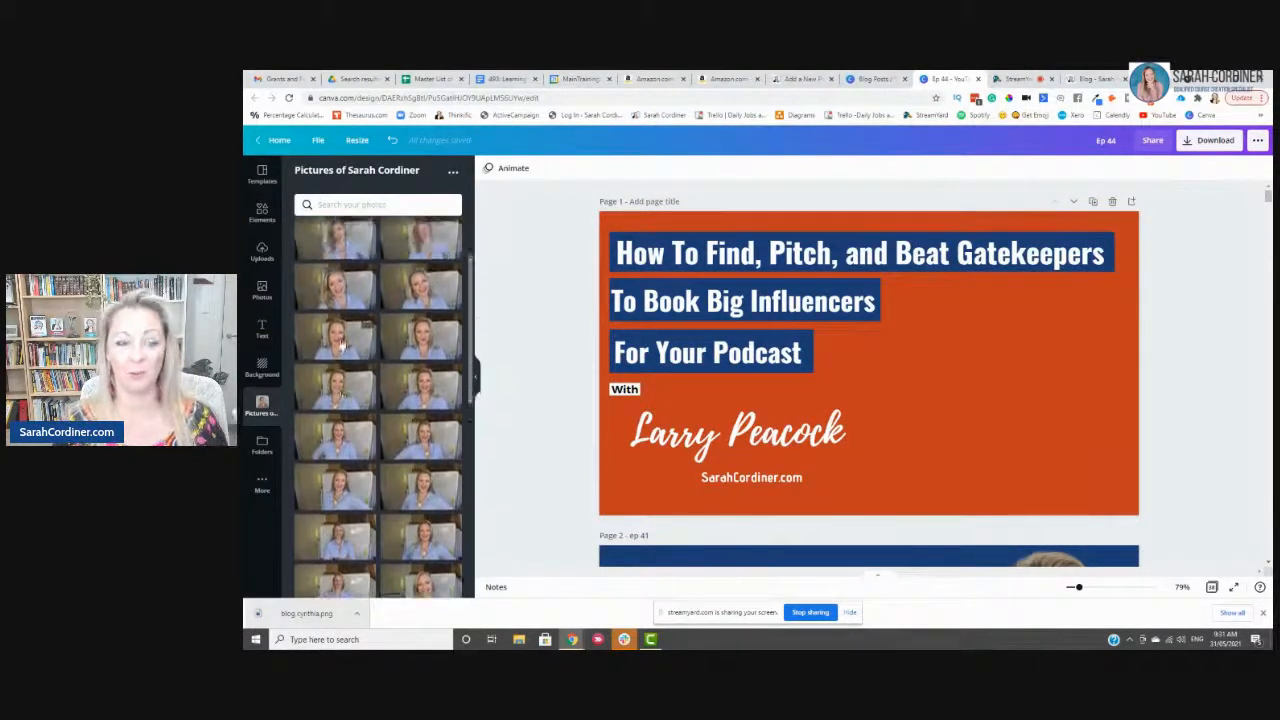
pyautogui.scroll(-3)
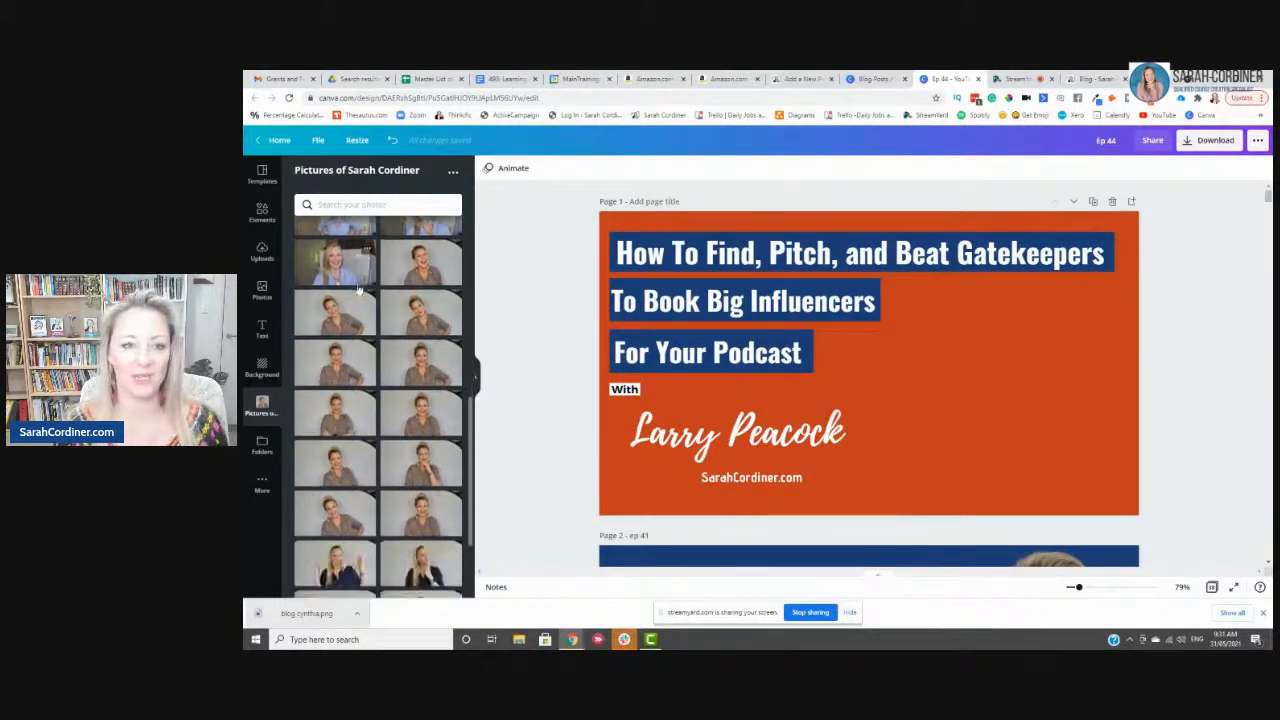
pyautogui.scroll(-3)
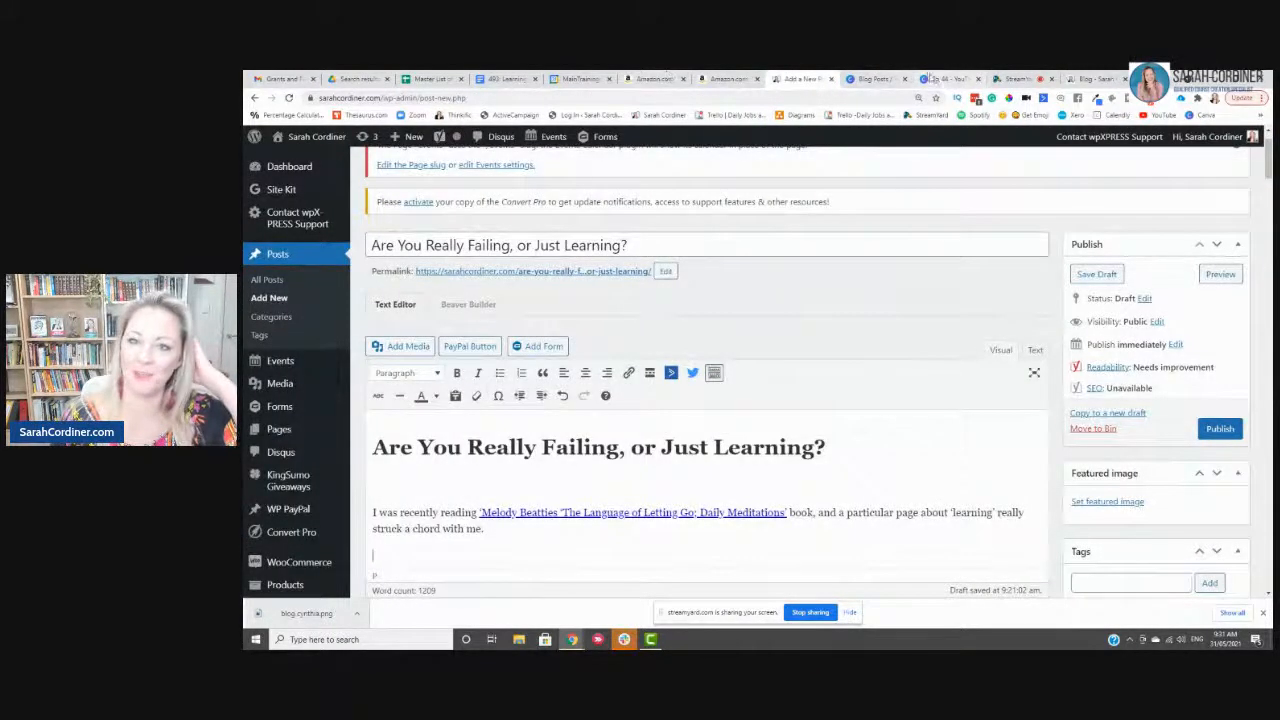
pyautogui.click(950, 78)
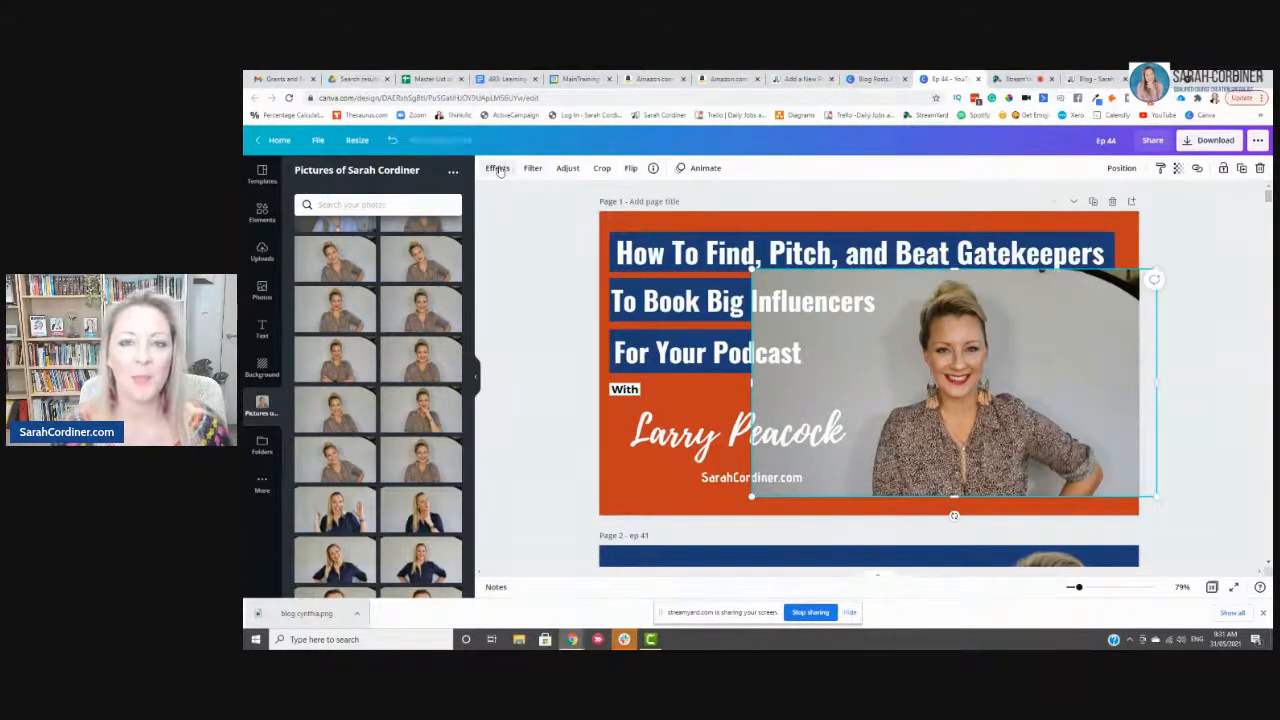
# Step: Remove the background from Sarah Cordiner's photo so only the cut-out remains
pyautogui.click(496, 168)
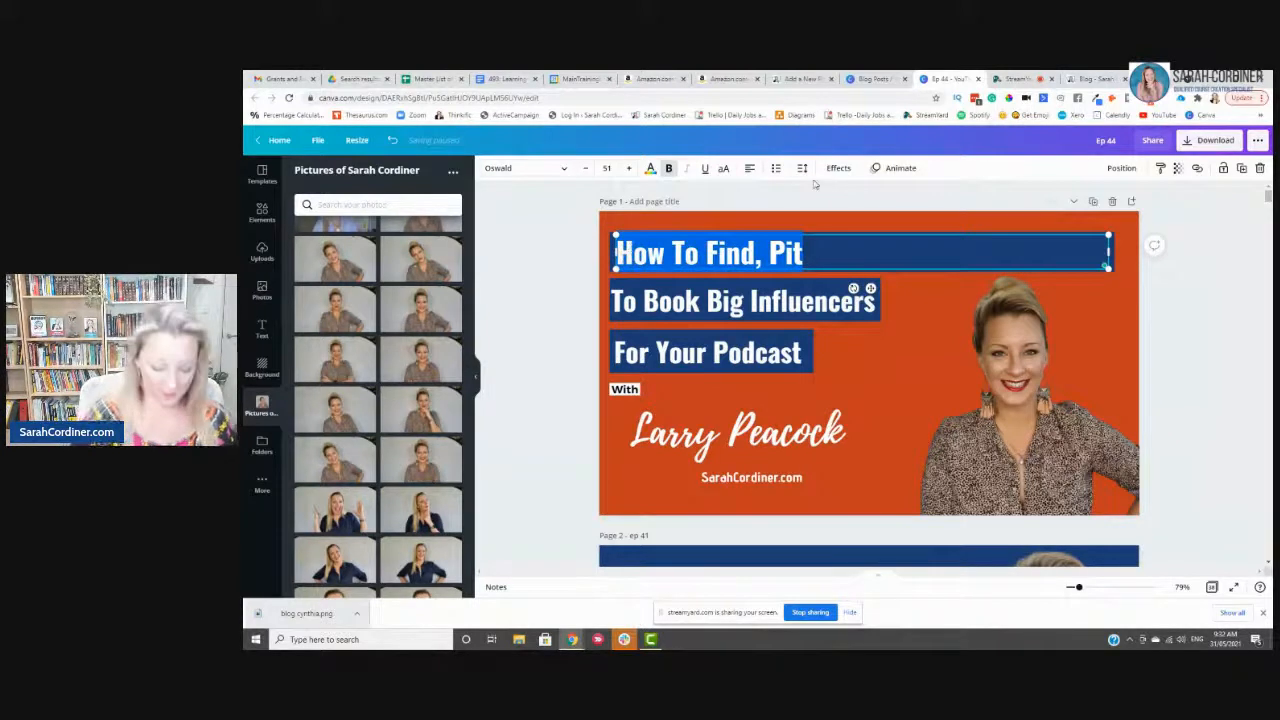
# Step: Rewrite the cover headline to 'Are You REALLY Failing?'
pyautogui.write('Are You')
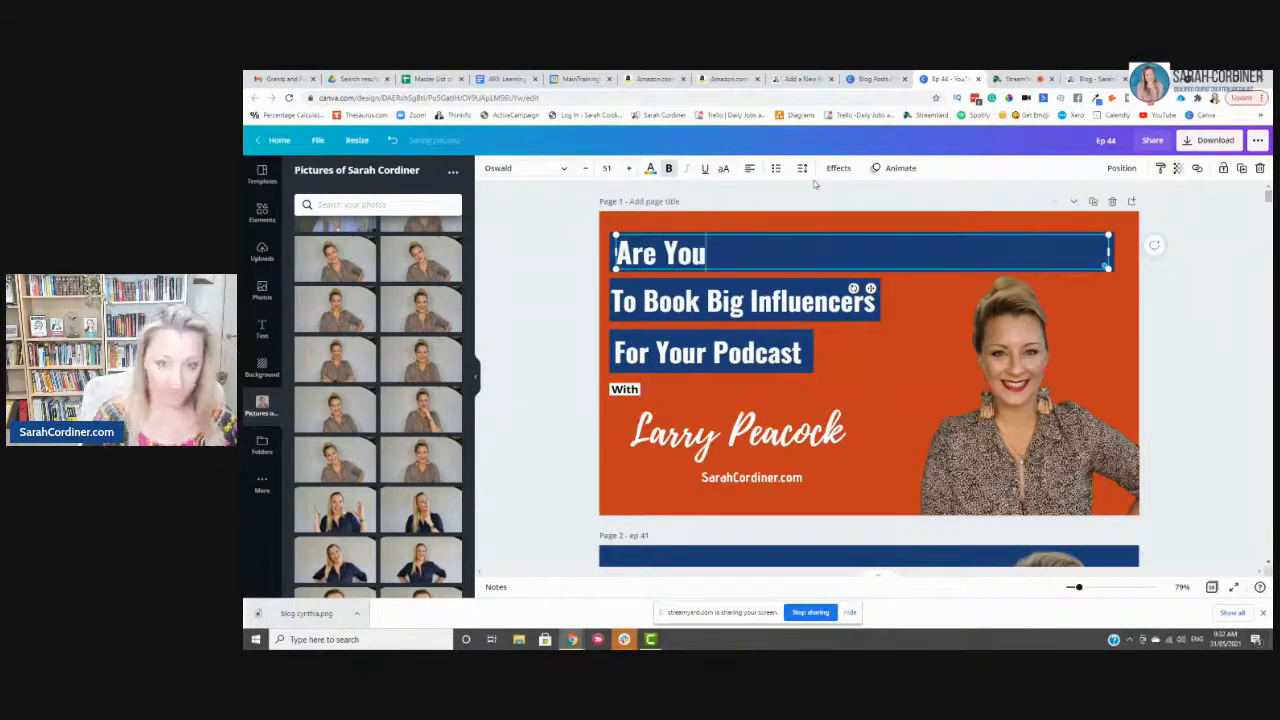
pyautogui.write('REALLY')
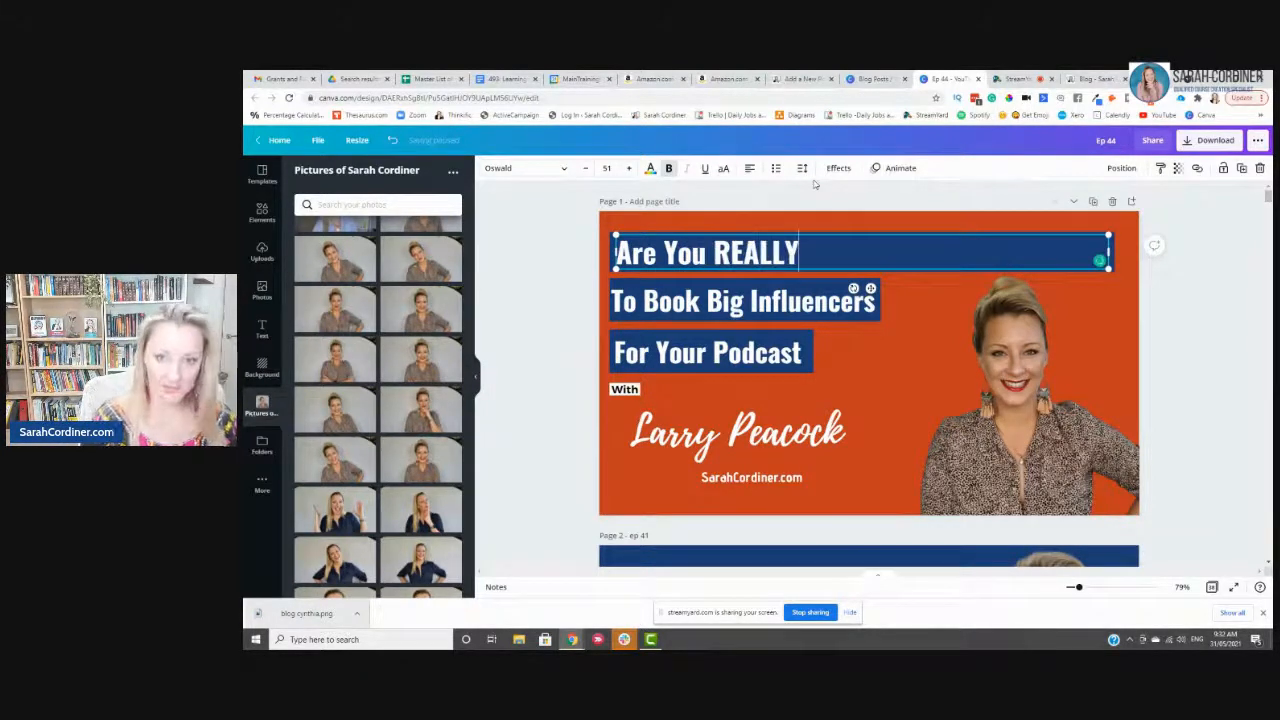
pyautogui.write('Failing?')
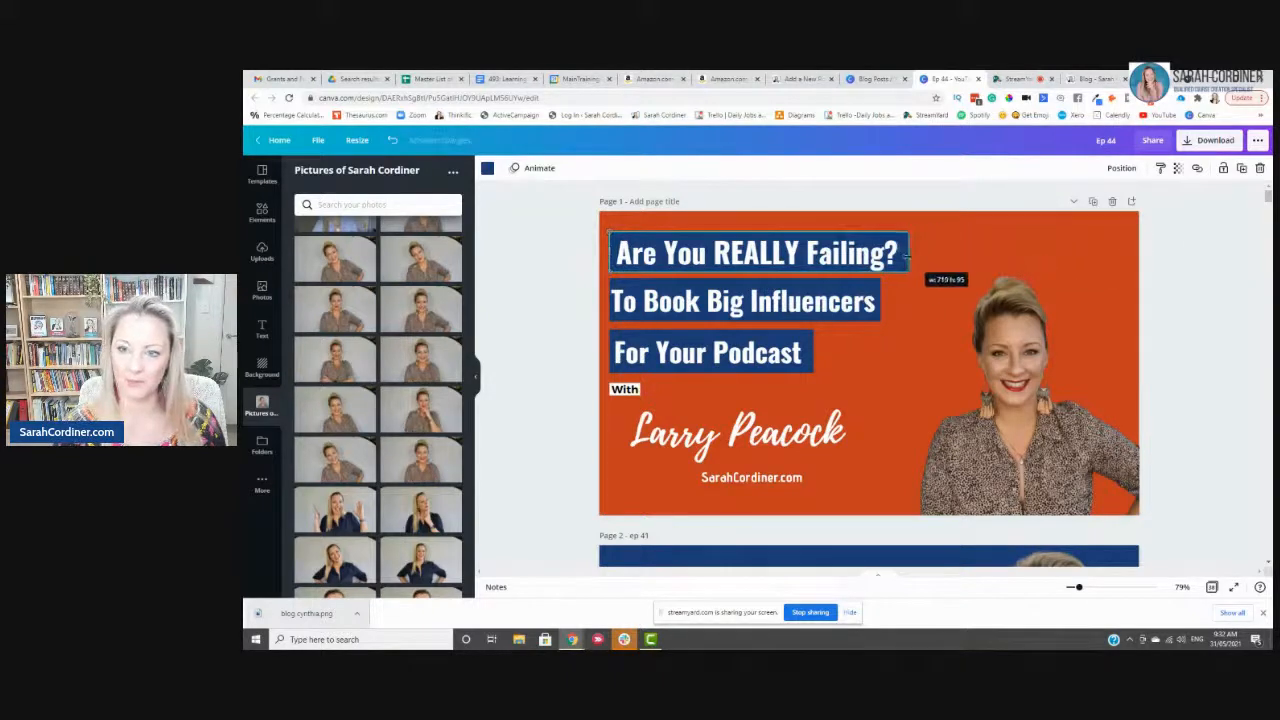
pyautogui.click(1020, 80)
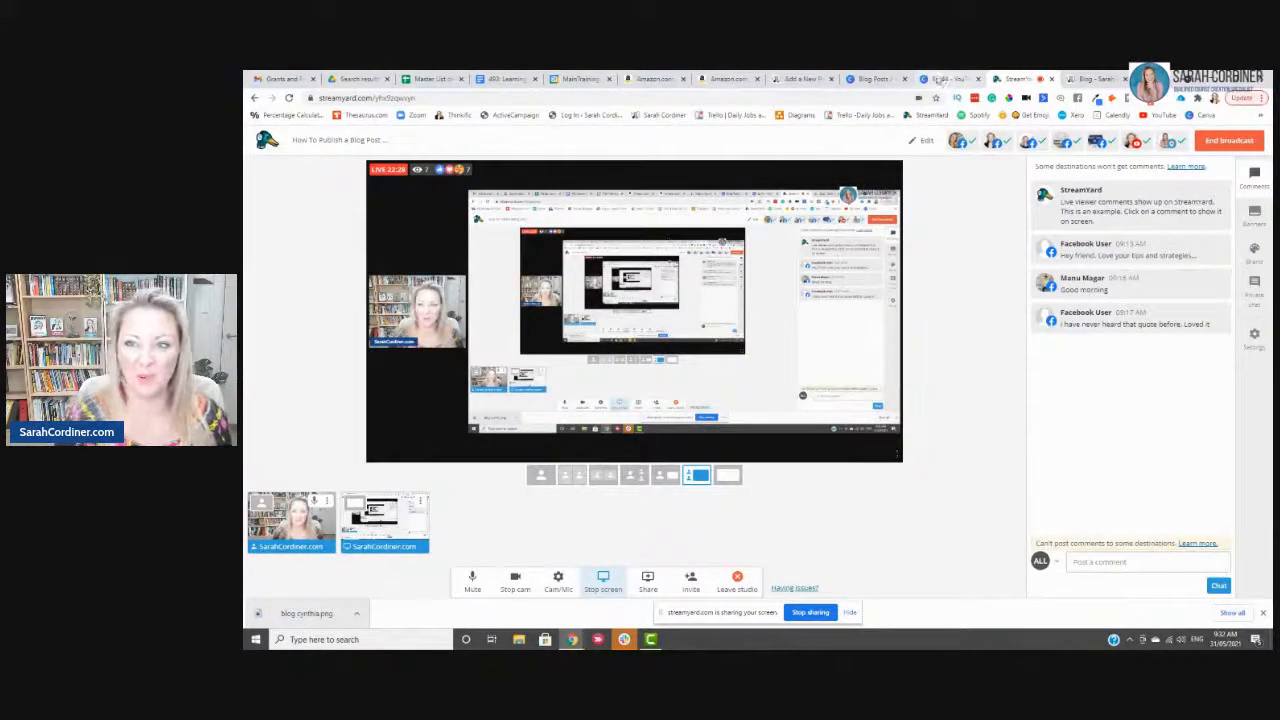
pyautogui.click(956, 78)
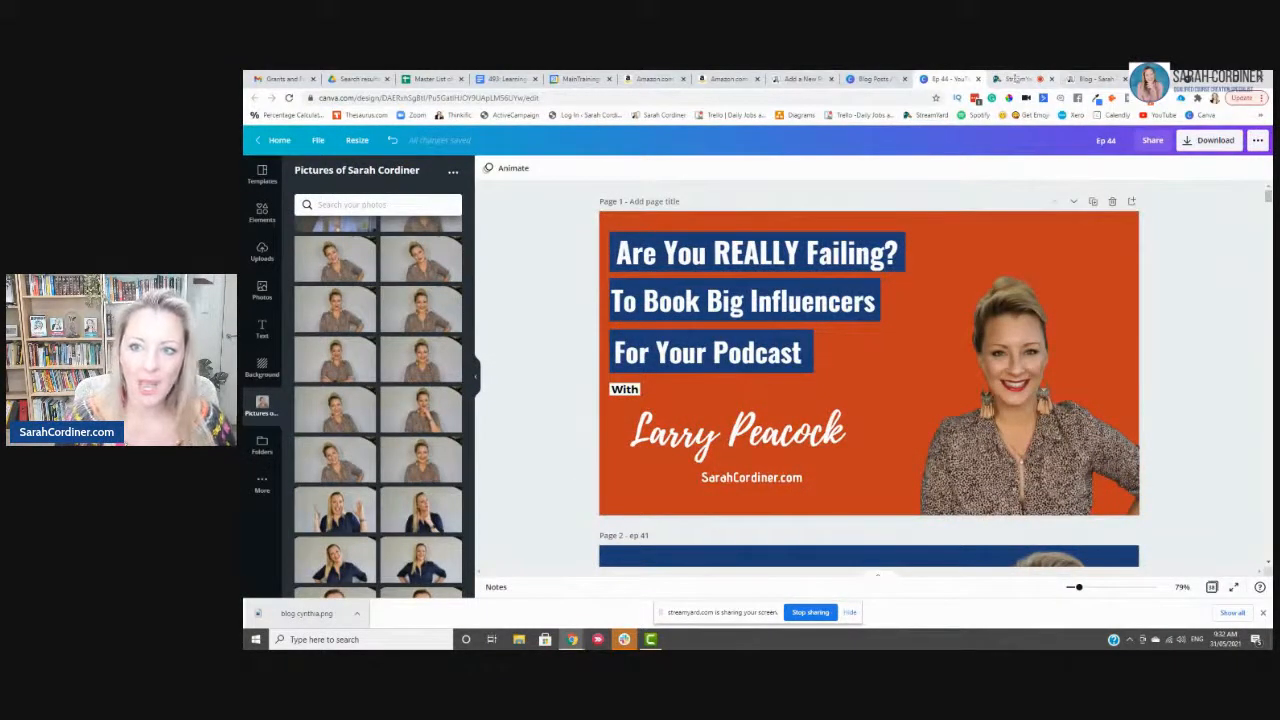
# Step: Replace the guest name under 'With' with Sarah Cordiner and download the finished thumbnail
pyautogui.click(756, 252)
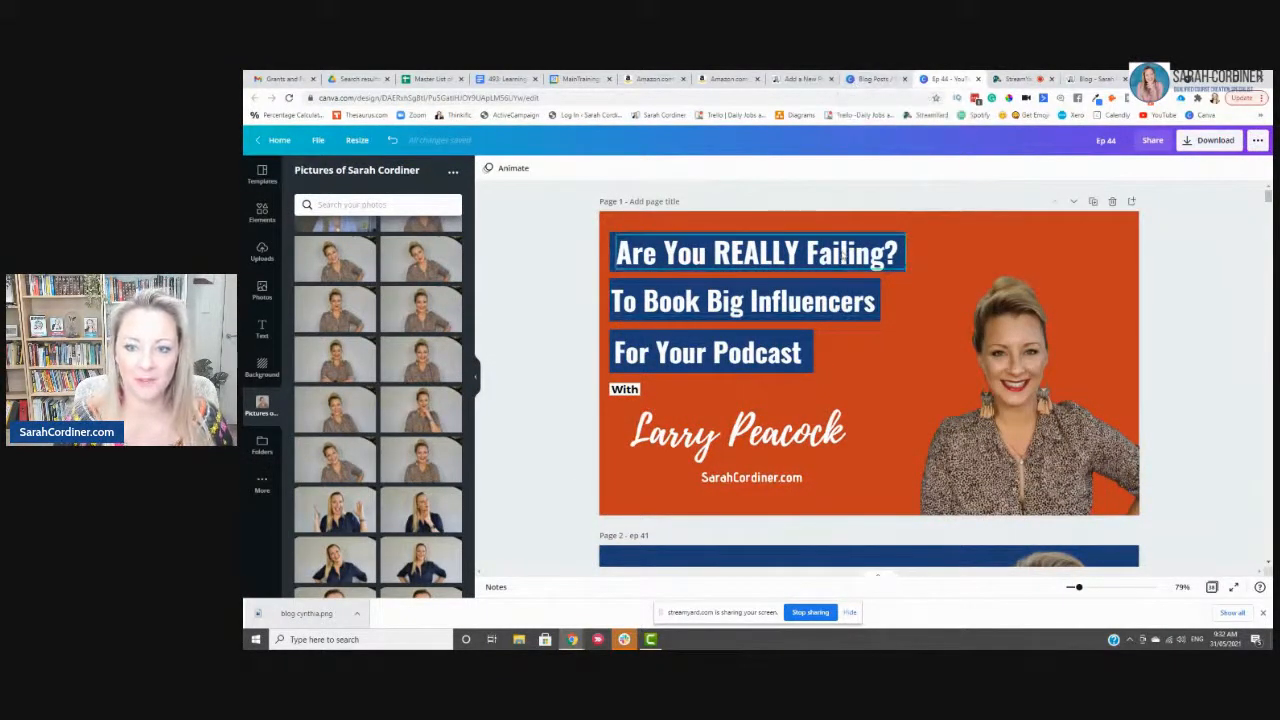
pyautogui.click(744, 300)
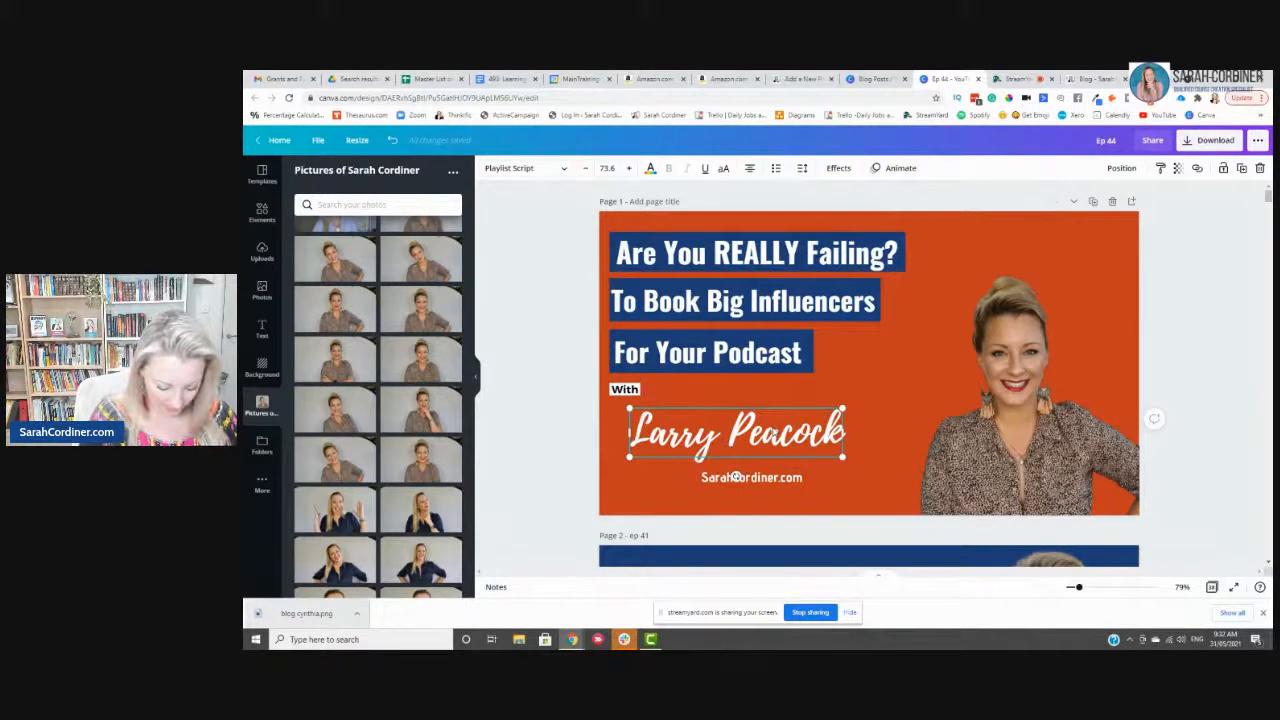
pyautogui.doubleClick(796, 434)
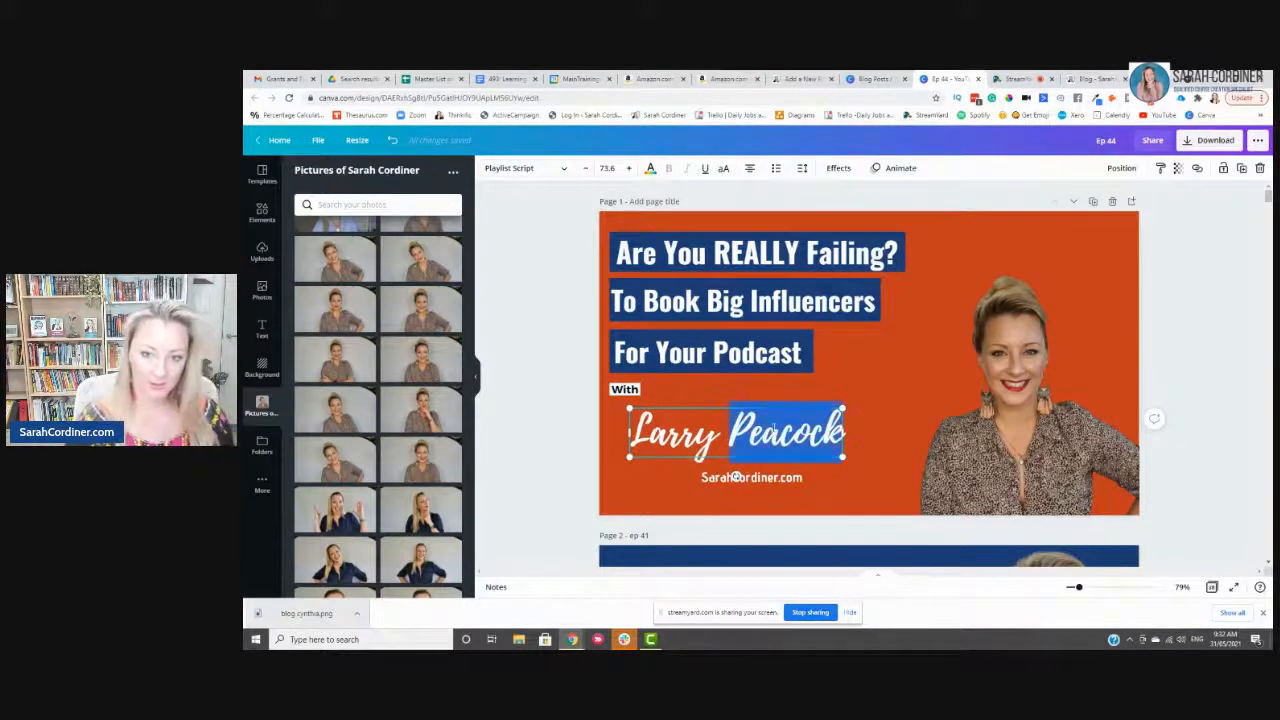
pyautogui.press('Delete')
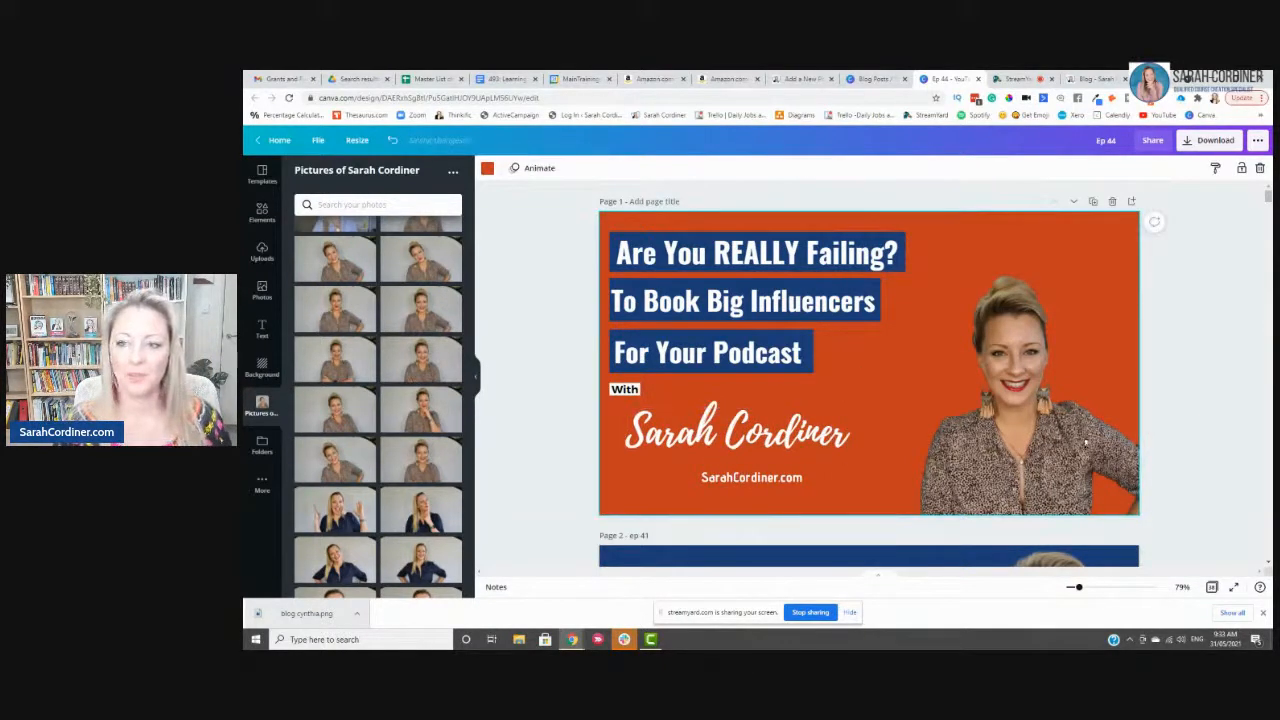
pyautogui.click(1212, 140)
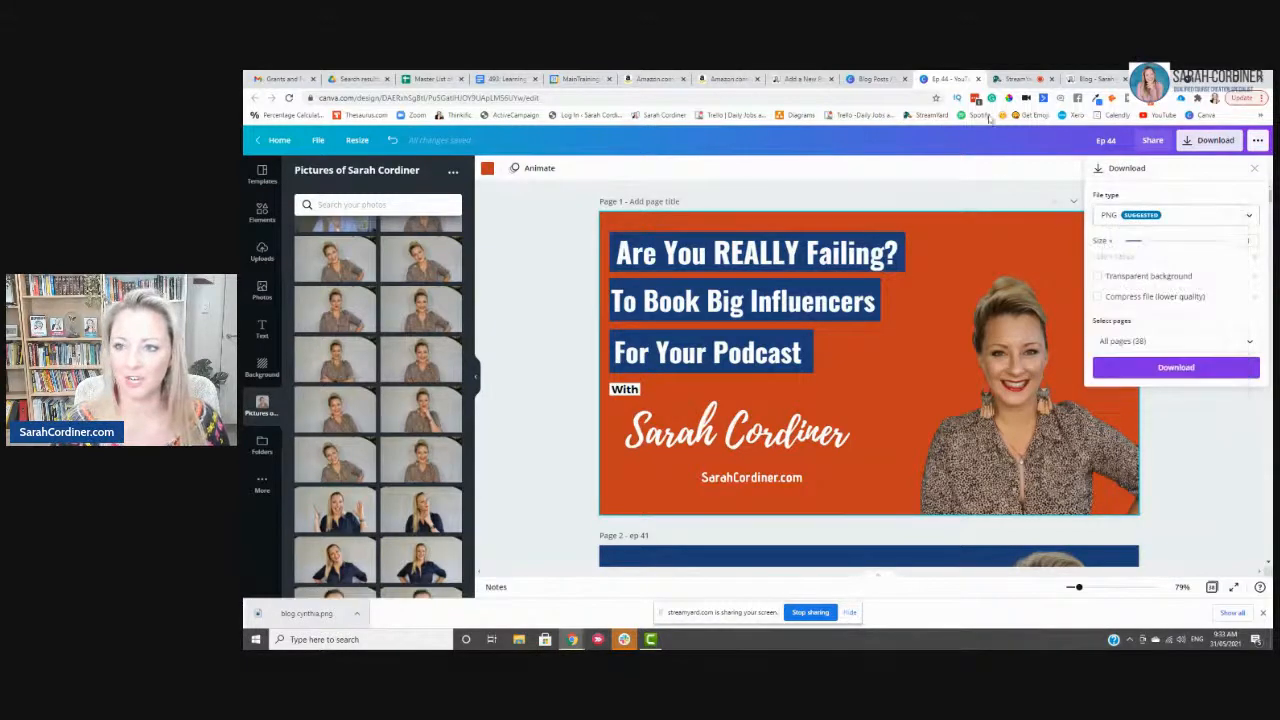
pyautogui.click(816, 80)
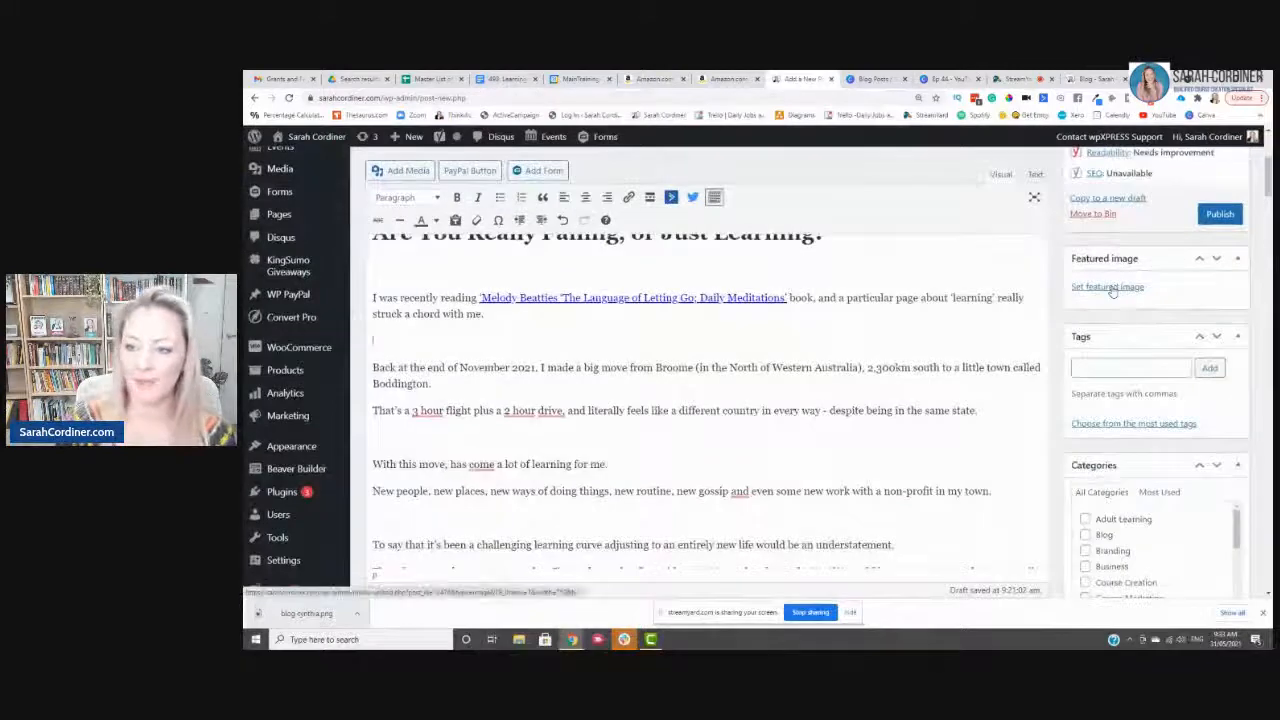
pyautogui.click(1108, 286)
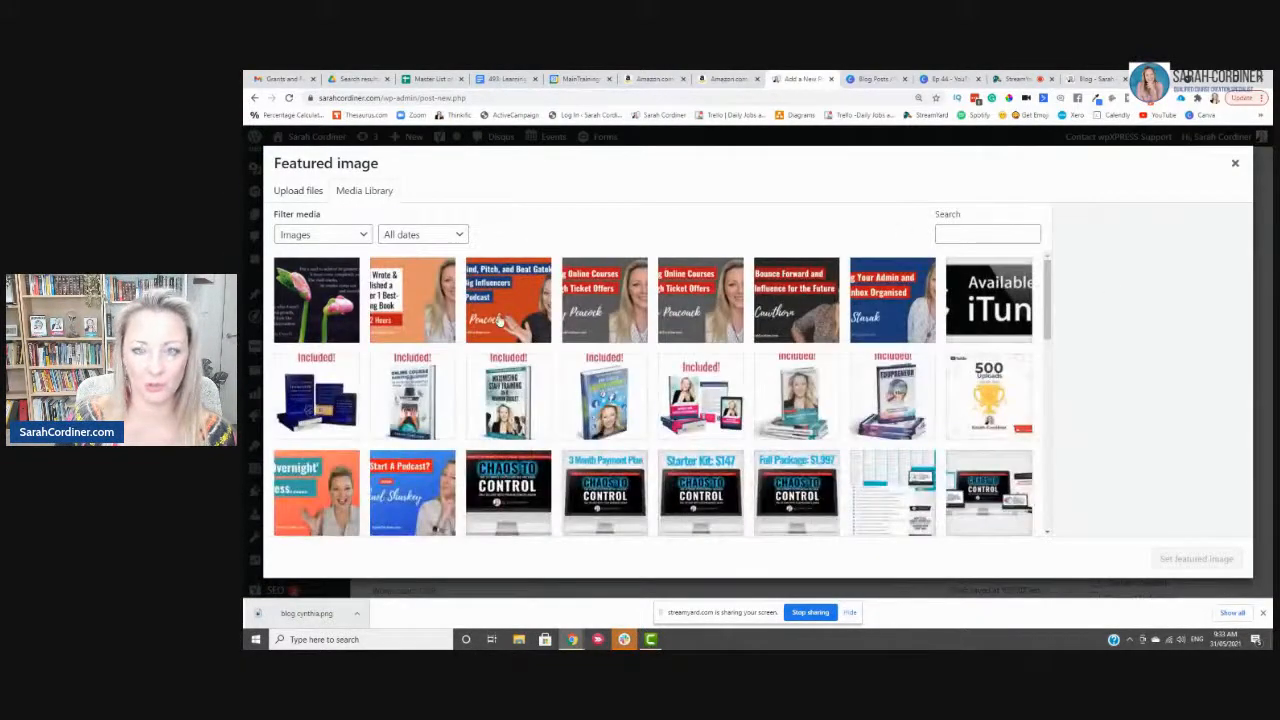
pyautogui.click(1236, 162)
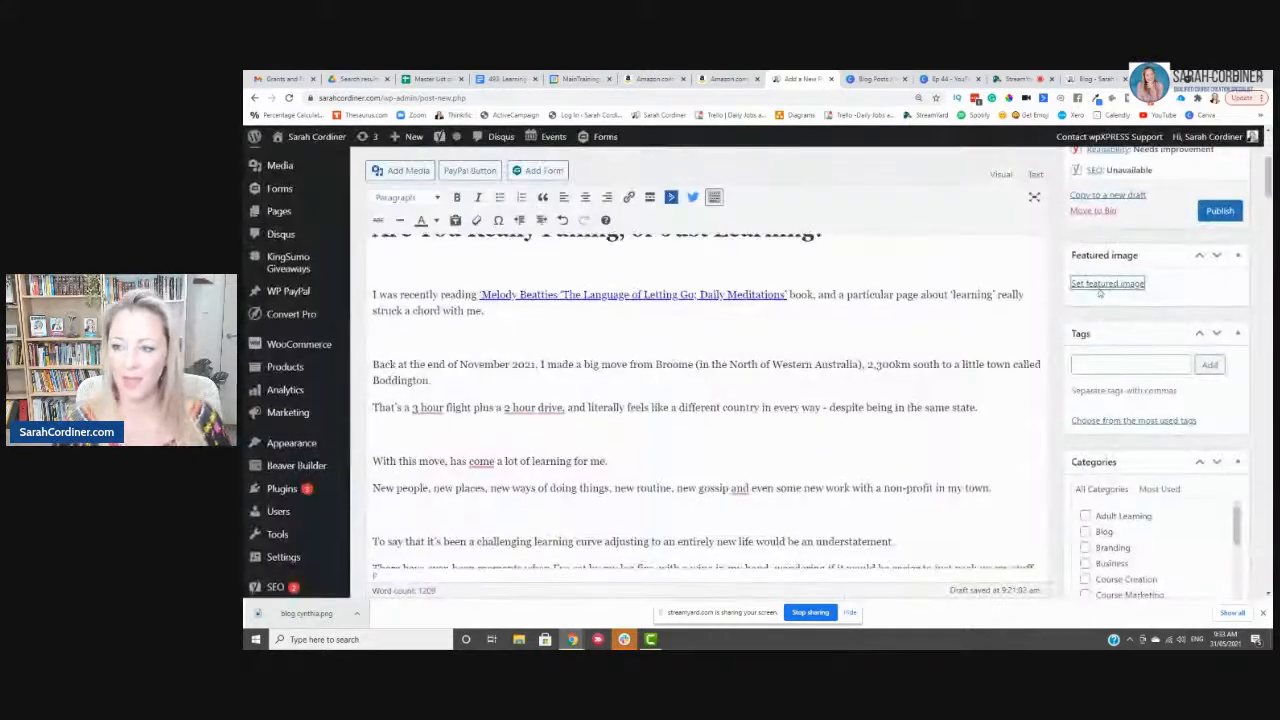